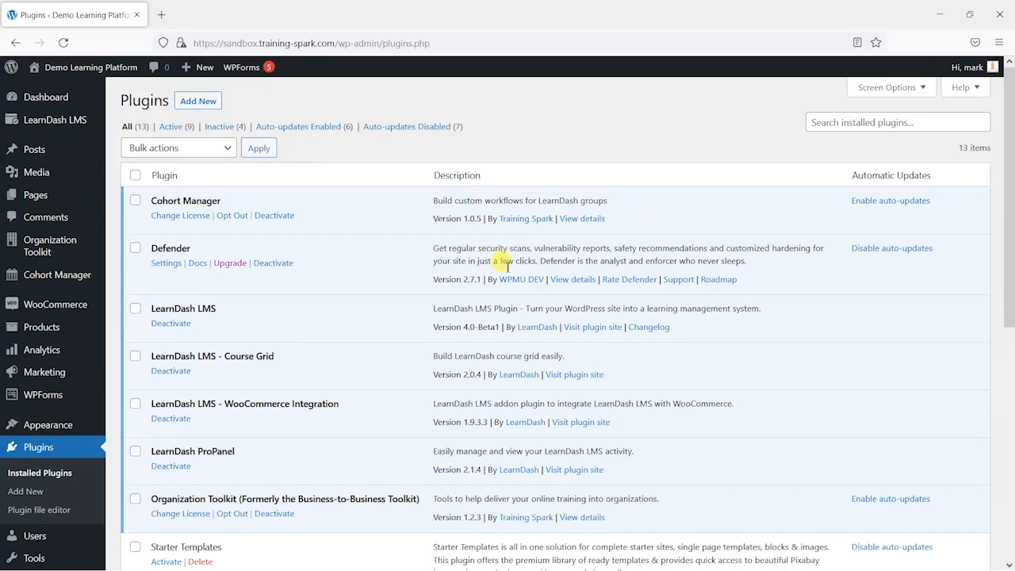
pyautogui.moveTo(455, 327)
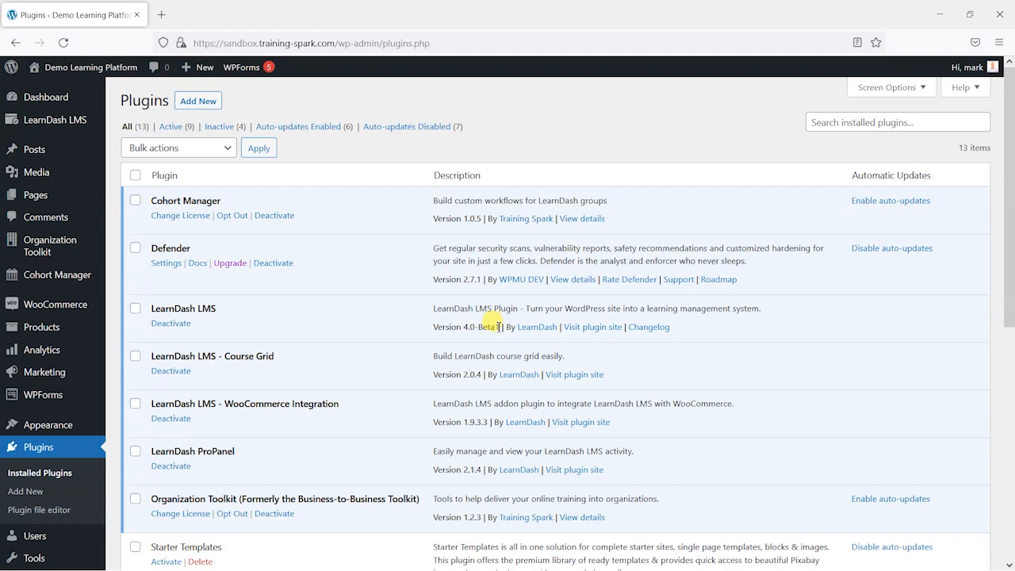
pyautogui.moveTo(493, 346)
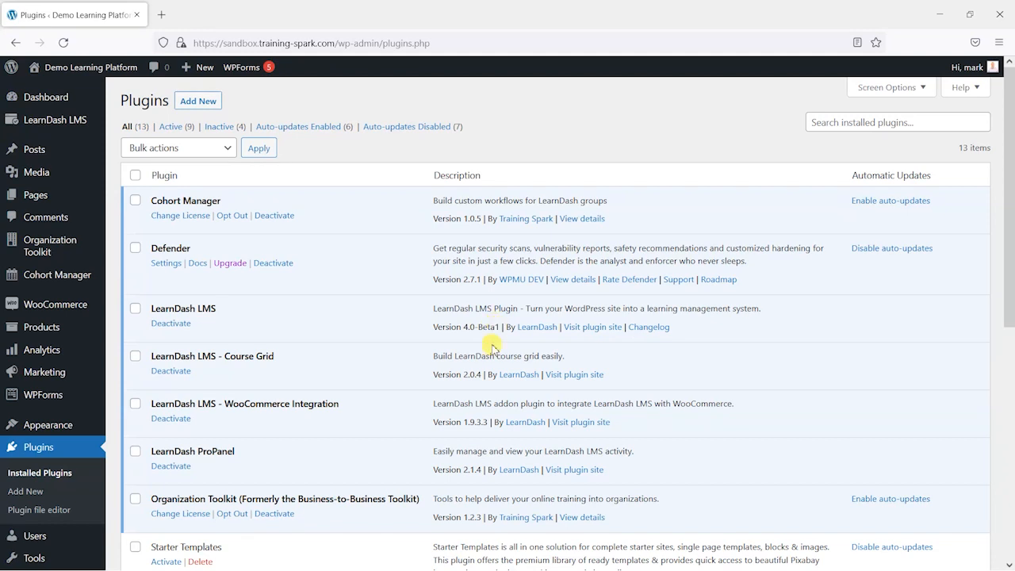
pyautogui.moveTo(592, 419)
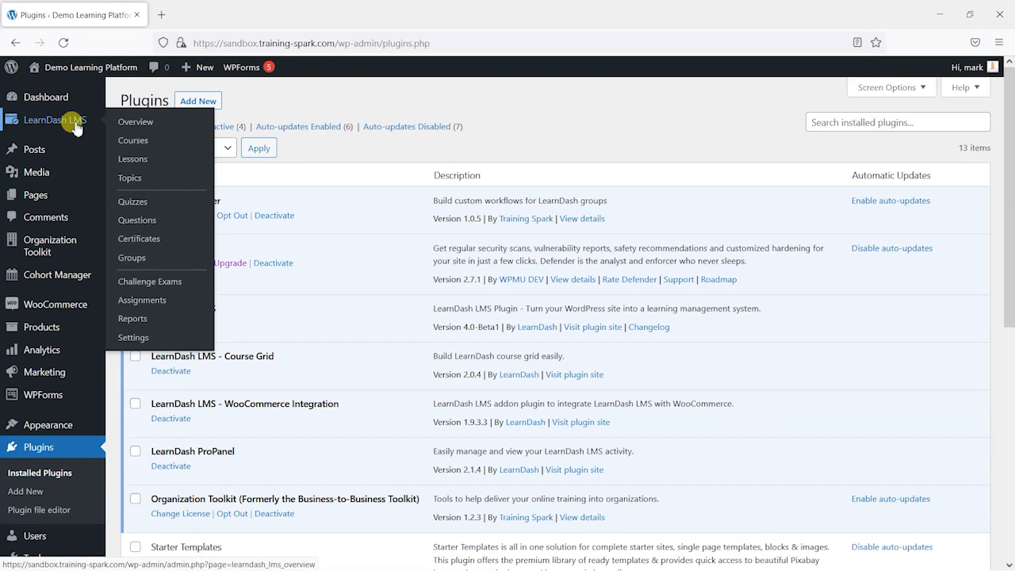
# Open the empty LearnDash Challenge Exams page, then switch to the front-end course catalog
pyautogui.click(150, 280)
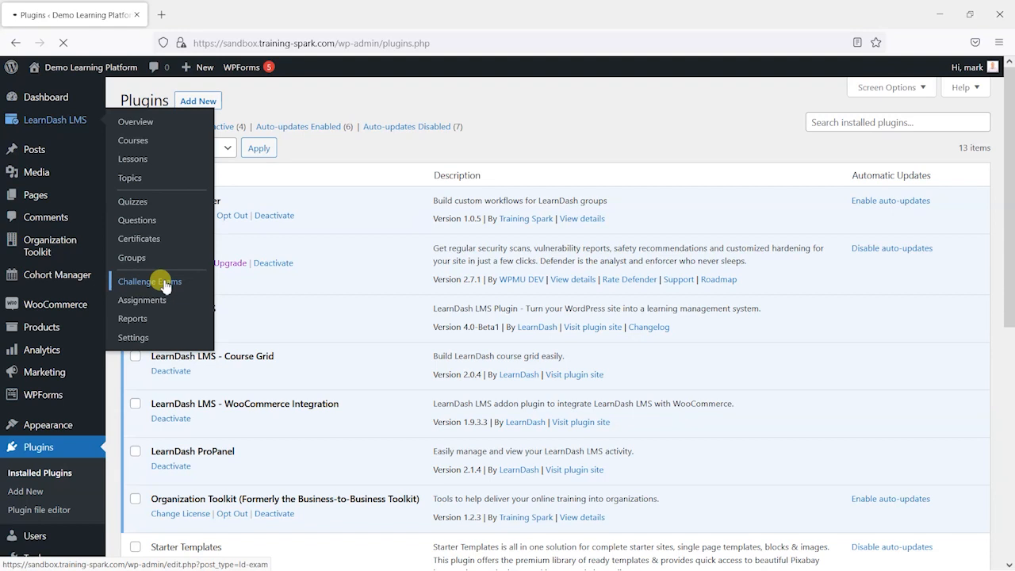
pyautogui.click(150, 281)
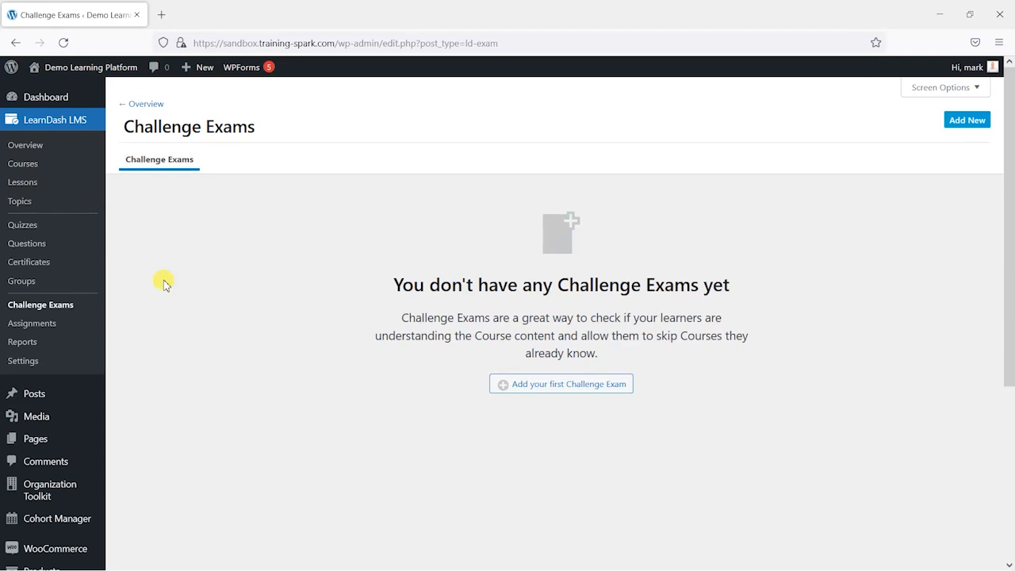
pyautogui.moveTo(157, 280)
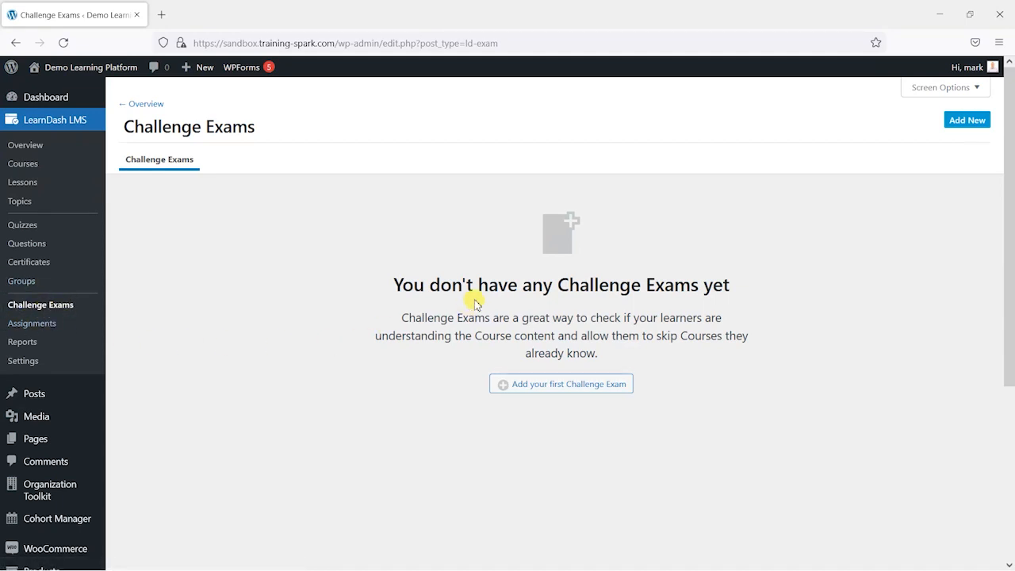
pyautogui.moveTo(518, 356)
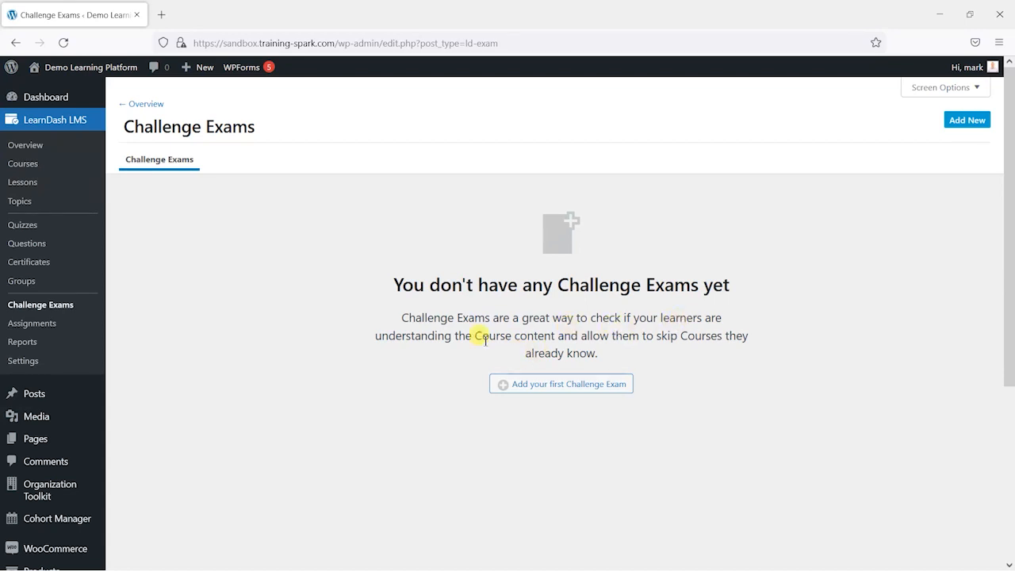
pyautogui.moveTo(570, 330)
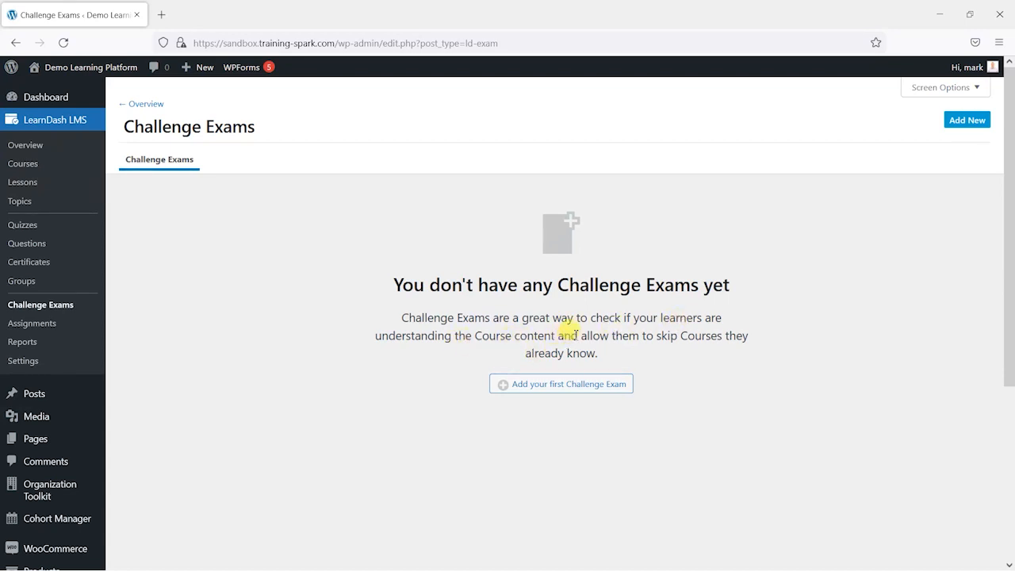
pyautogui.moveTo(683, 342)
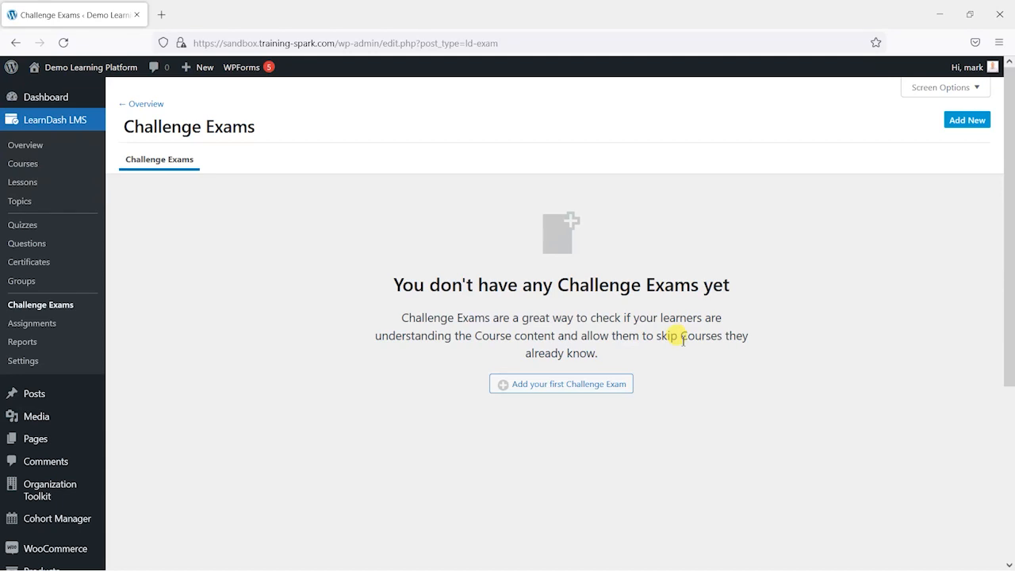
pyautogui.press('Alt+Tab')
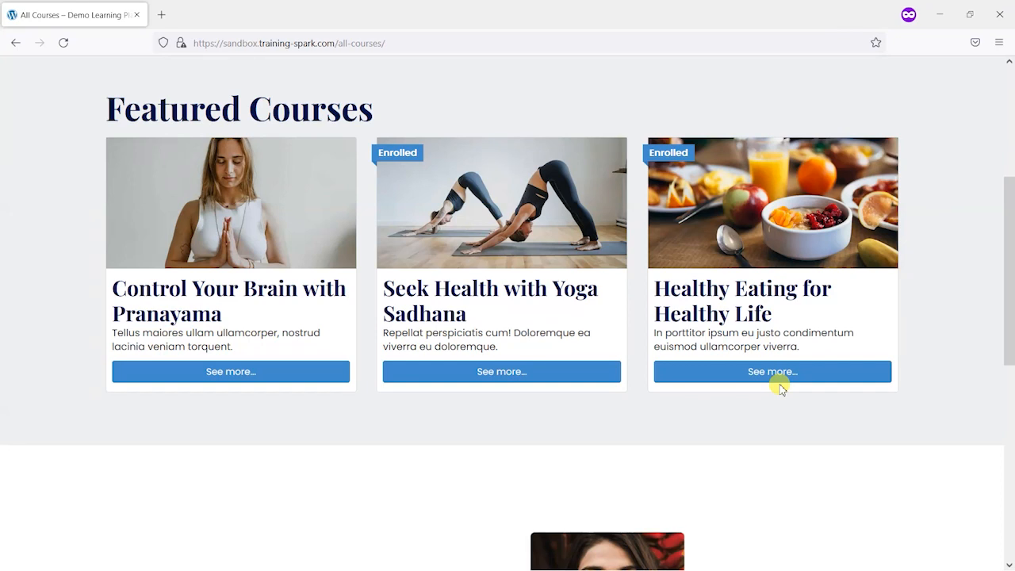
pyautogui.moveTo(742, 230)
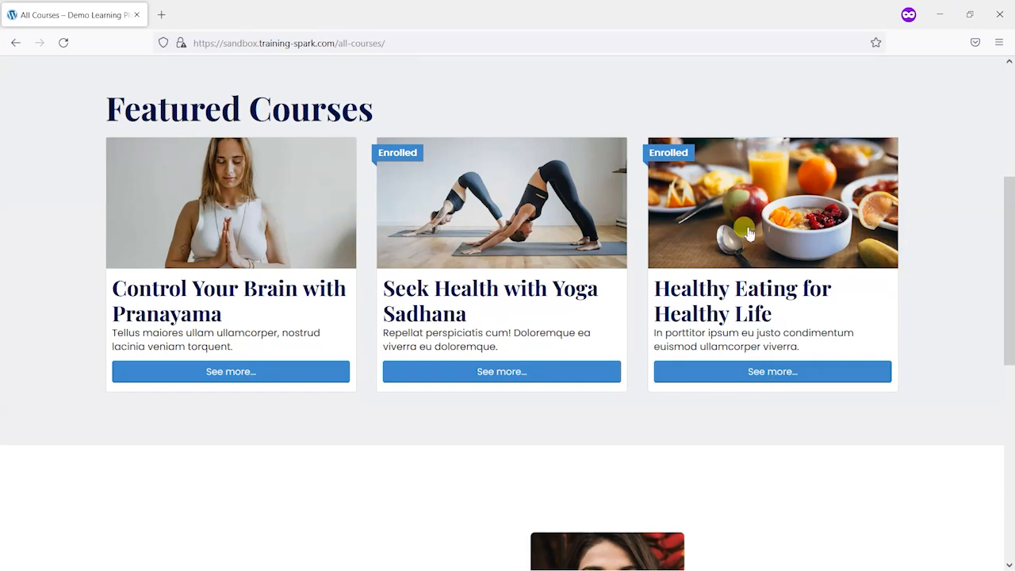
pyautogui.moveTo(420, 223)
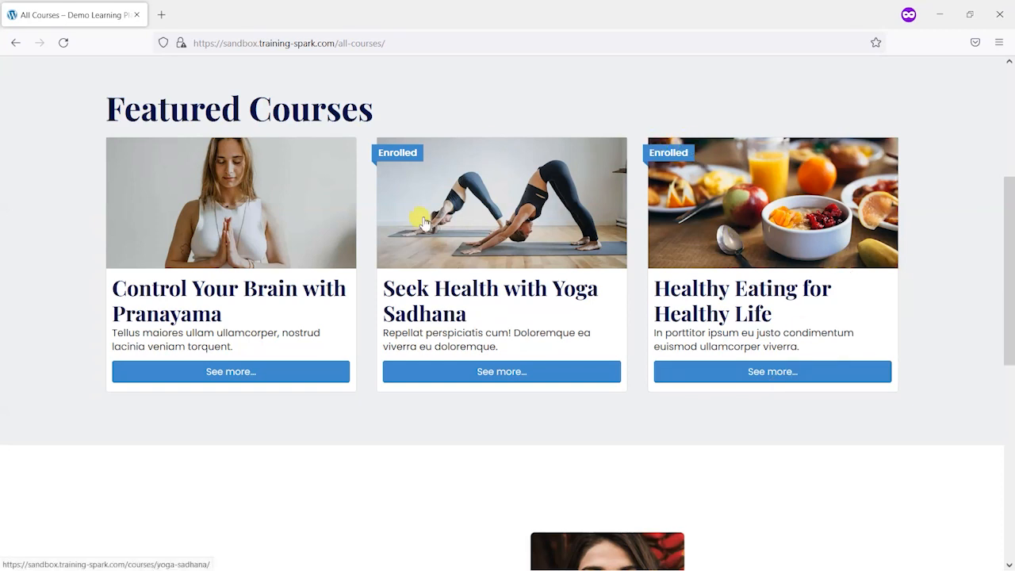
pyautogui.moveTo(506, 256)
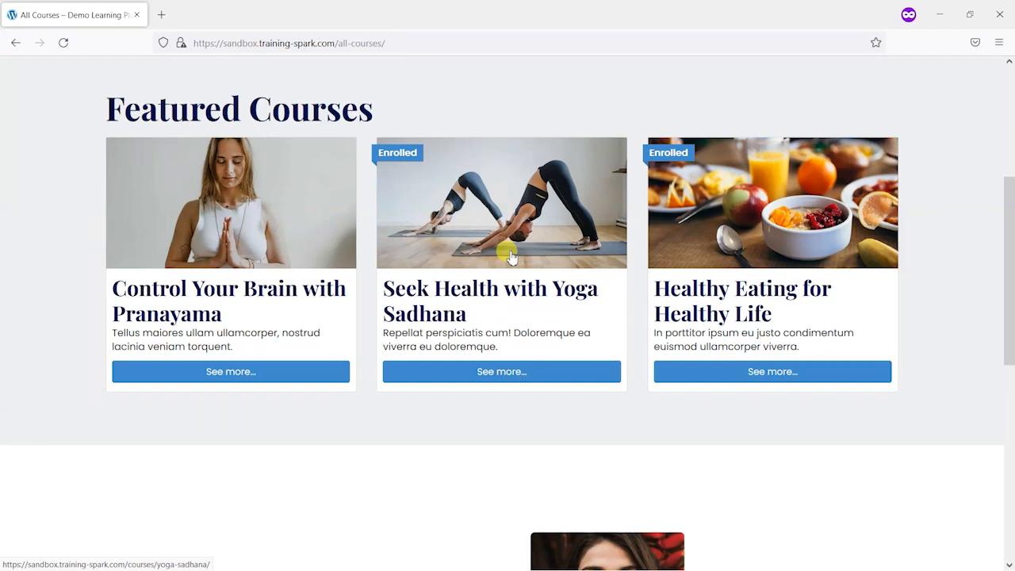
pyautogui.press('Alt+Tab')
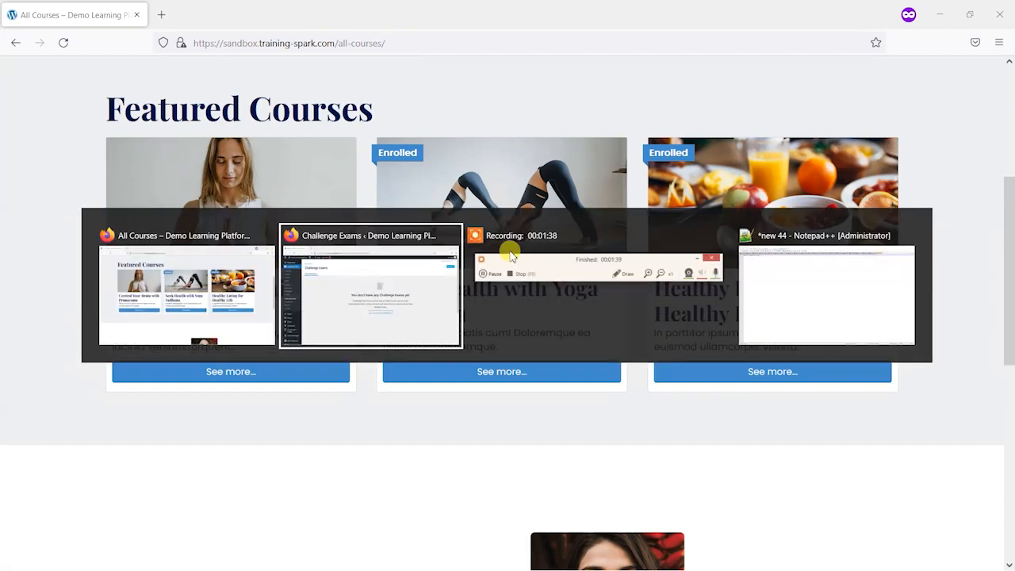
# Return to the empty Challenge Exams admin page and start adding the first challenge exam
pyautogui.click(370, 293)
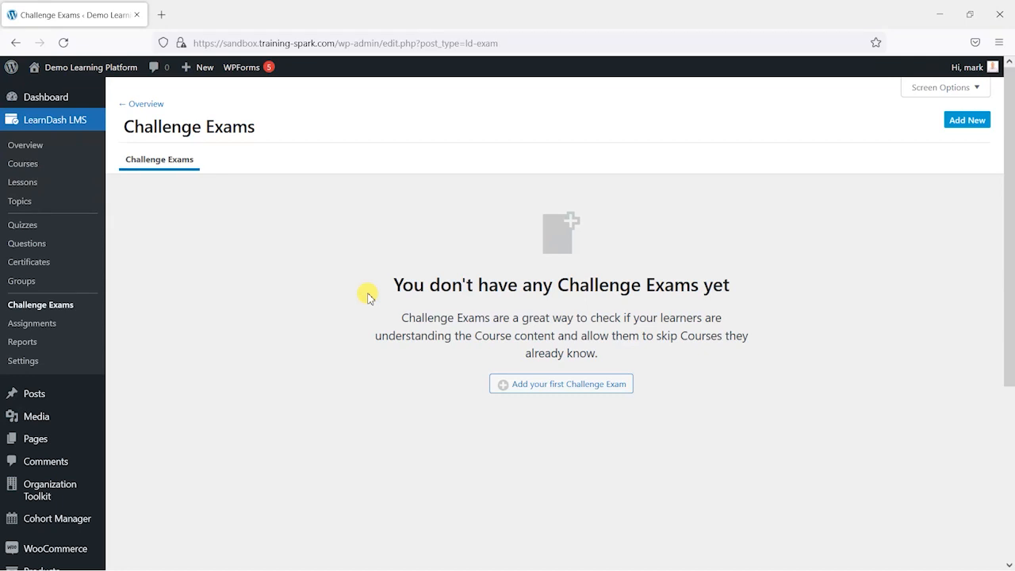
pyautogui.click(561, 384)
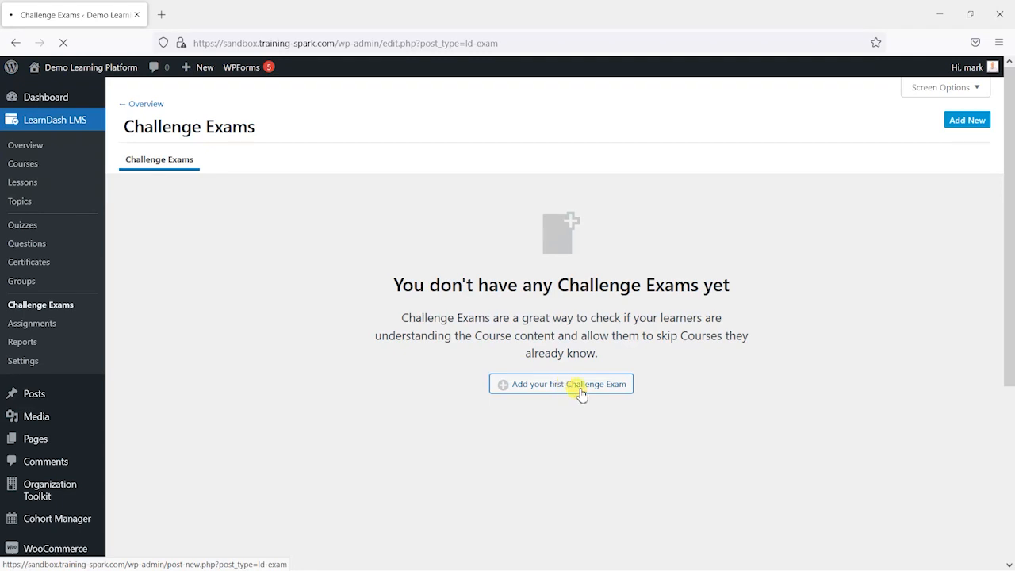
pyautogui.click(577, 384)
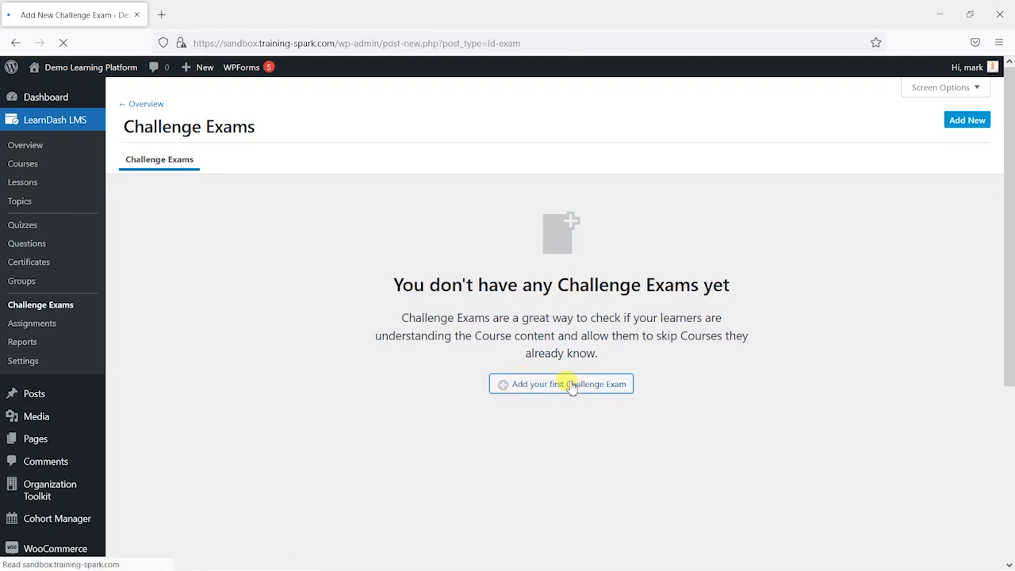
# Title the new challenge exam draft 'Example Challenge Exam'
pyautogui.click(569, 384)
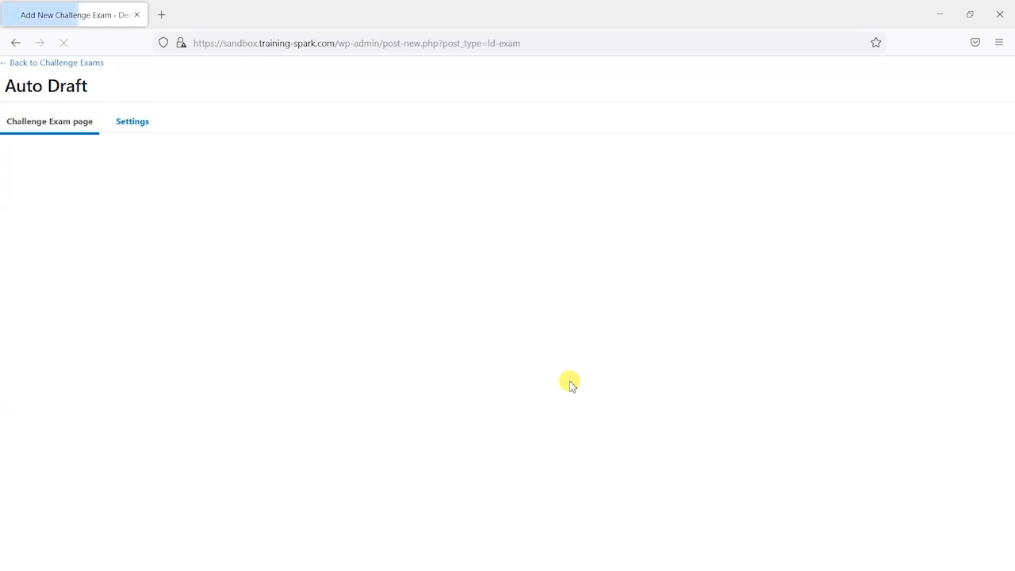
pyautogui.moveTo(240, 292)
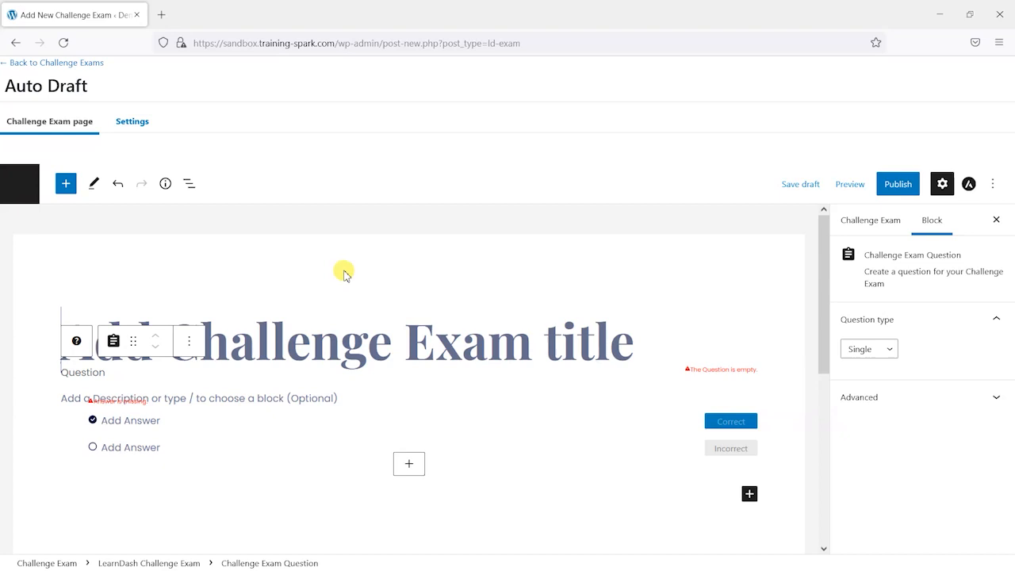
pyautogui.moveTo(290, 328)
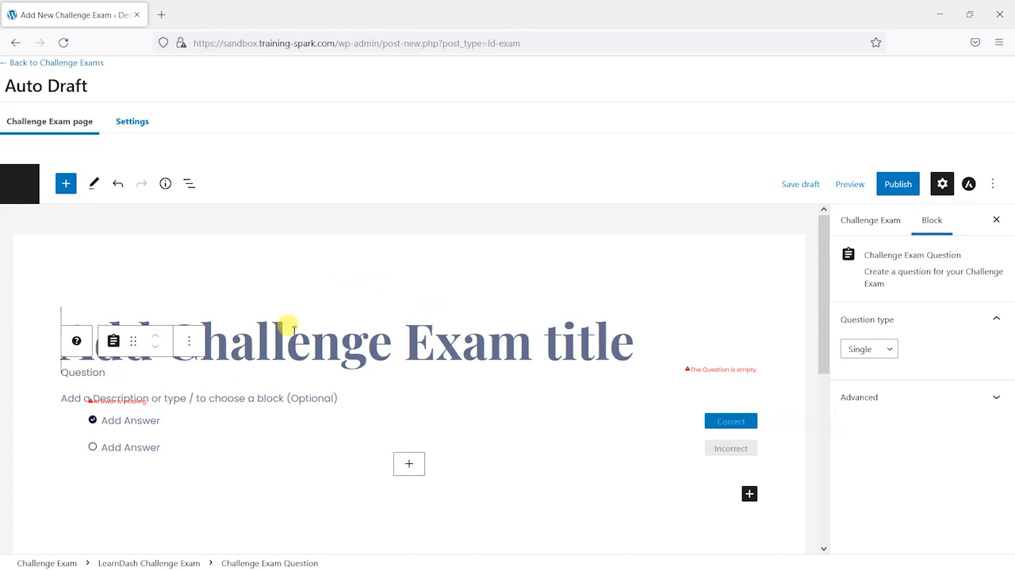
pyautogui.moveTo(478, 304)
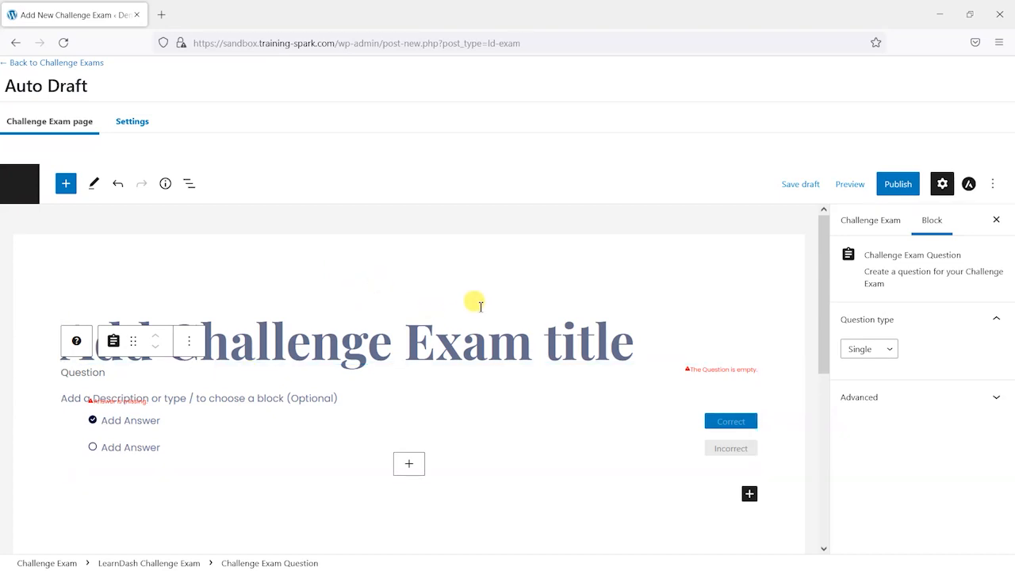
pyautogui.scroll(-3)
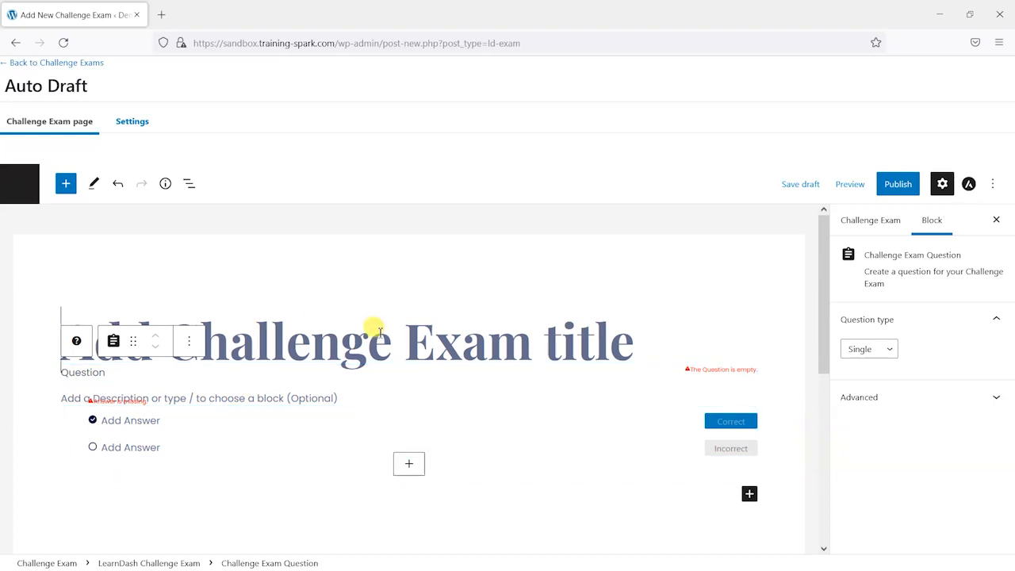
pyautogui.write('Example Challenge')
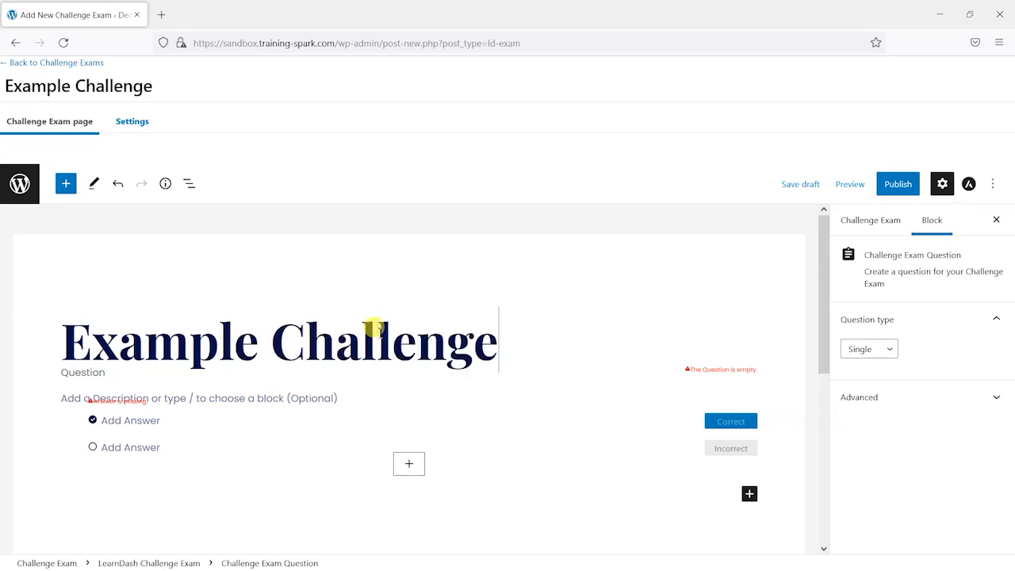
pyautogui.write('Exam')
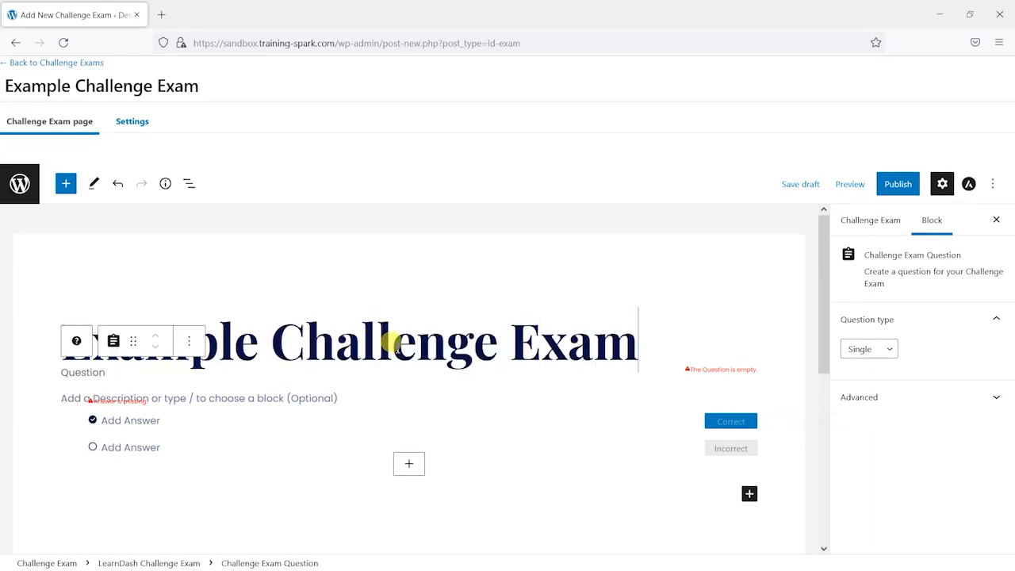
# Write the question 'What colour is the LearnDash Logo?' with first answer 'Blue and Yellow'
pyautogui.click(82, 374)
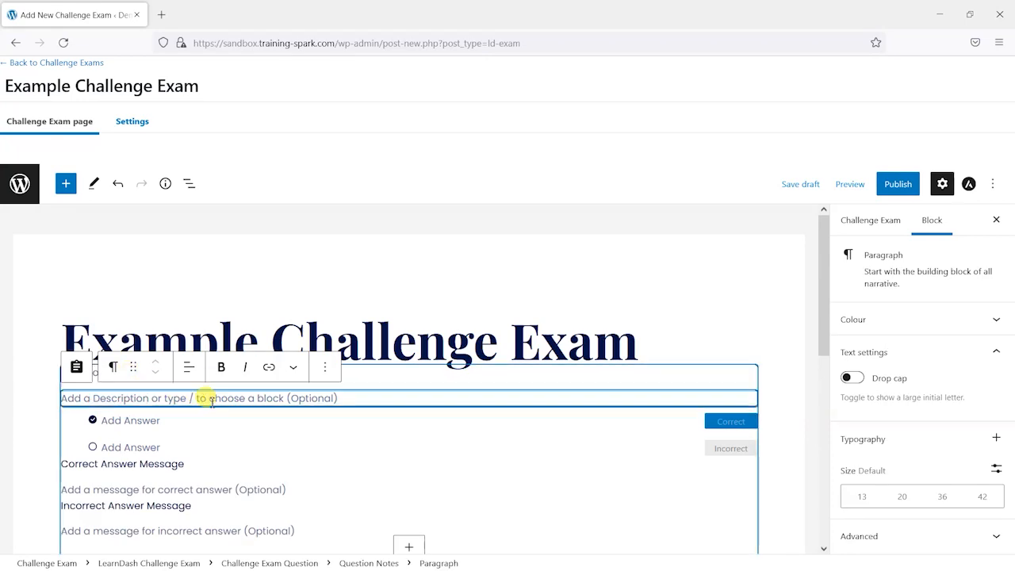
pyautogui.scroll(-3)
pyautogui.write('What colour is the LearnDash Logo')
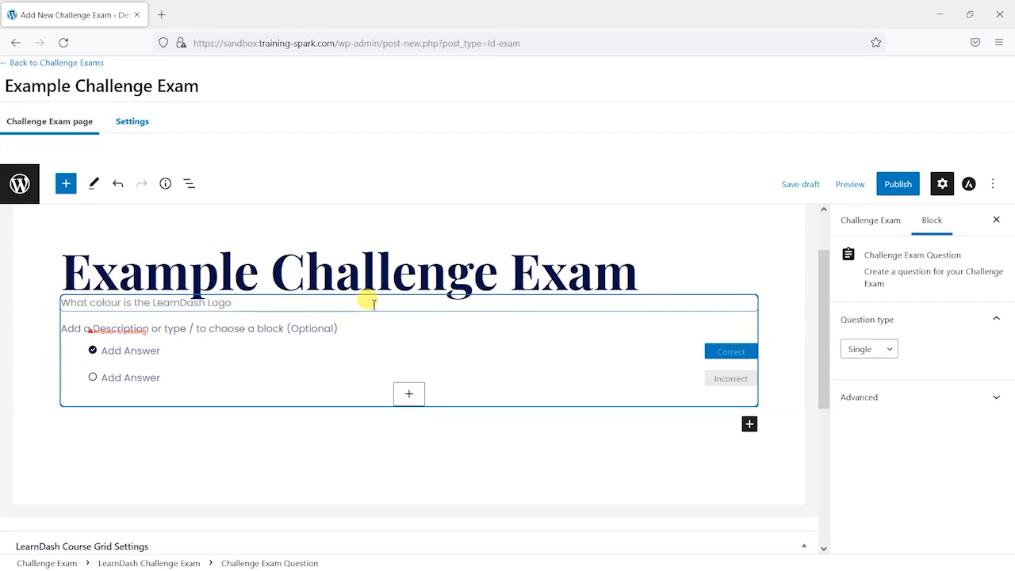
pyautogui.write('?')
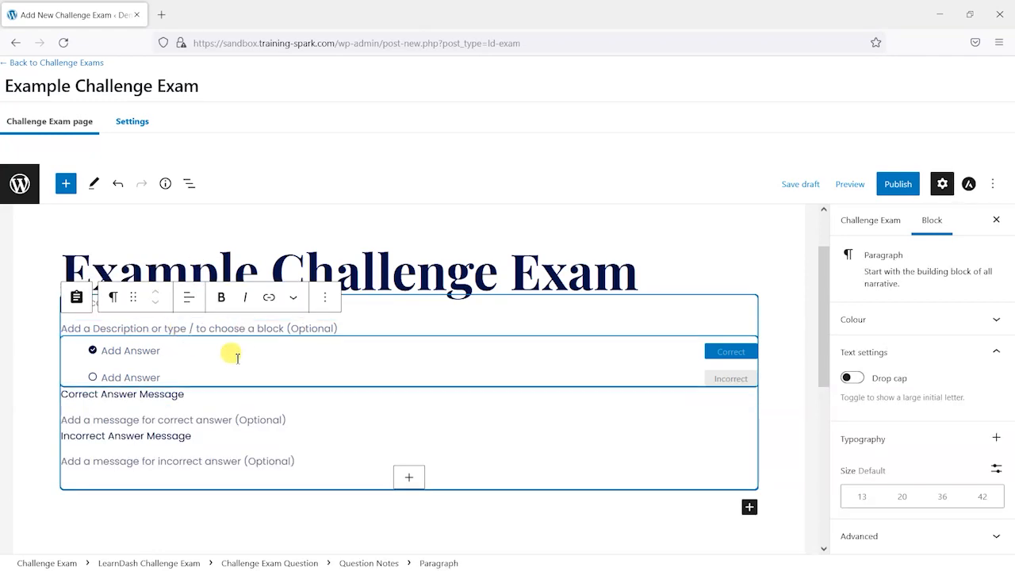
pyautogui.moveTo(135, 351)
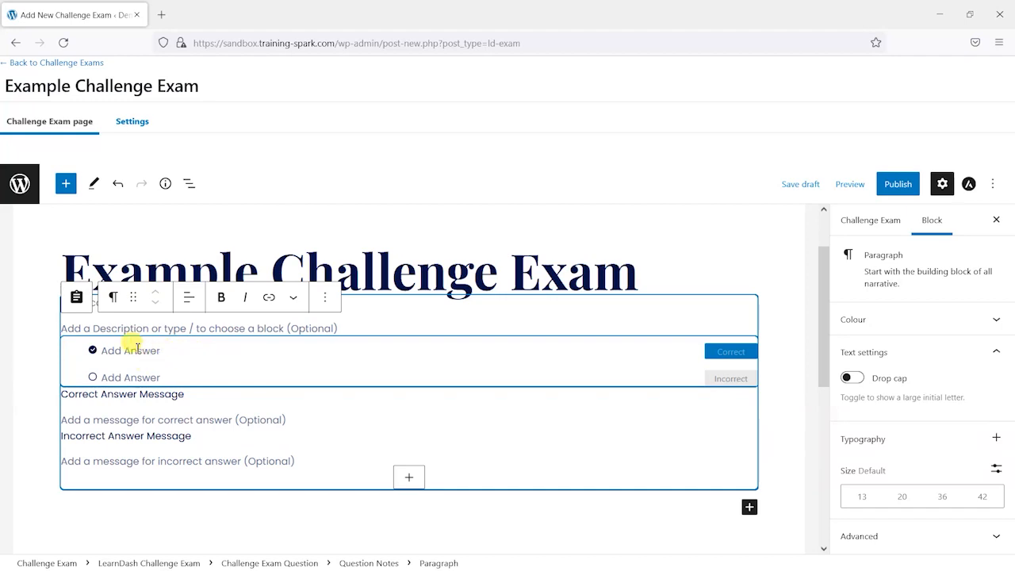
pyautogui.click(134, 351)
pyautogui.write('B')
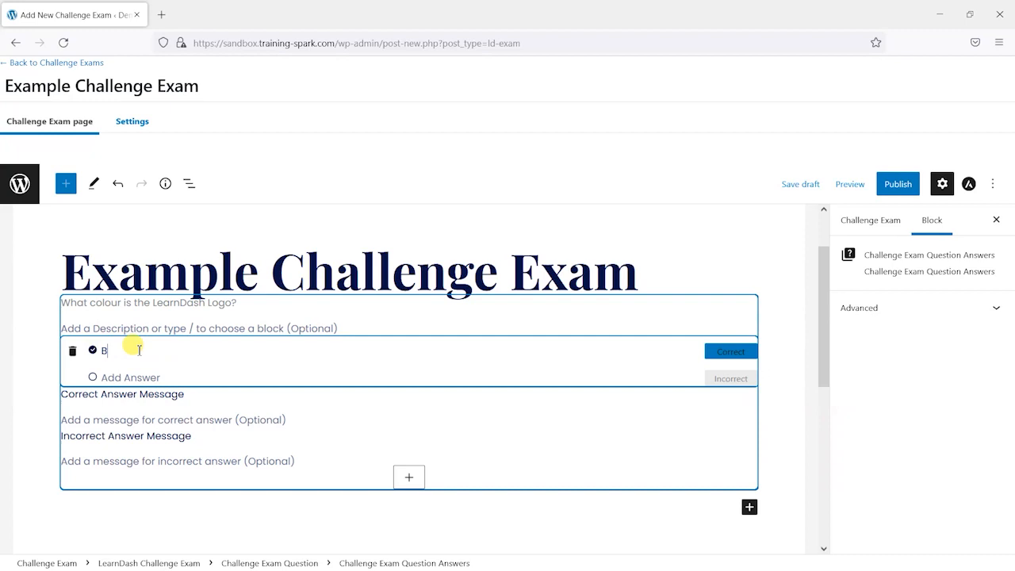
pyautogui.write('lue and Yell')
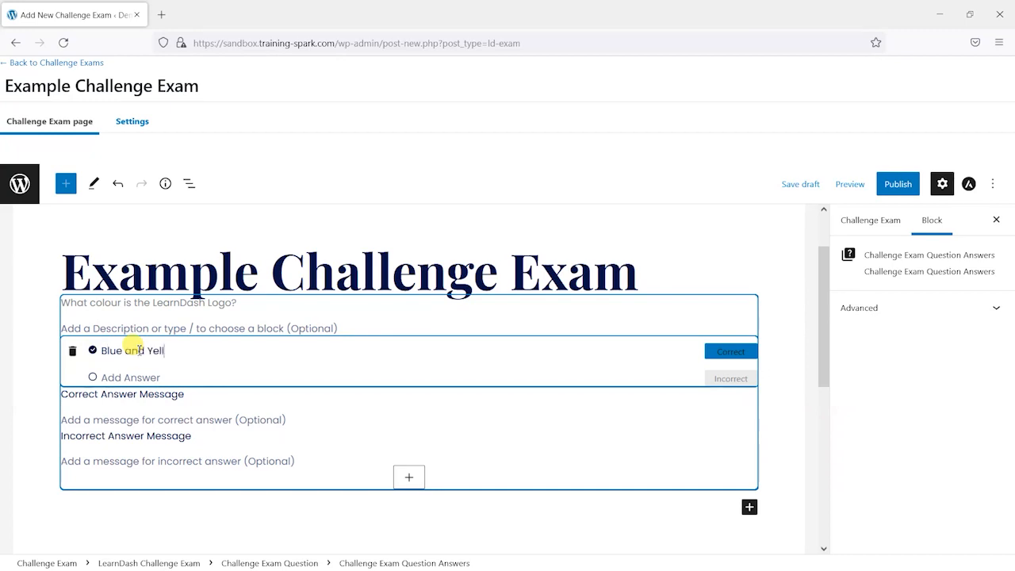
pyautogui.write('ow')
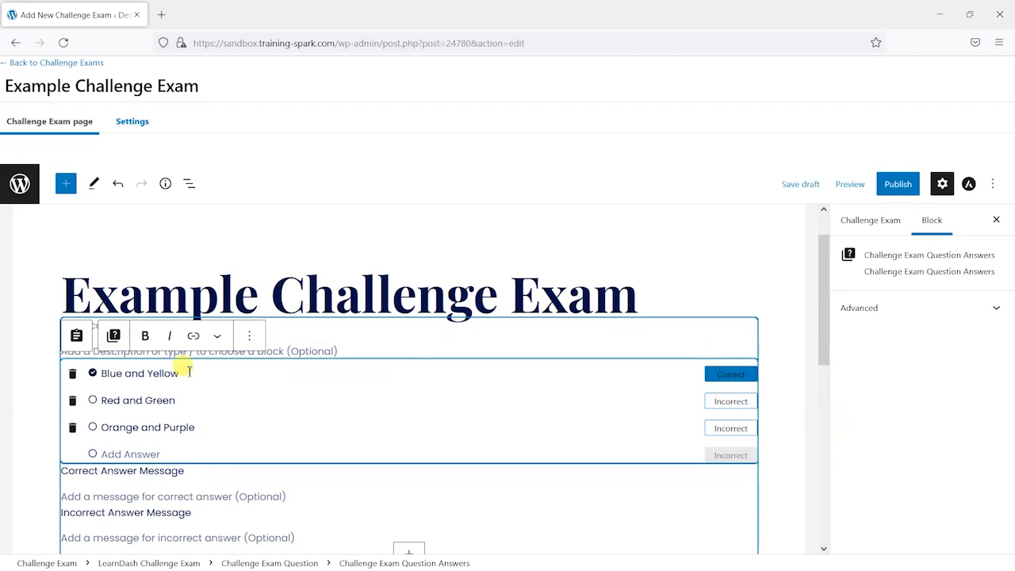
# Enter feedback 'Well done. That's right!' for correct and 'Oh no, that's incorrect' for incorrect
pyautogui.scroll(-3)
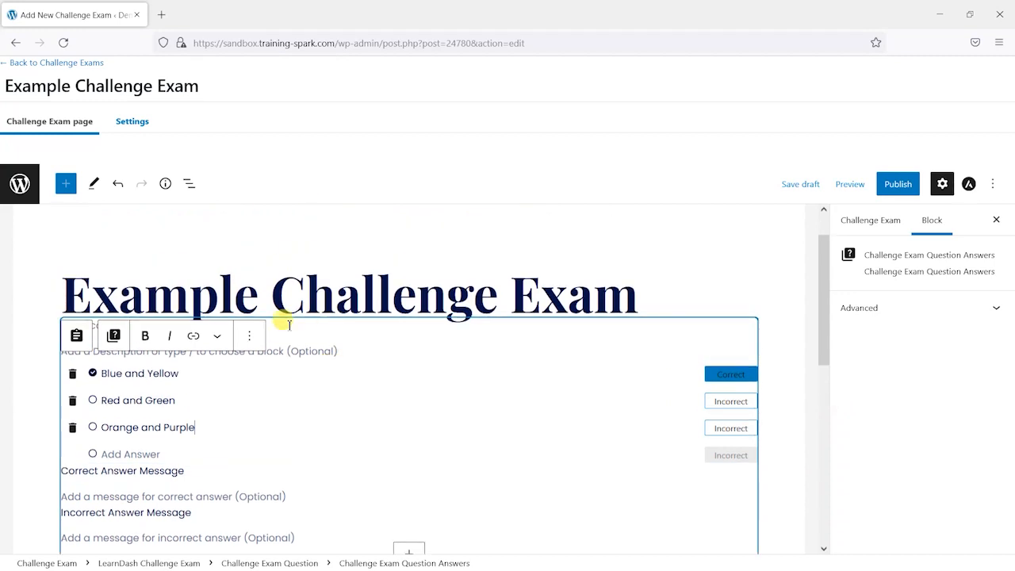
pyautogui.scroll(-3)
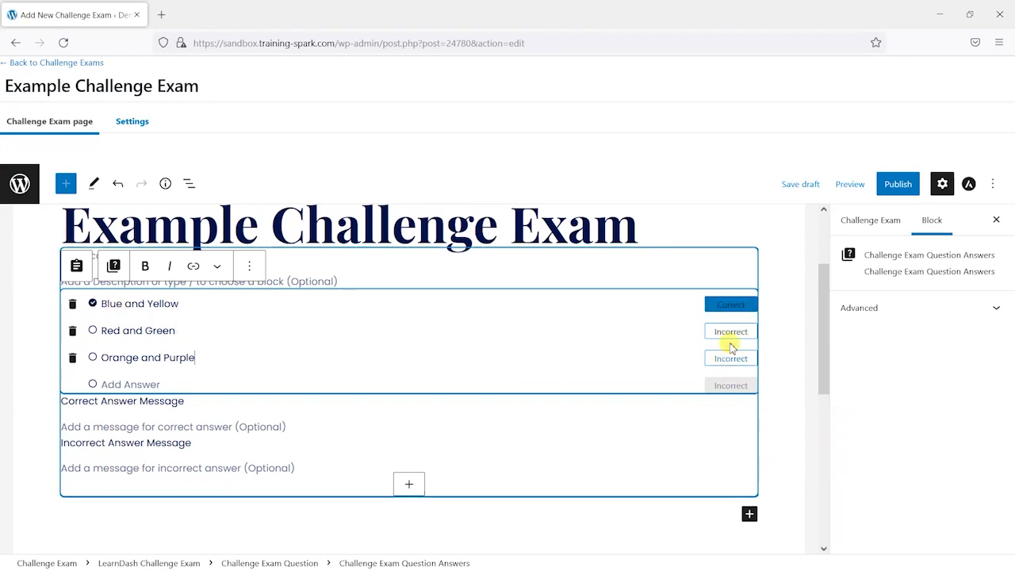
pyautogui.moveTo(304, 295)
pyautogui.write('Well done.')
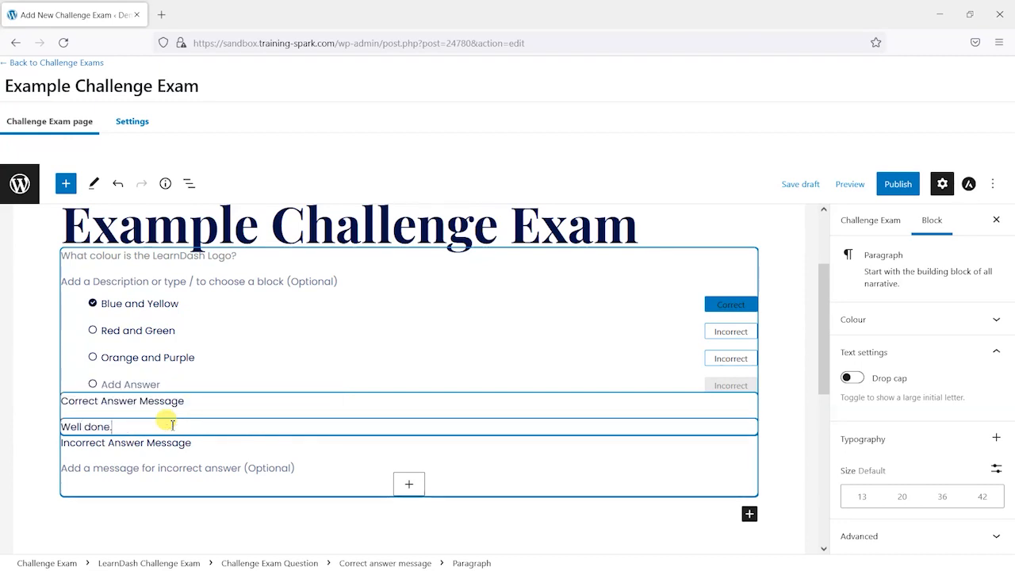
pyautogui.write("That's right!")
pyautogui.click(409, 468)
pyautogui.write('Oh no,')
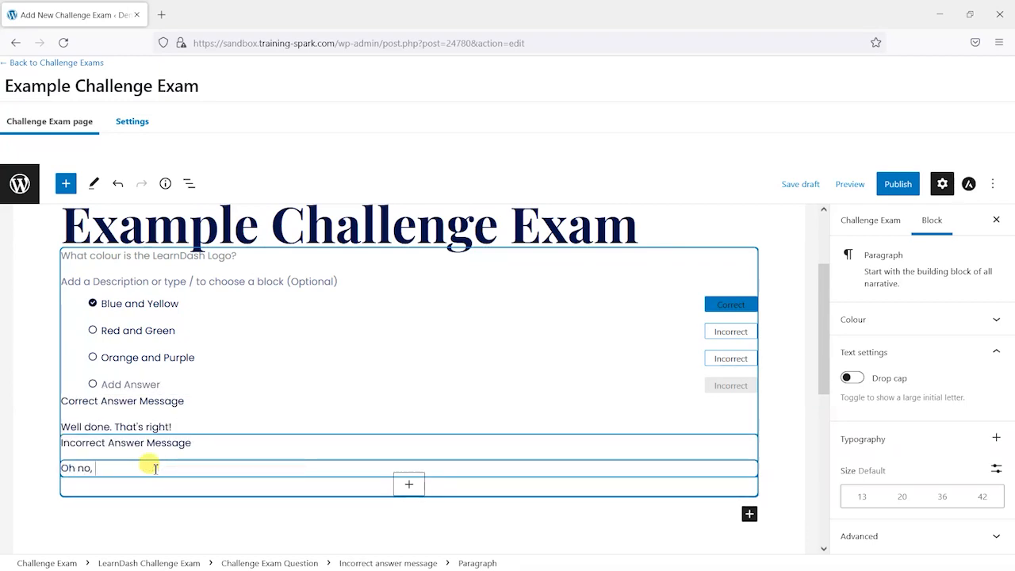
pyautogui.write("that's incorrect")
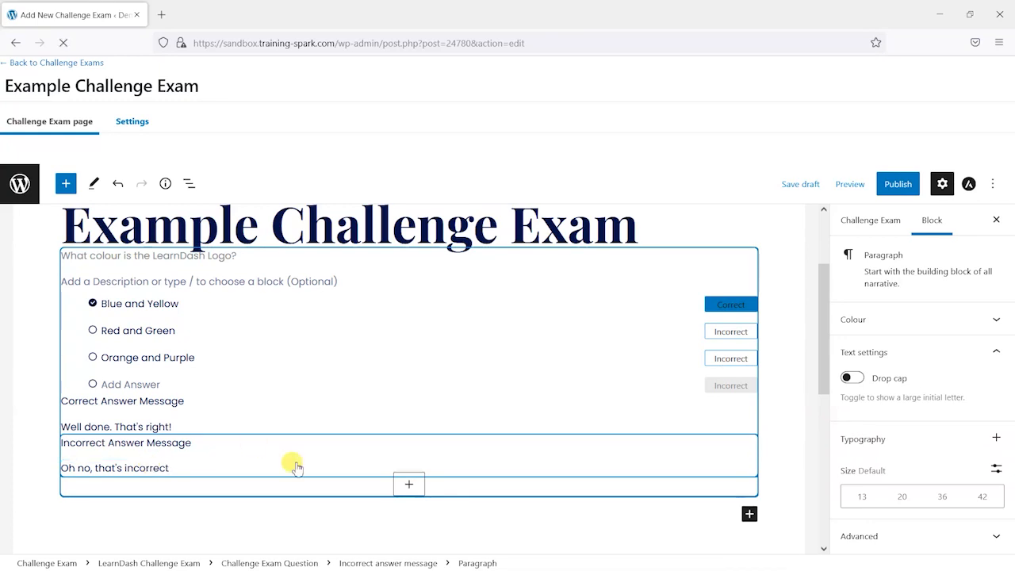
pyautogui.click(408, 484)
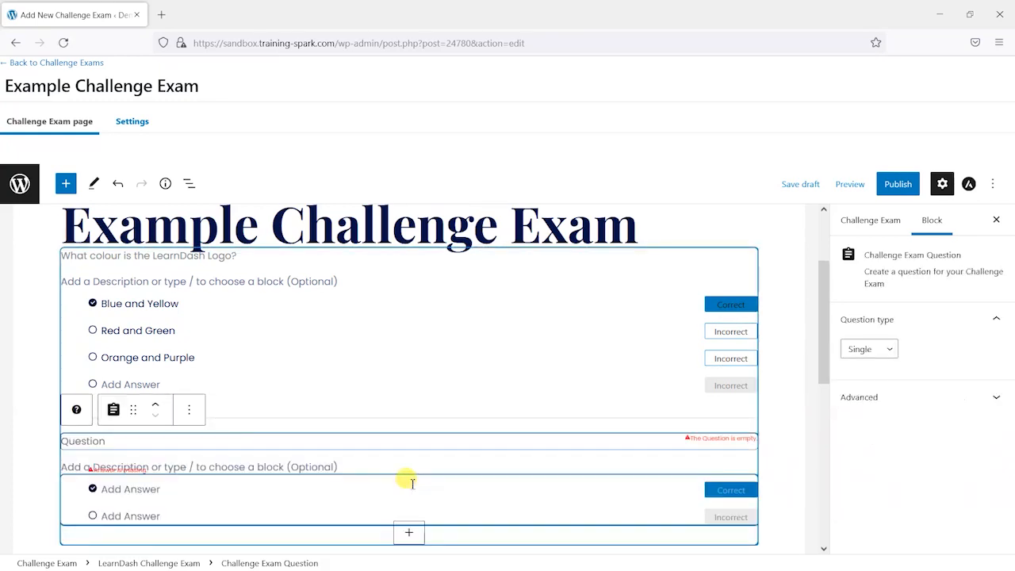
pyautogui.scroll(-3)
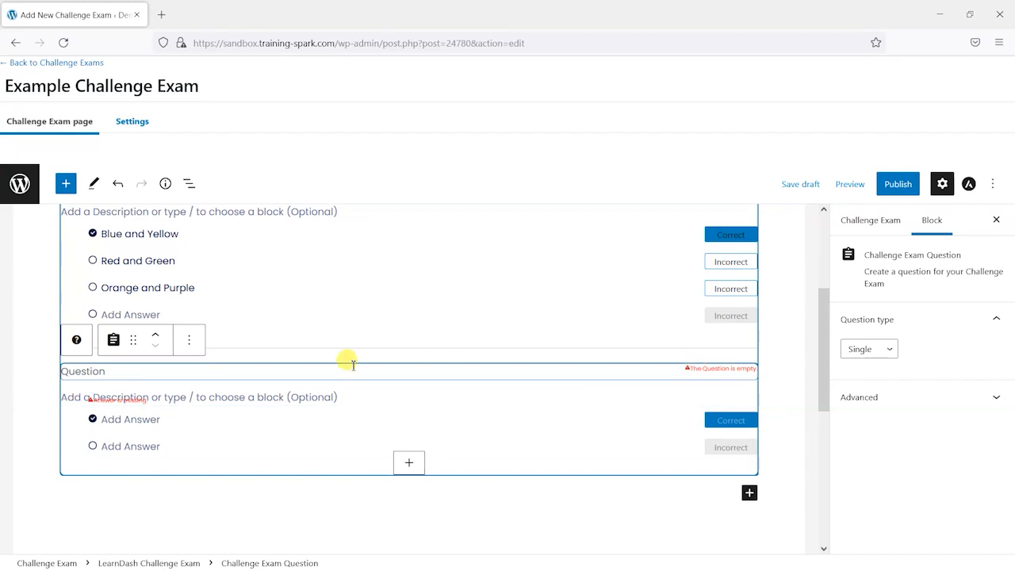
pyautogui.scroll(3)
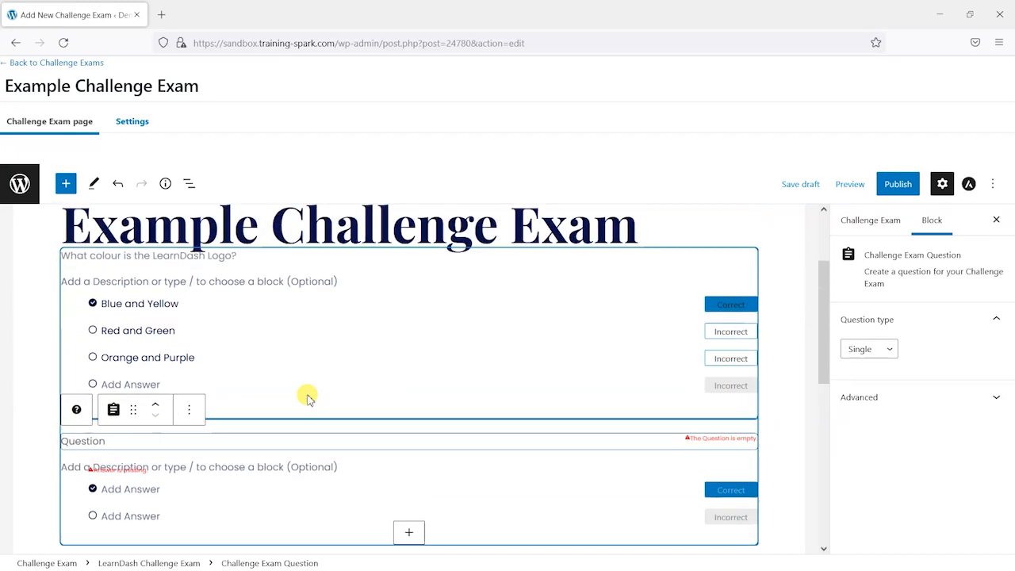
pyautogui.scroll(-3)
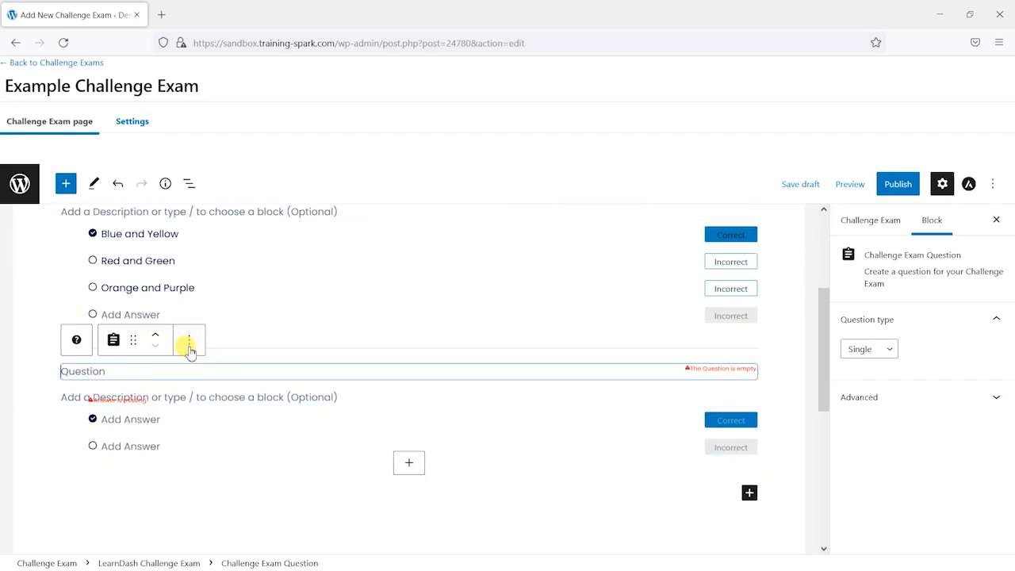
pyautogui.click(189, 340)
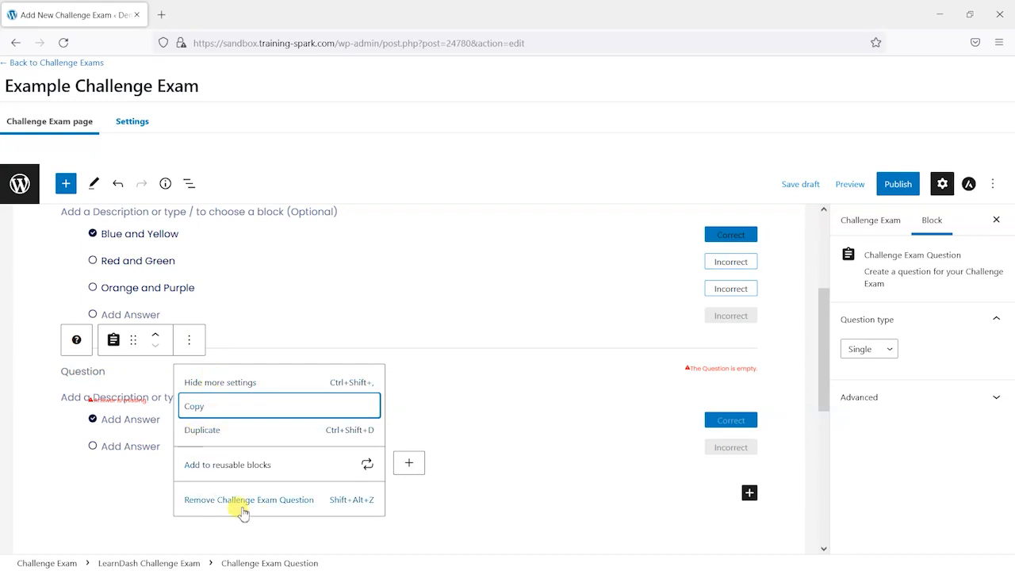
pyautogui.moveTo(263, 502)
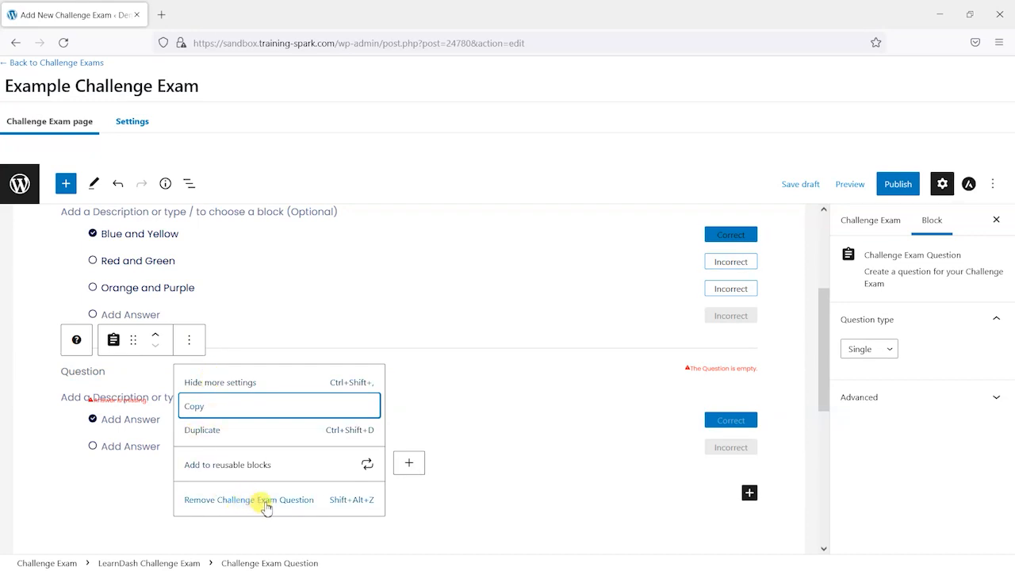
pyautogui.click(248, 500)
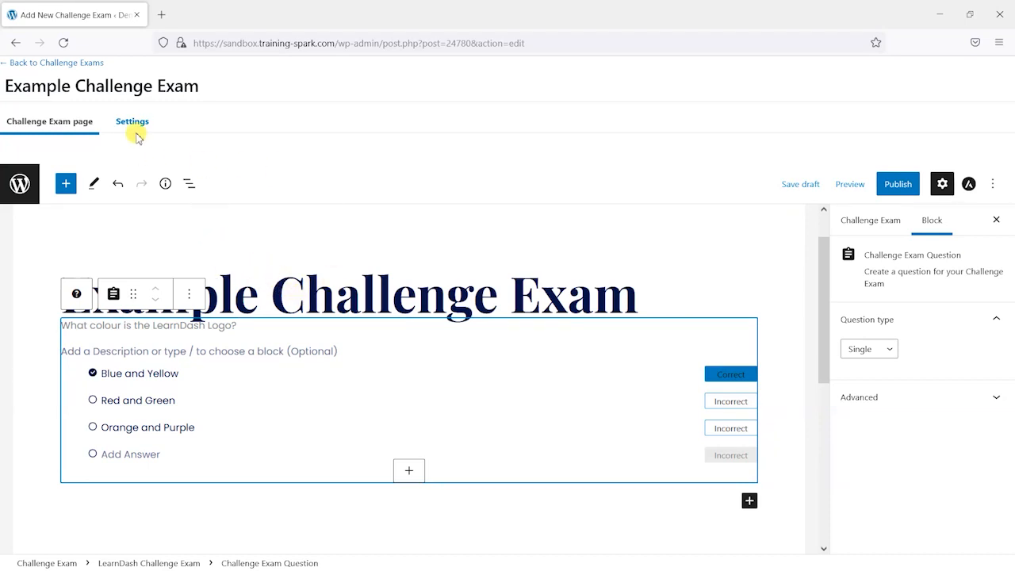
pyautogui.click(131, 121)
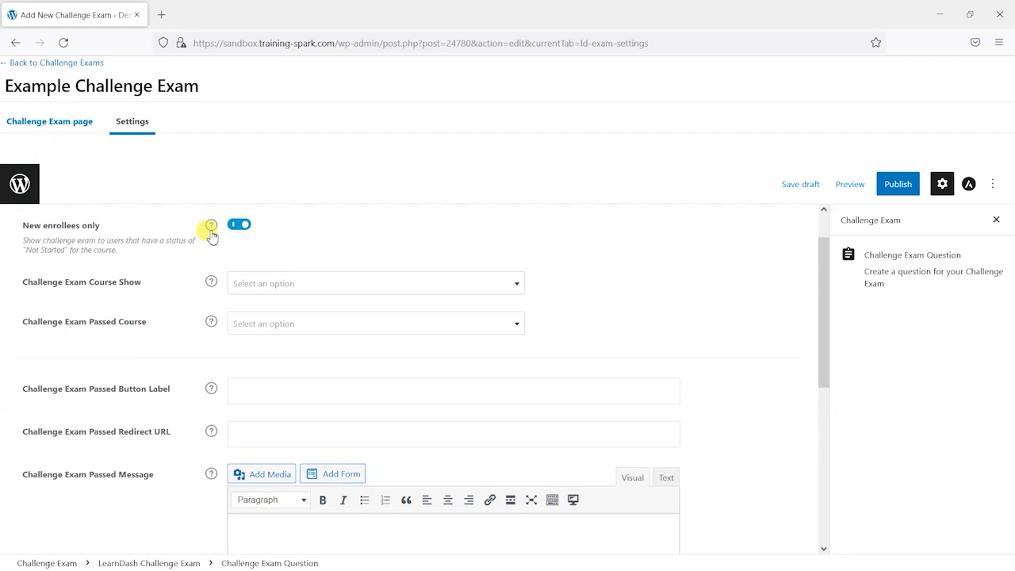
pyautogui.moveTo(211, 227)
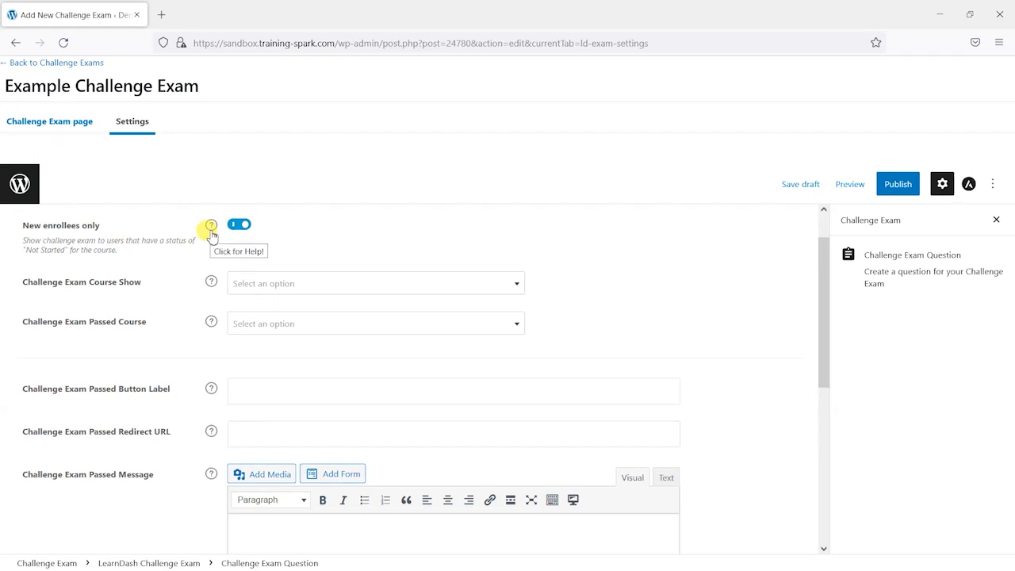
pyautogui.moveTo(46, 260)
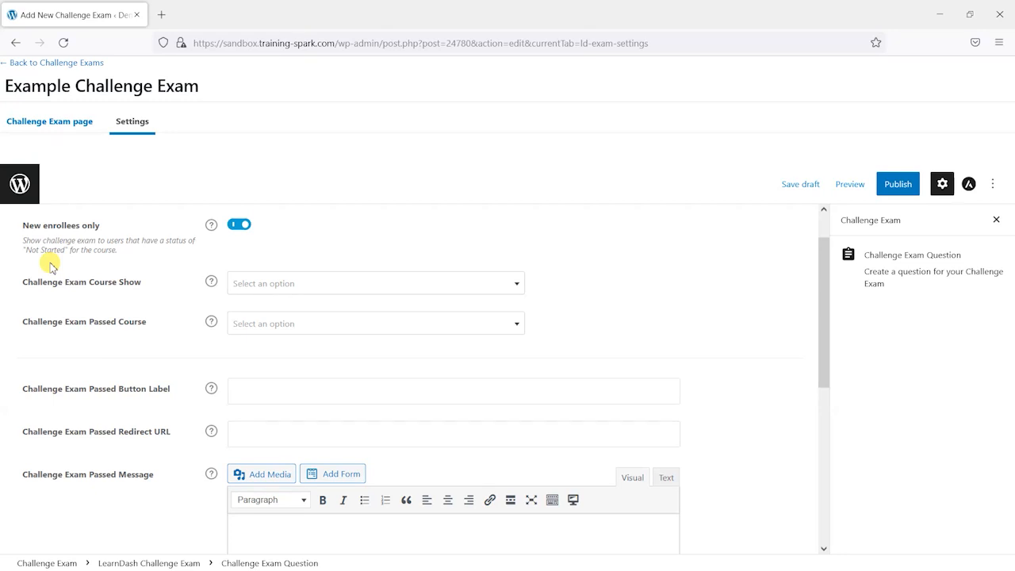
pyautogui.moveTo(263, 261)
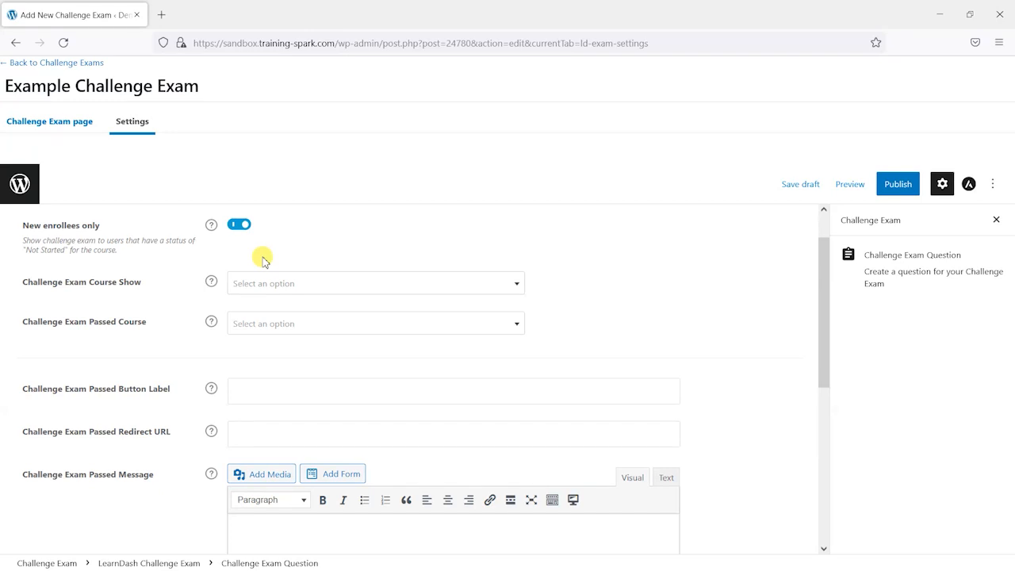
pyautogui.moveTo(154, 184)
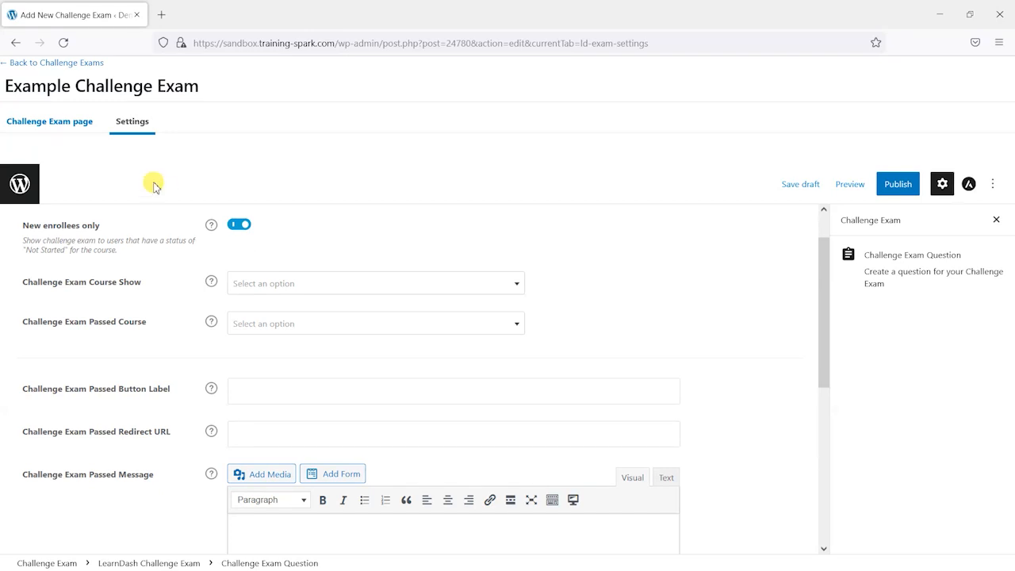
pyautogui.moveTo(276, 253)
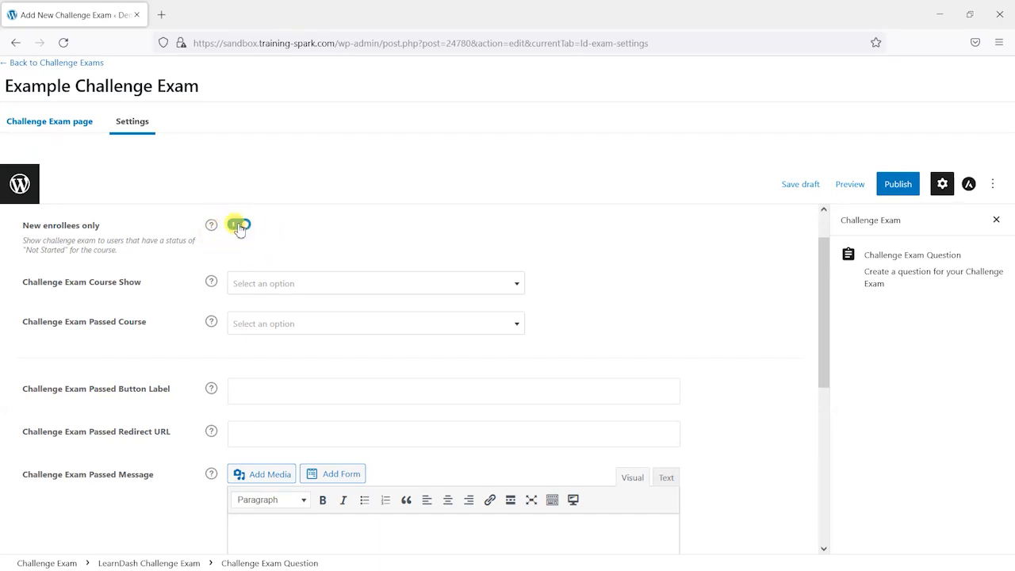
# Switch on the New enrollees only option in the exam's Settings tab
pyautogui.click(238, 226)
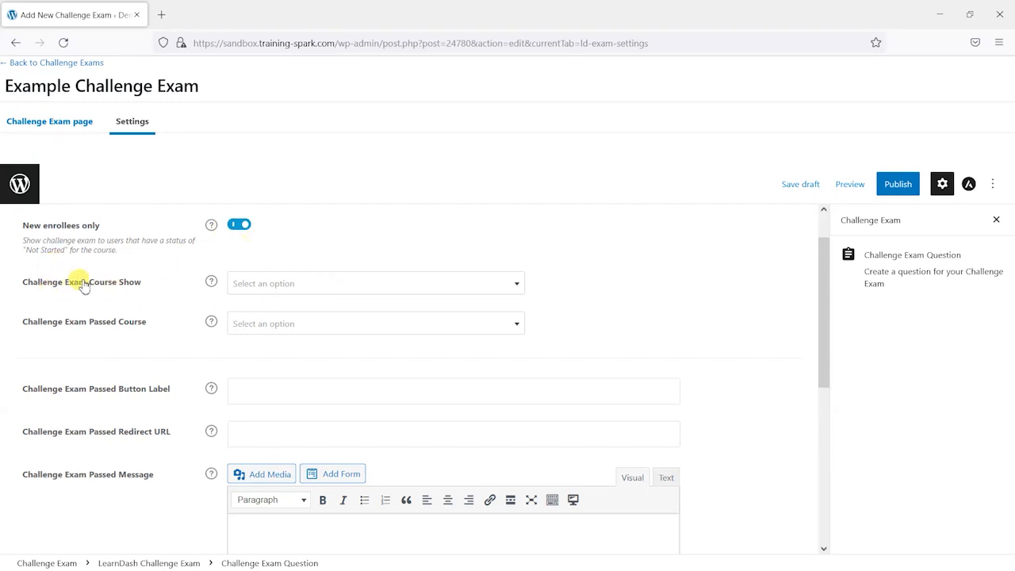
pyautogui.moveTo(202, 281)
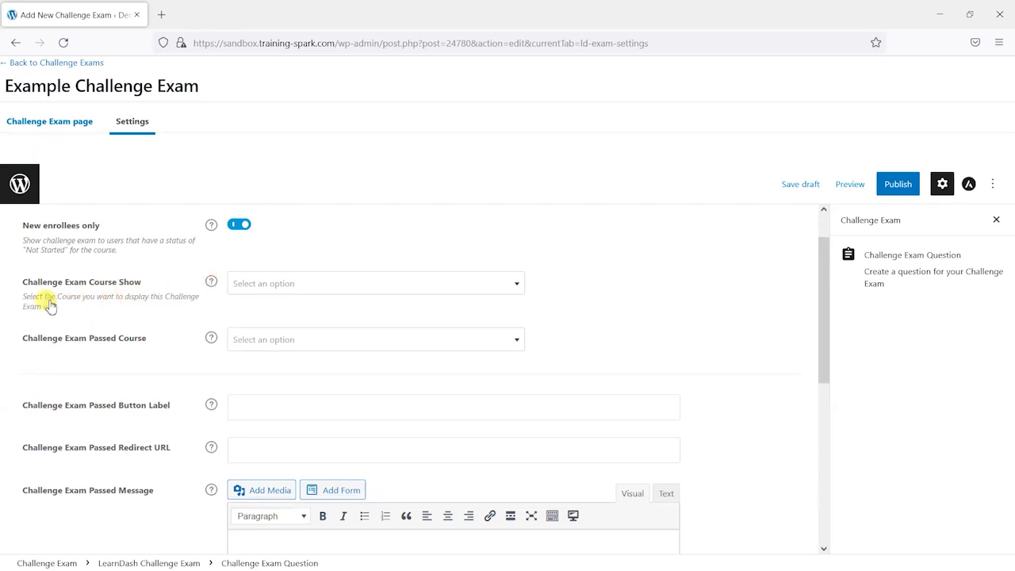
pyautogui.moveTo(153, 304)
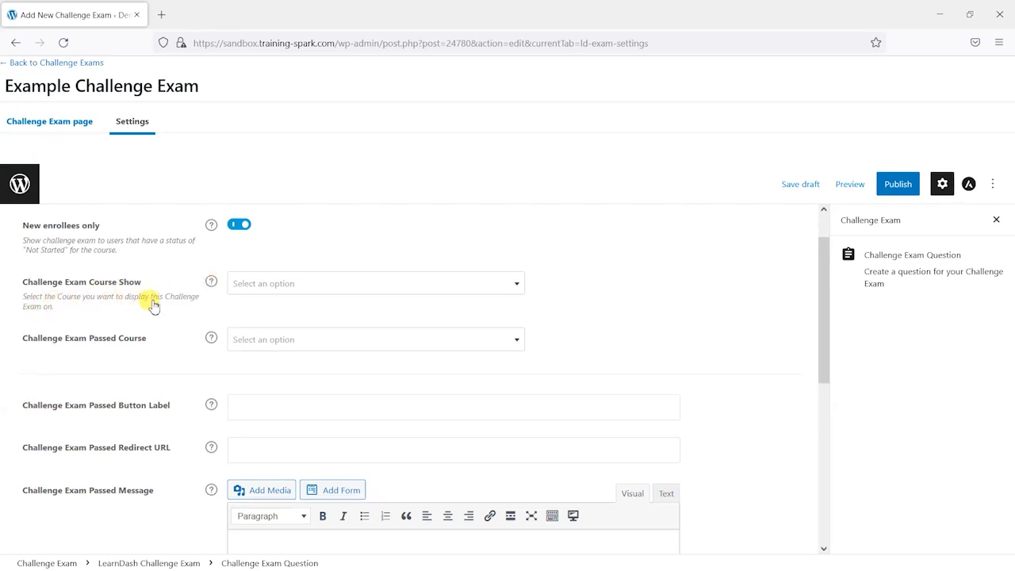
# Open the Challenge Exam Course Show dropdown to choose the course
pyautogui.click(374, 283)
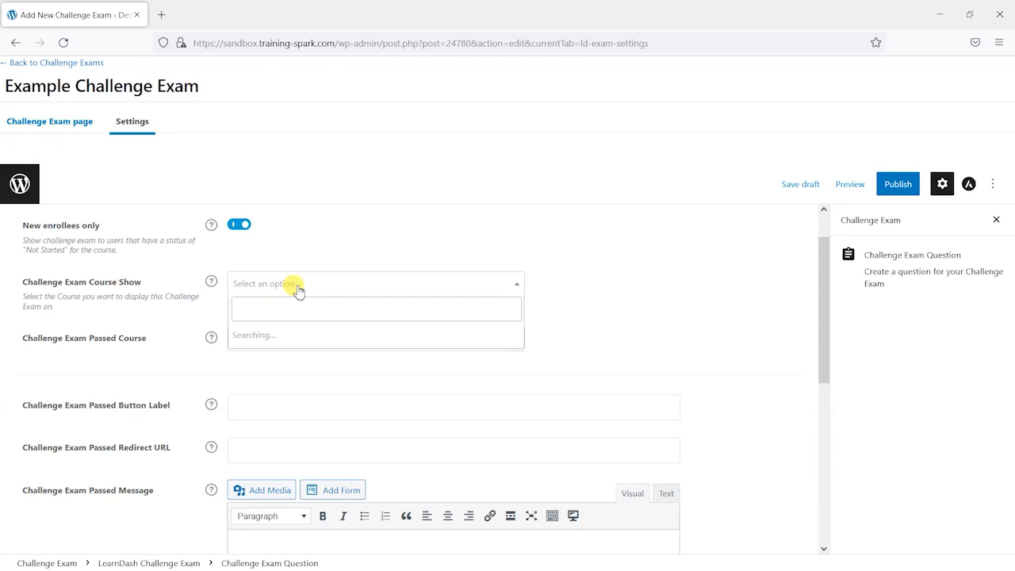
pyautogui.moveTo(299, 331)
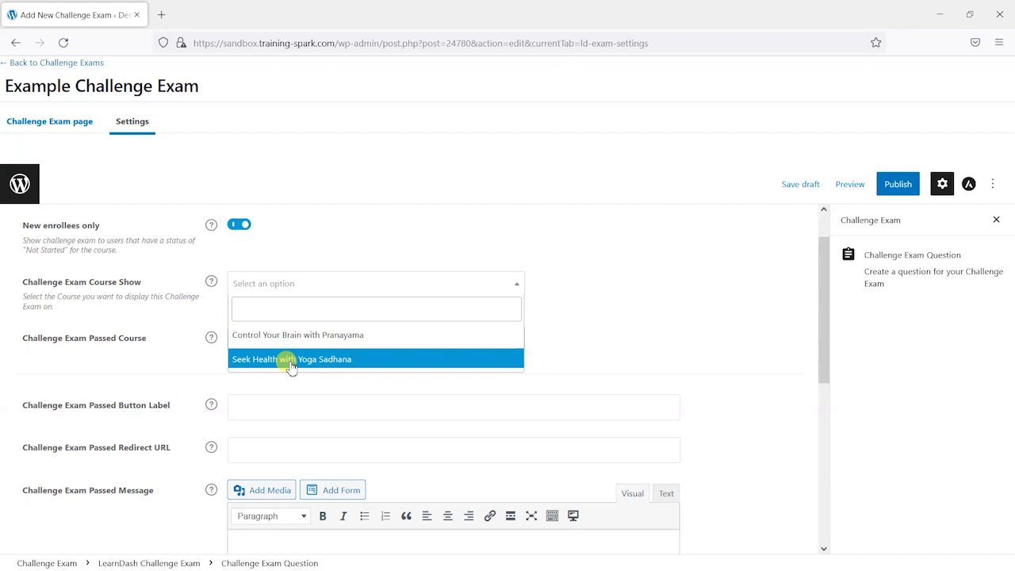
pyautogui.moveTo(324, 362)
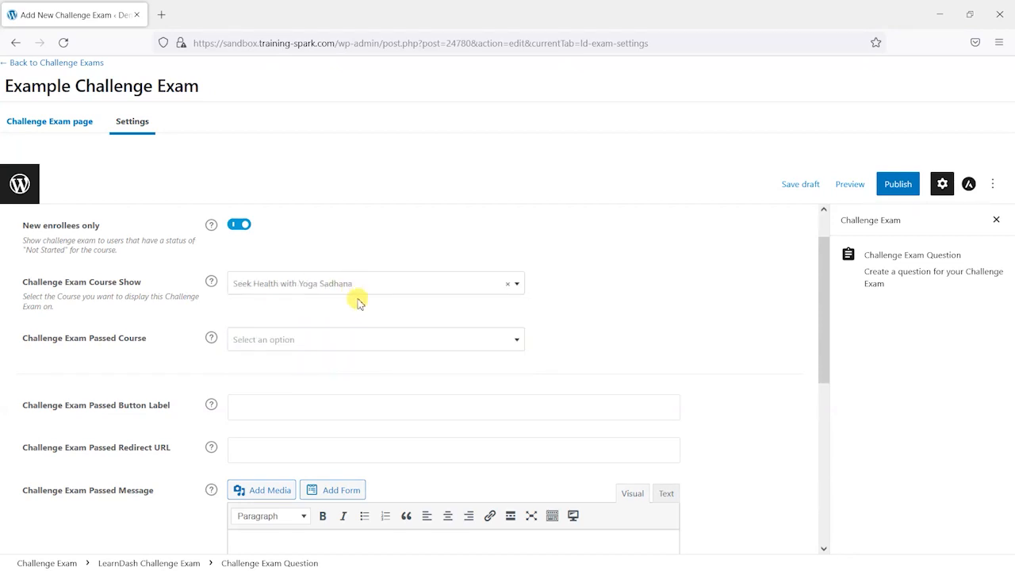
pyautogui.moveTo(374, 263)
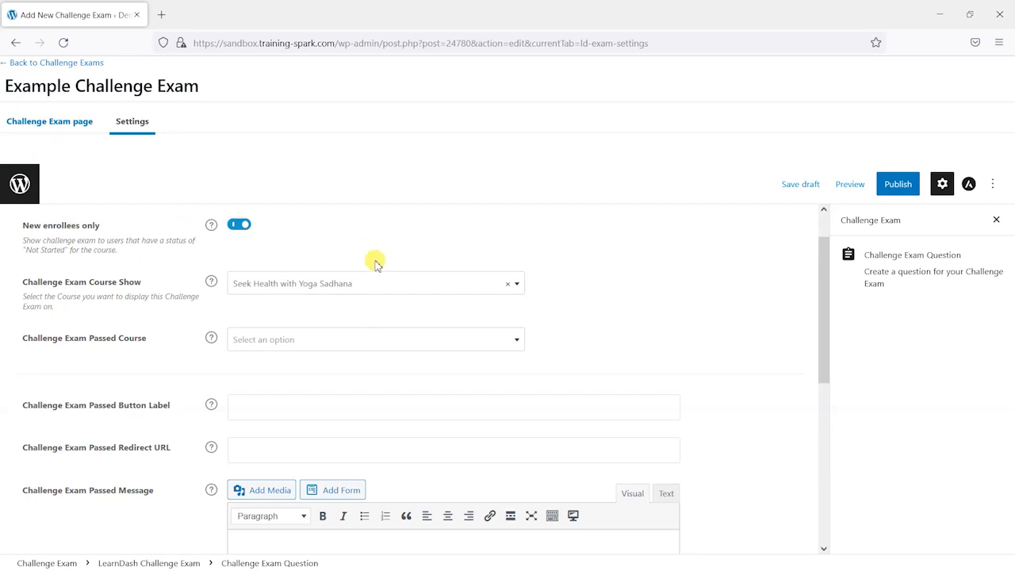
pyautogui.moveTo(210, 342)
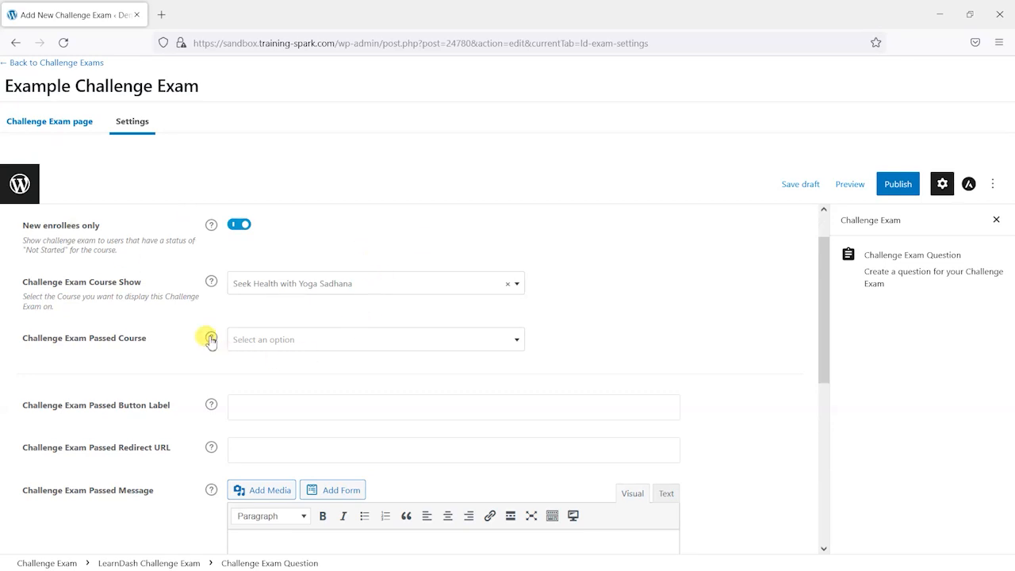
# Show the exam on Seek Health with Yoga Sadhana and open the Passed Course list
pyautogui.click(210, 340)
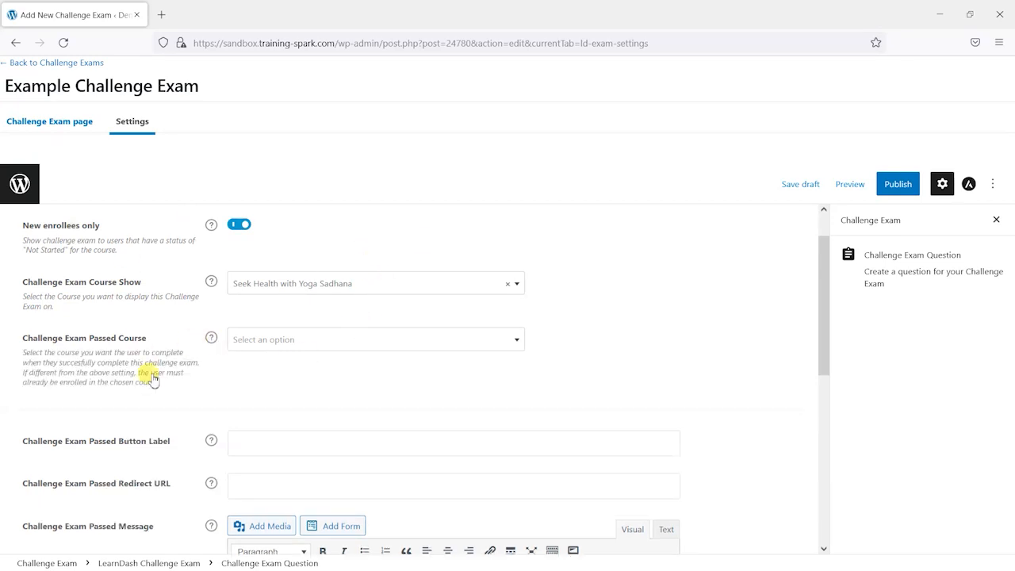
pyautogui.moveTo(176, 380)
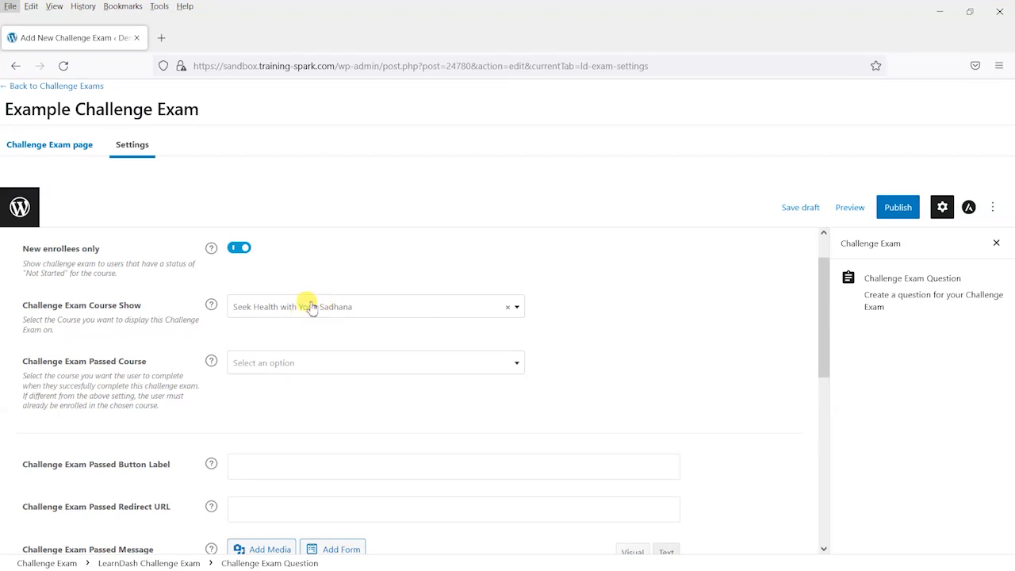
pyautogui.moveTo(253, 325)
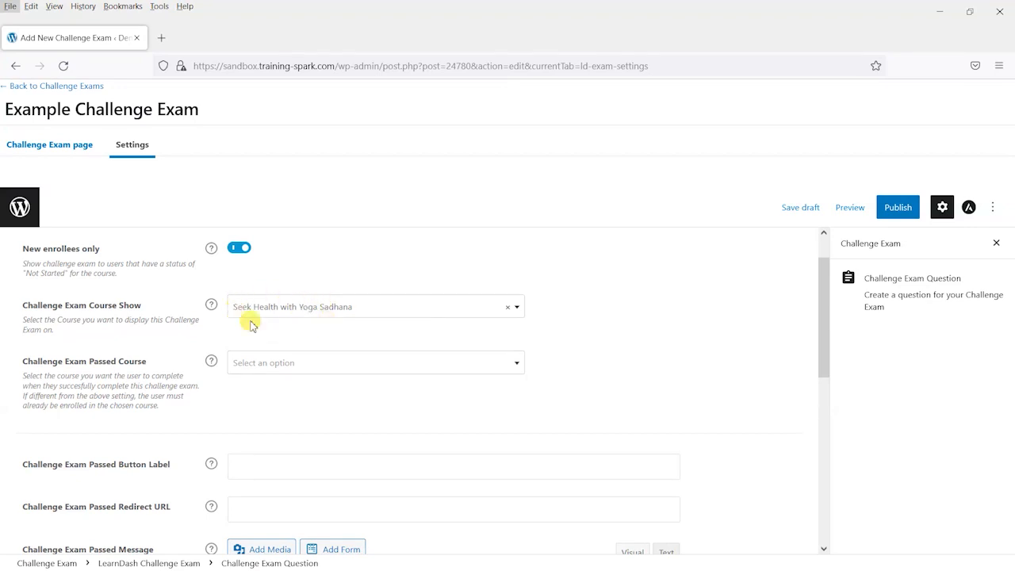
pyautogui.moveTo(352, 311)
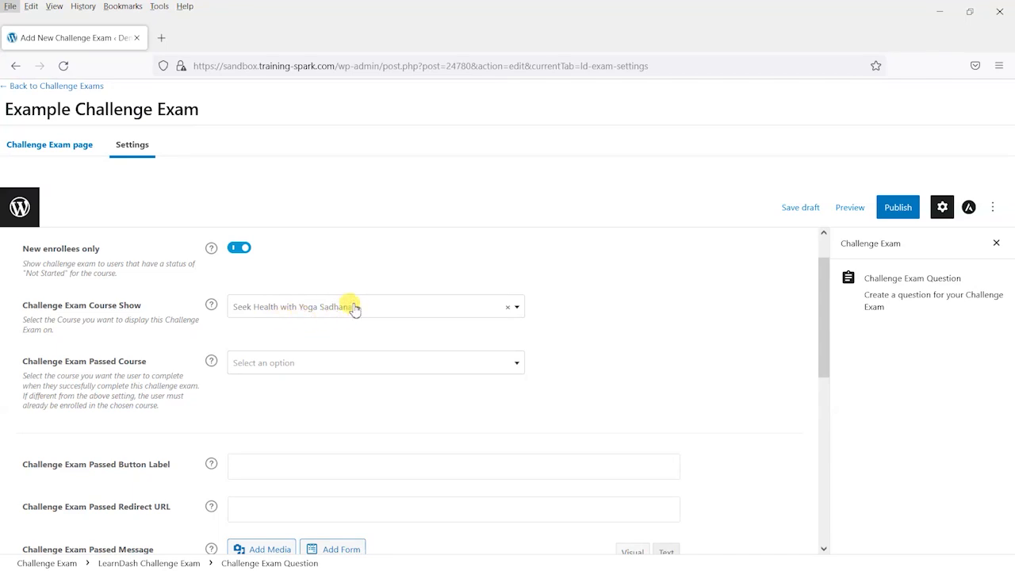
pyautogui.moveTo(254, 316)
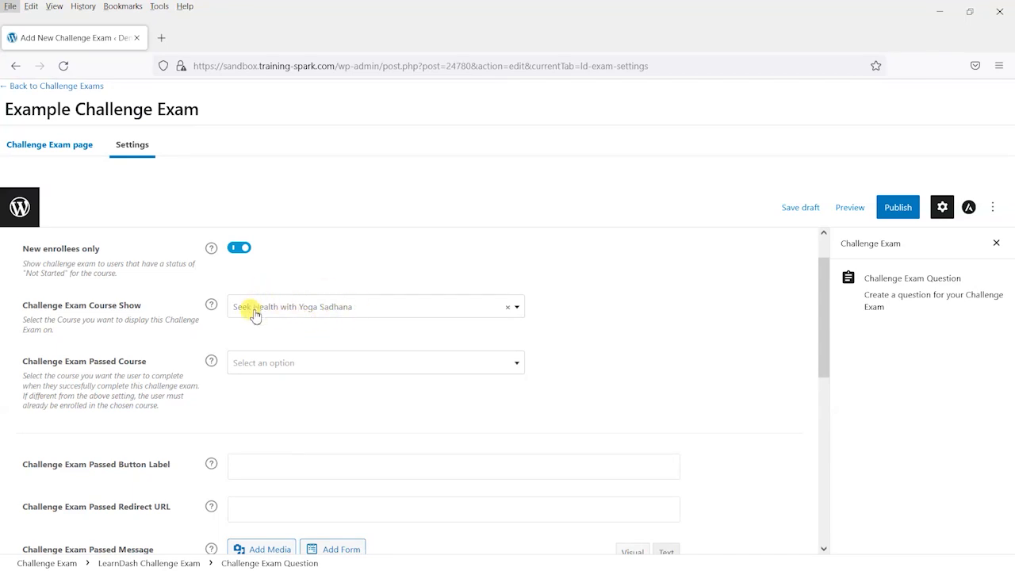
pyautogui.moveTo(303, 271)
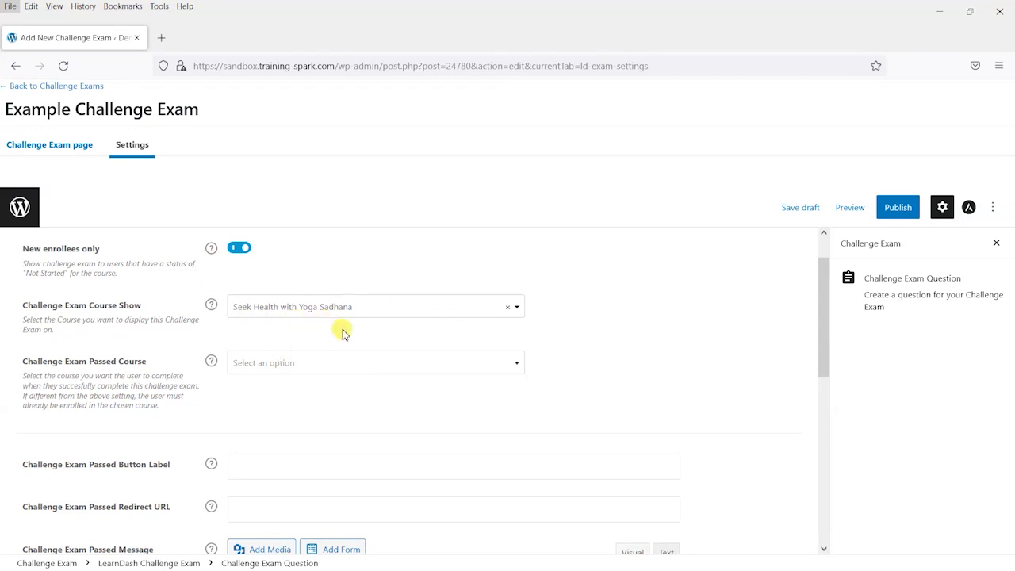
pyautogui.moveTo(52, 363)
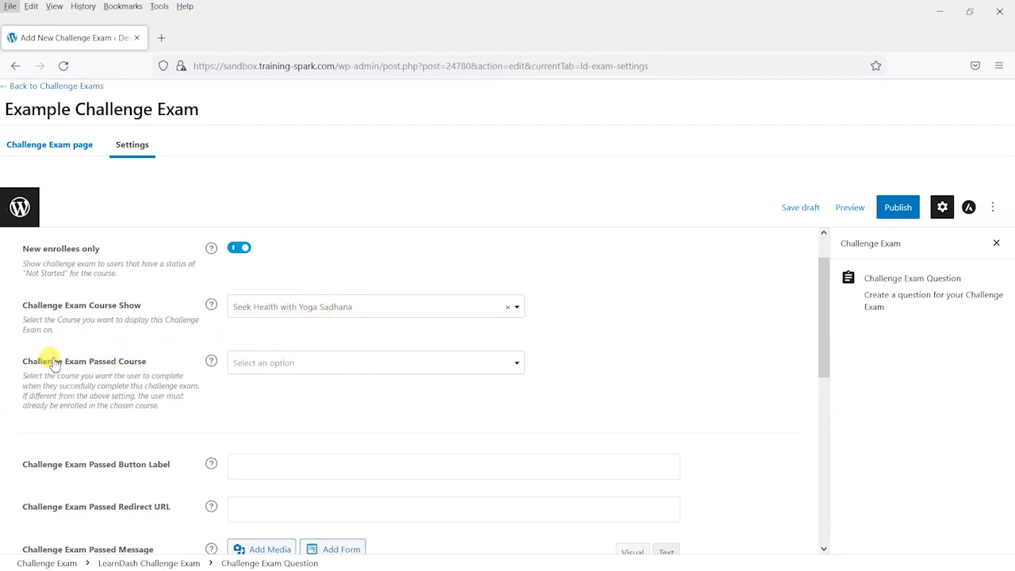
pyautogui.moveTo(249, 368)
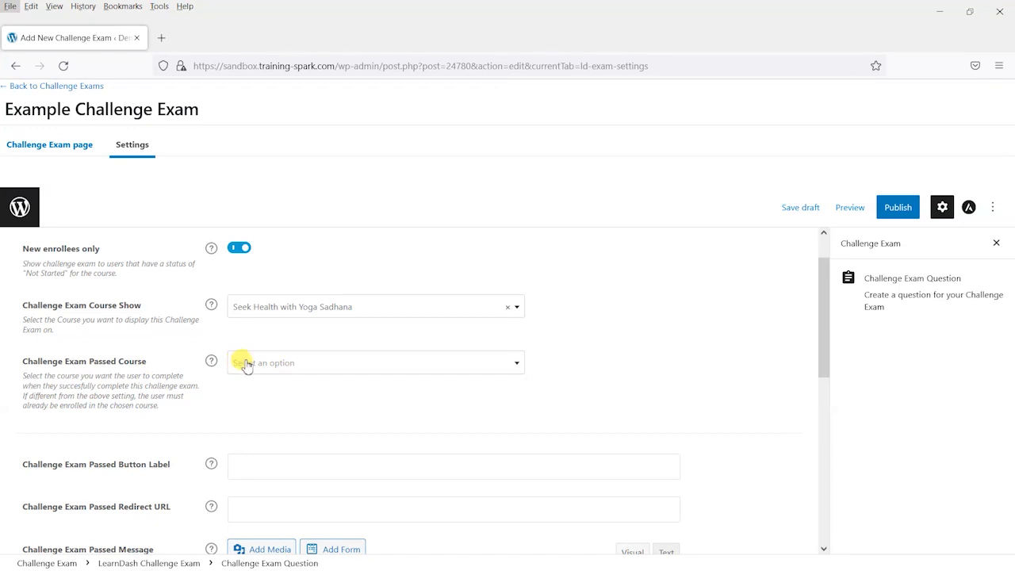
pyautogui.click(376, 363)
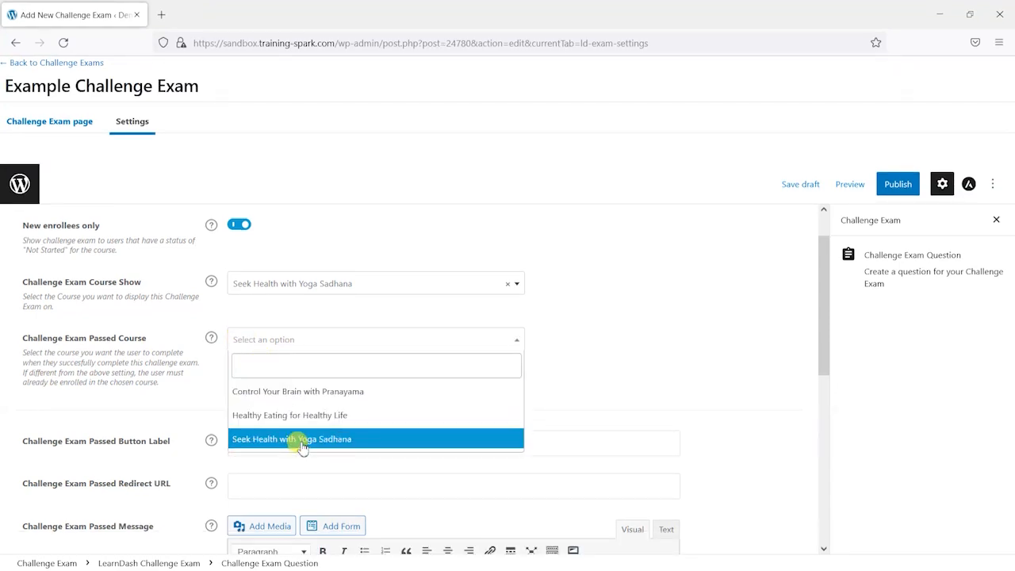
pyautogui.moveTo(310, 443)
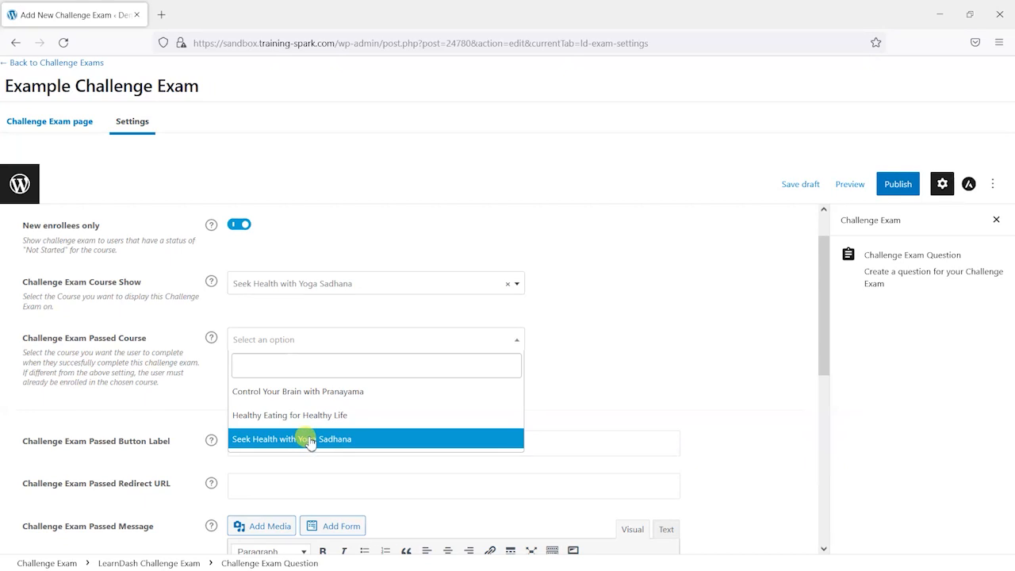
pyautogui.moveTo(310, 392)
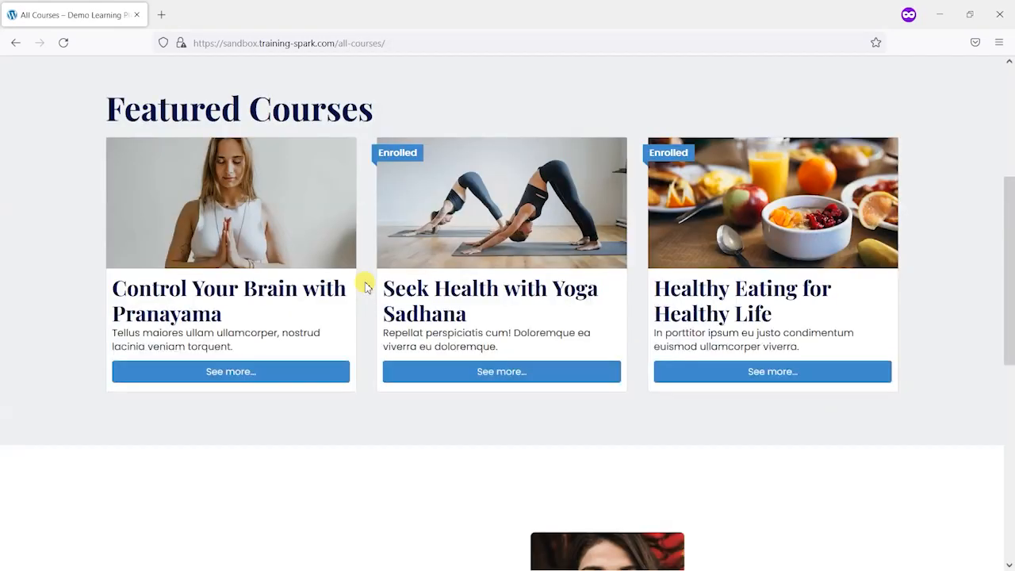
pyautogui.moveTo(736, 252)
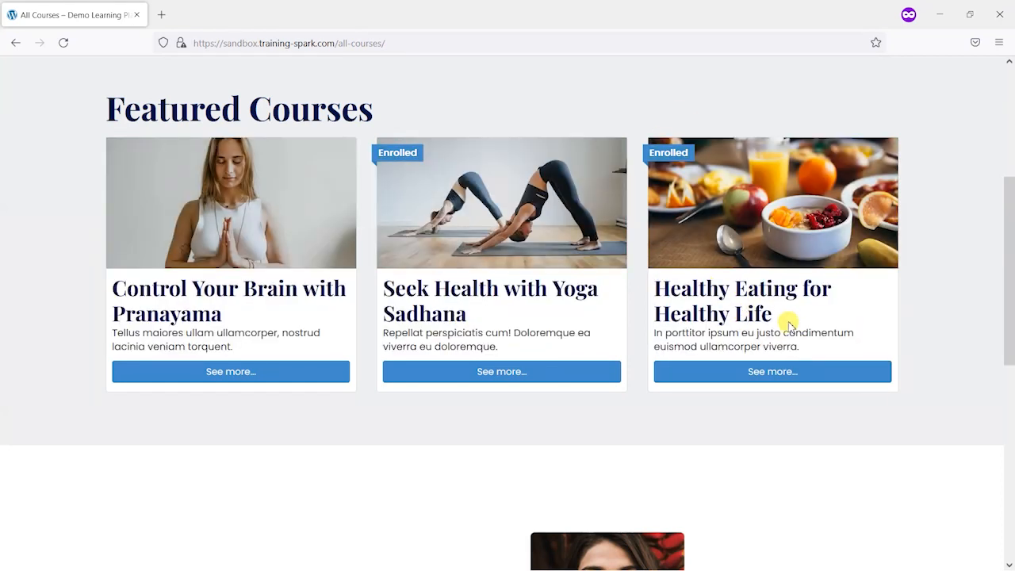
pyautogui.moveTo(476, 315)
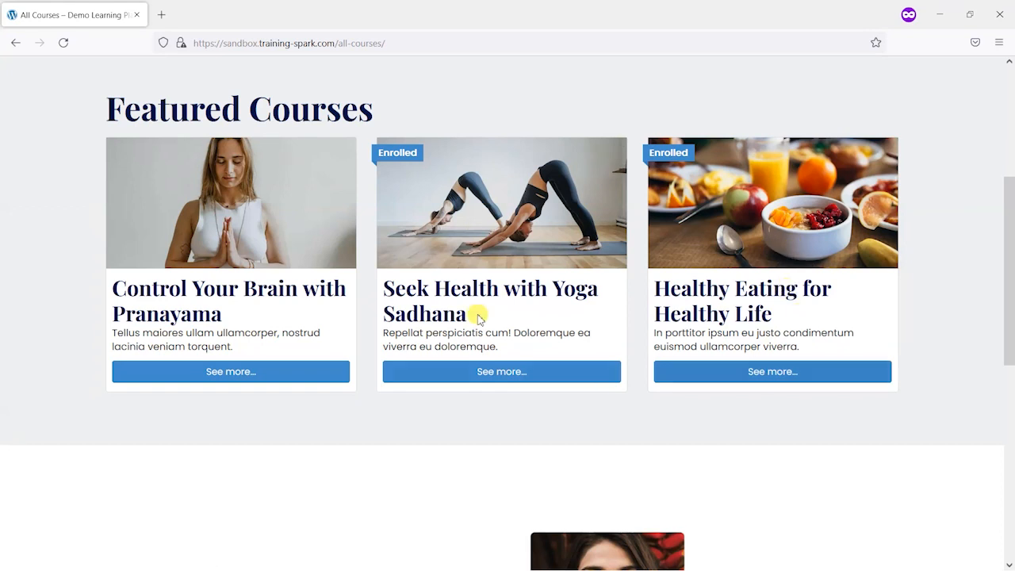
pyautogui.moveTo(393, 299)
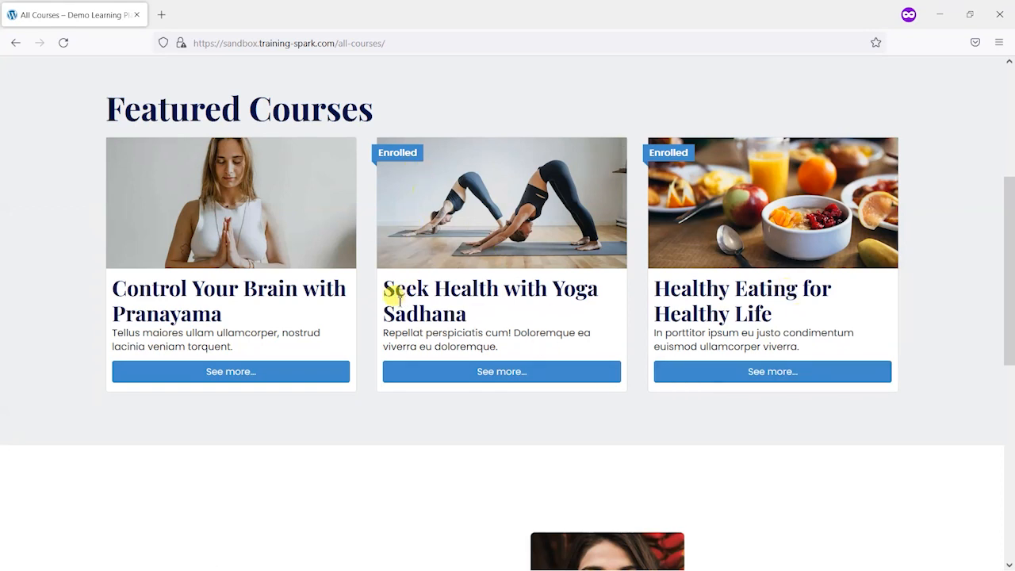
pyautogui.moveTo(426, 292)
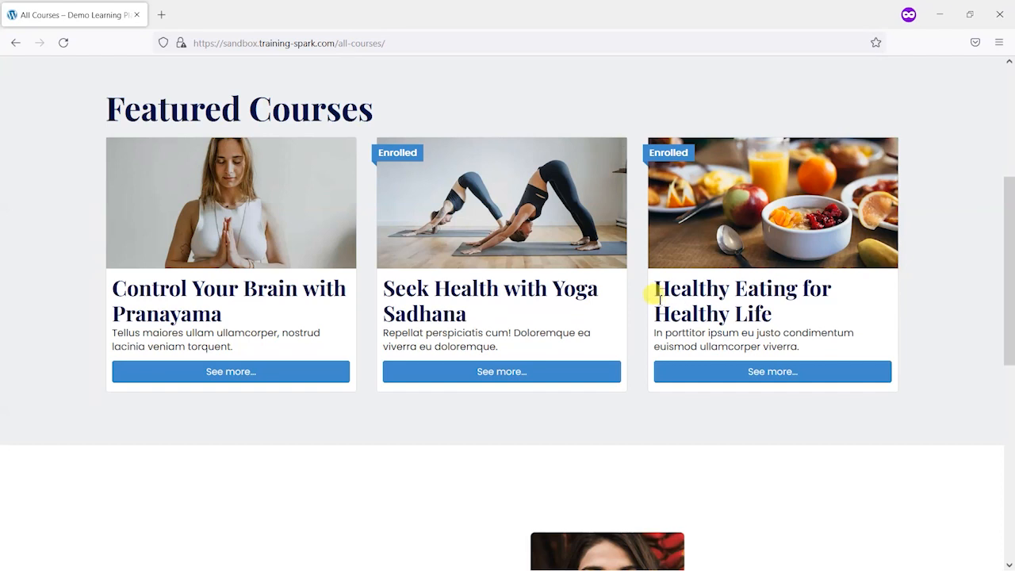
pyautogui.moveTo(725, 196)
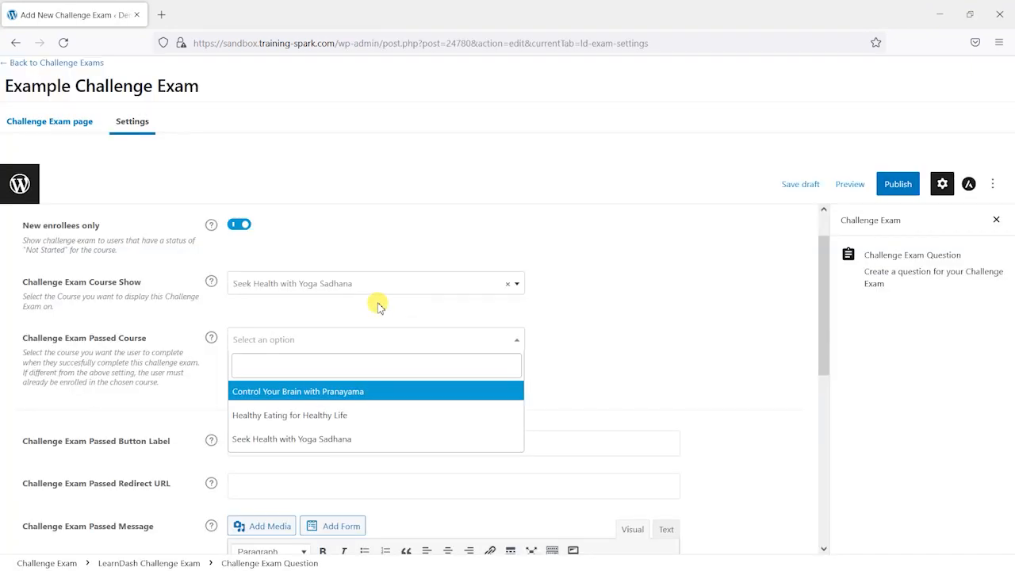
pyautogui.moveTo(320, 439)
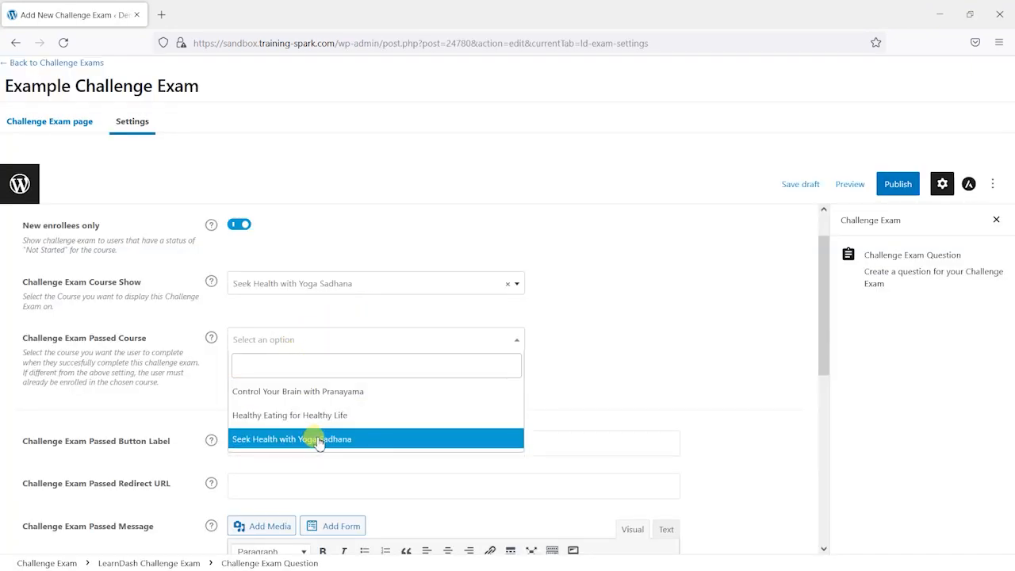
# Make Seek Health with Yoga Sadhana the passed course, then switch to the front-end catalog
pyautogui.click(316, 439)
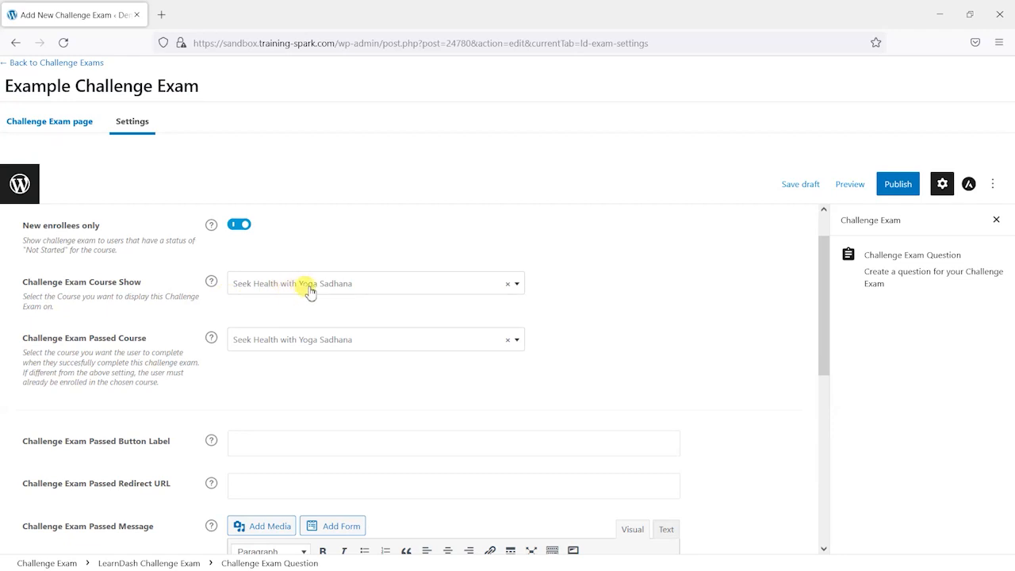
pyautogui.press('Alt+Tab')
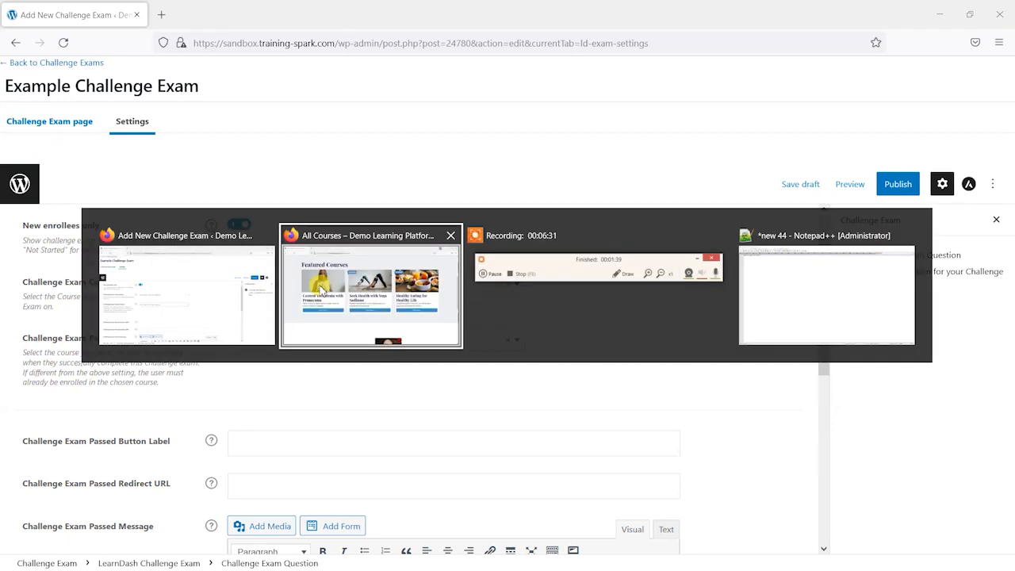
pyautogui.click(370, 285)
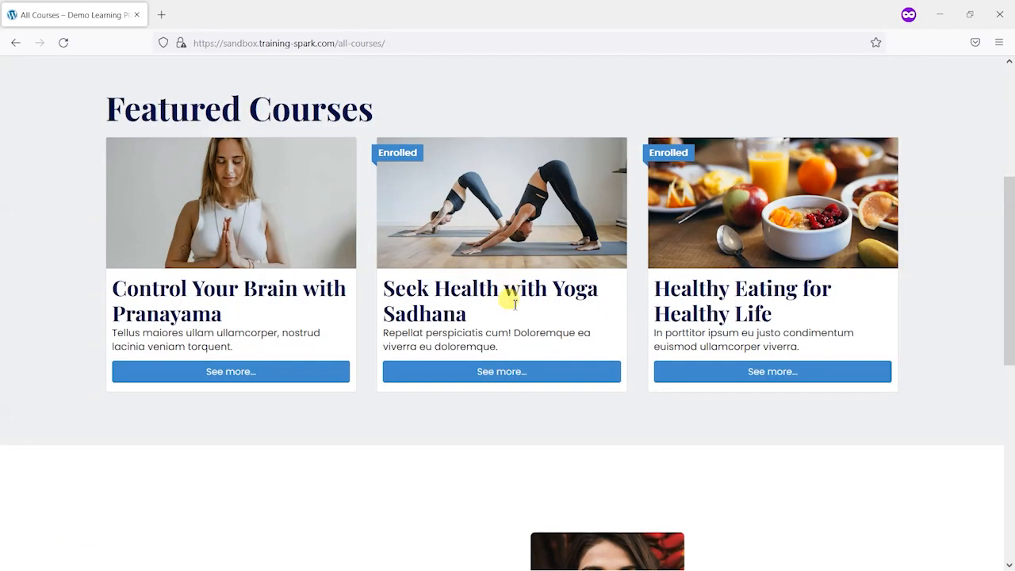
pyautogui.moveTo(468, 275)
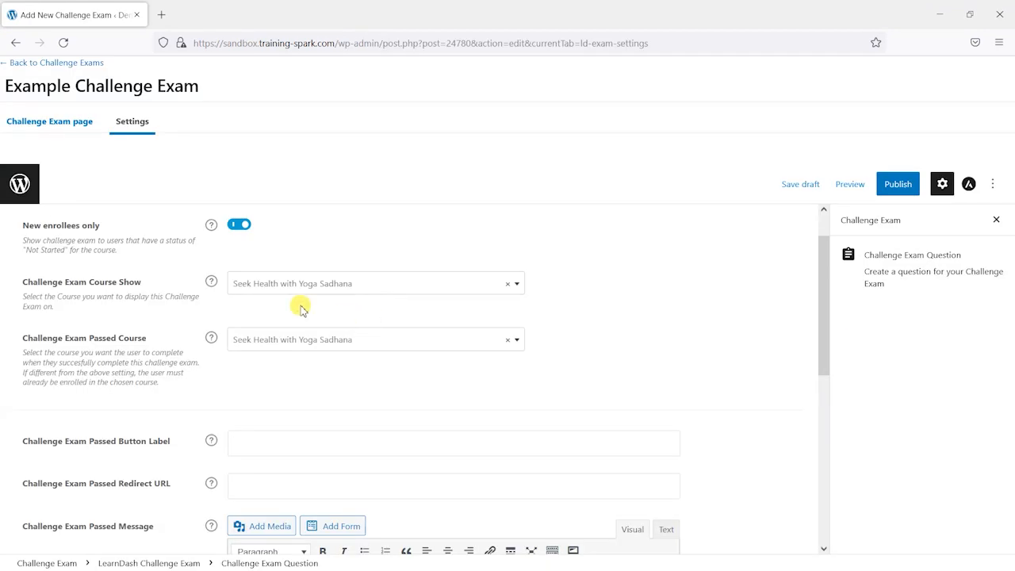
pyautogui.moveTo(313, 290)
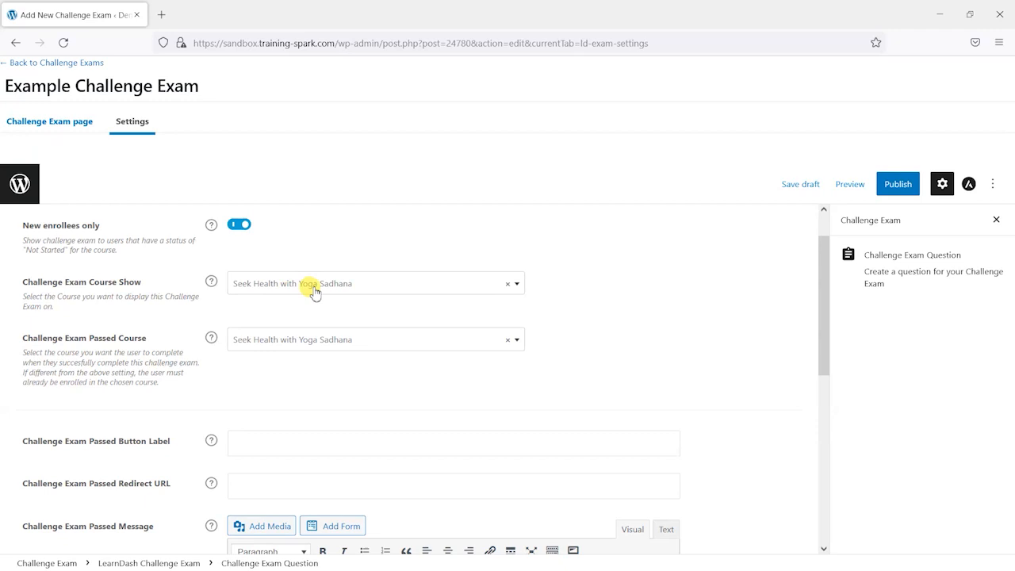
pyautogui.moveTo(274, 305)
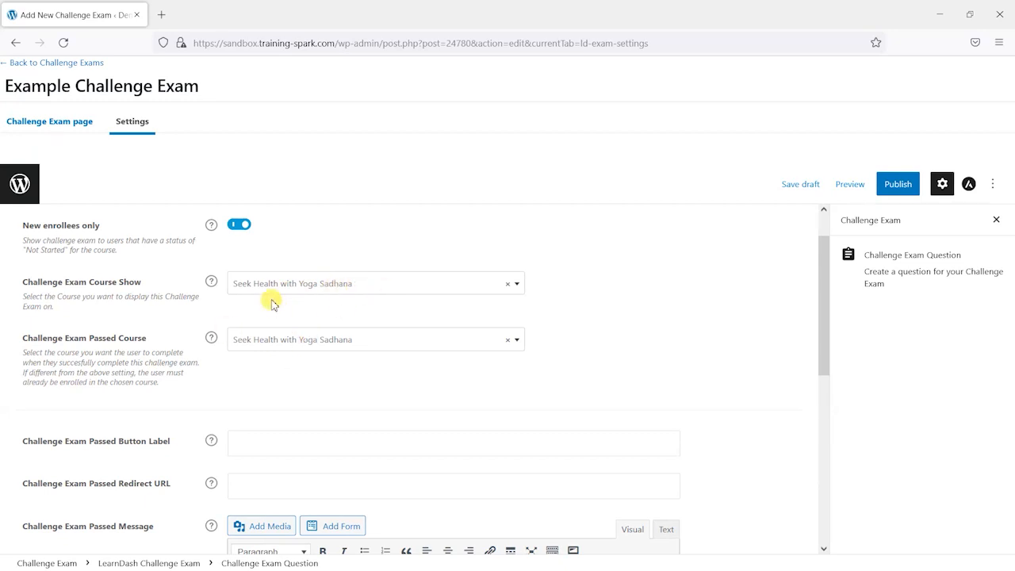
pyautogui.moveTo(336, 354)
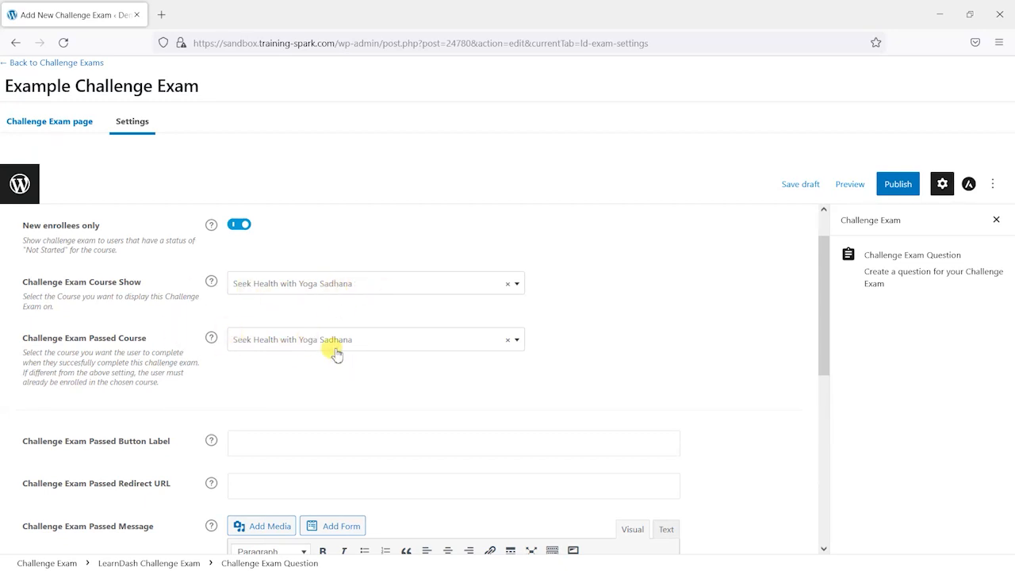
# Set the passed button label to 'Well done. You can skip this course and move on to the next!'
pyautogui.scroll(-3)
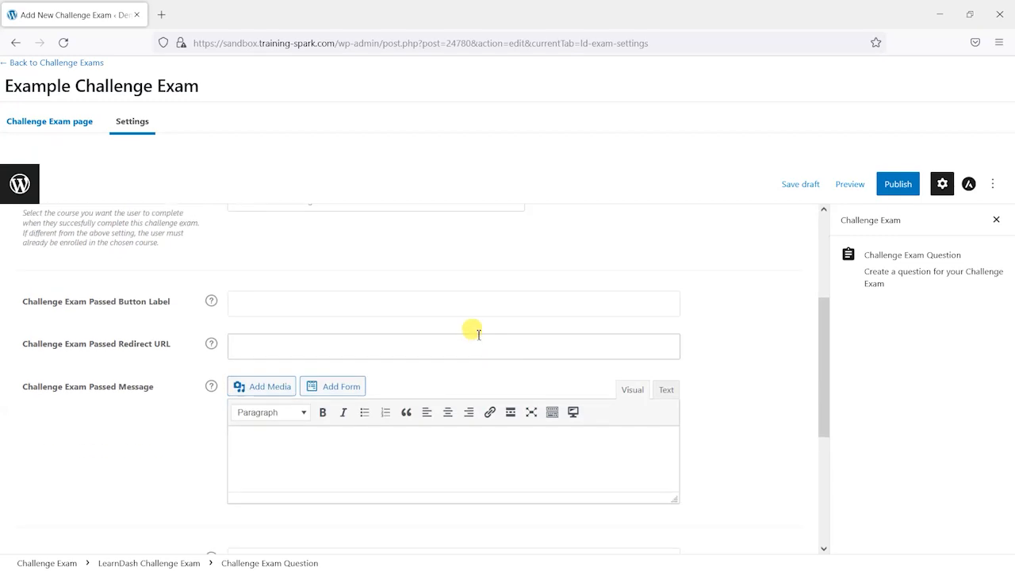
pyautogui.moveTo(283, 288)
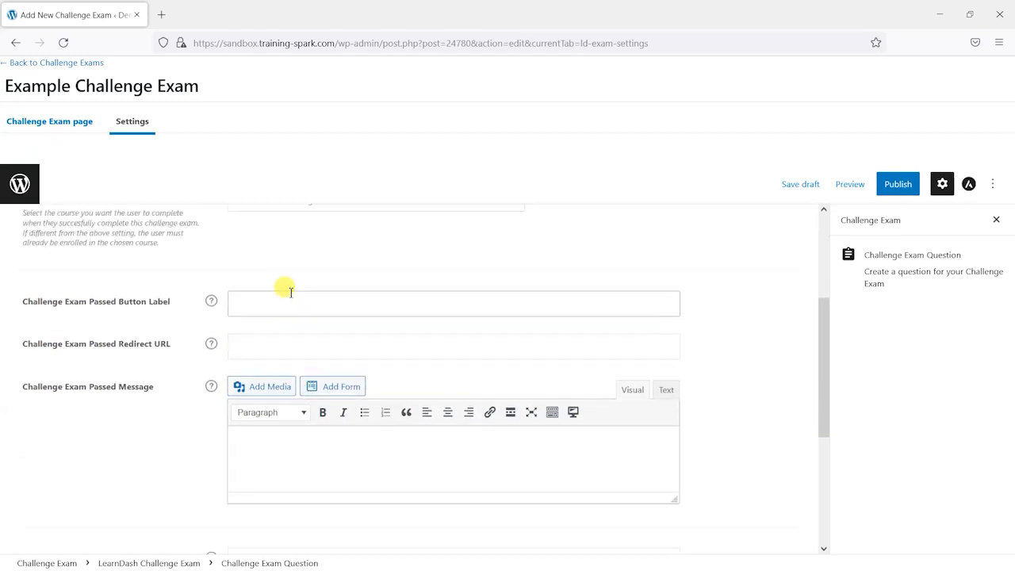
pyautogui.moveTo(275, 302)
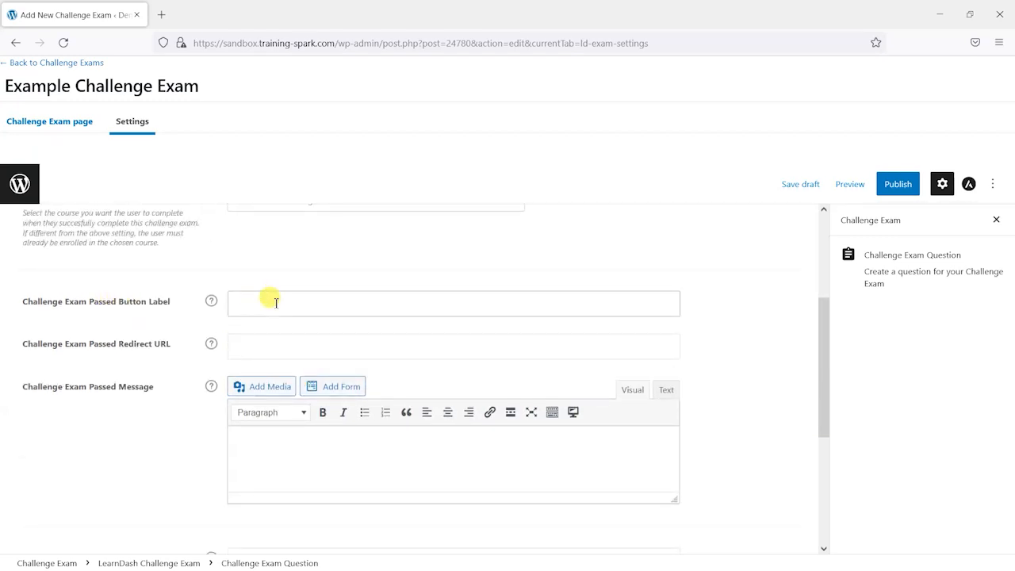
pyautogui.click(278, 304)
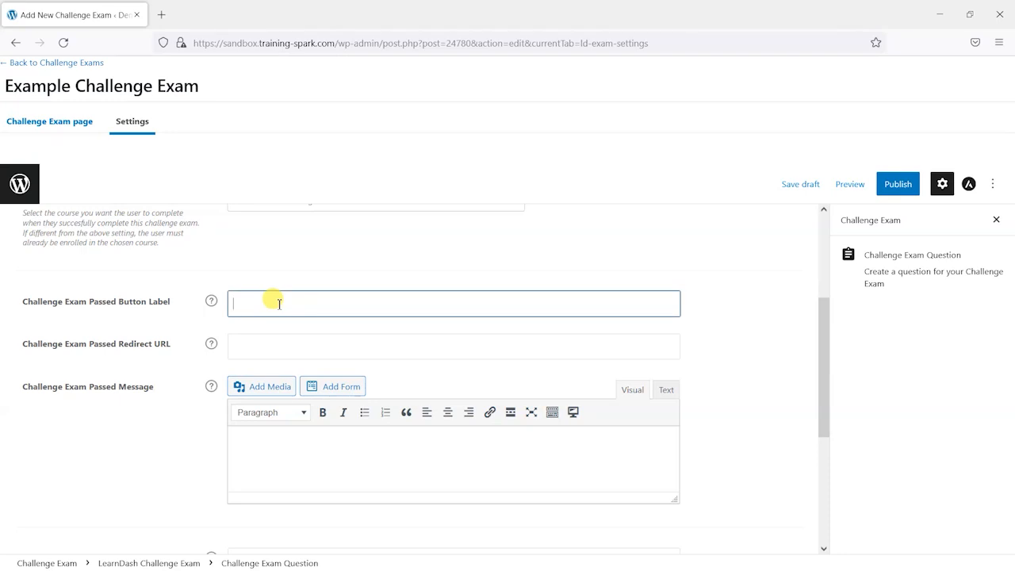
pyautogui.write('Well done. You can skip this course and move')
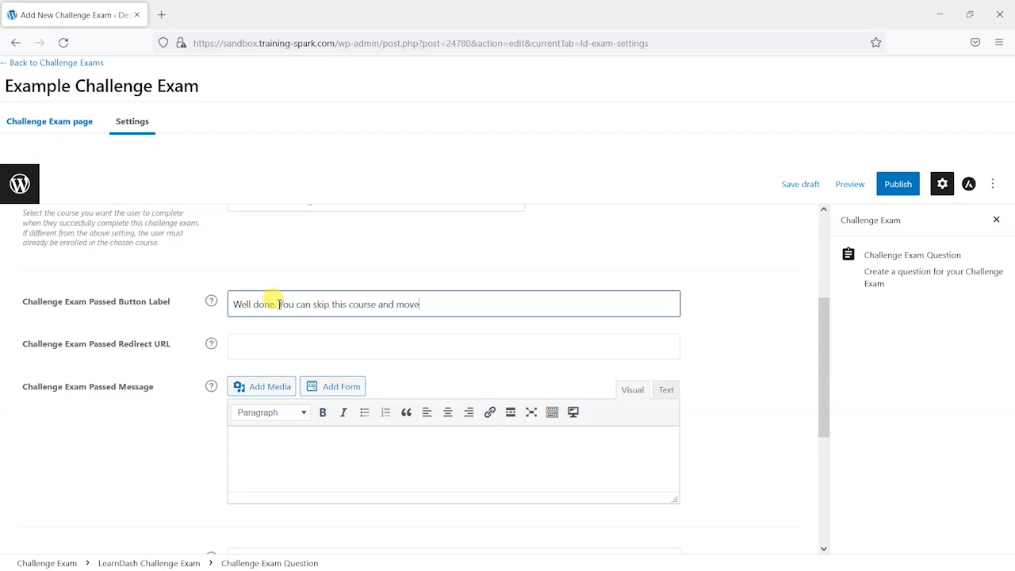
pyautogui.write('on to the next!')
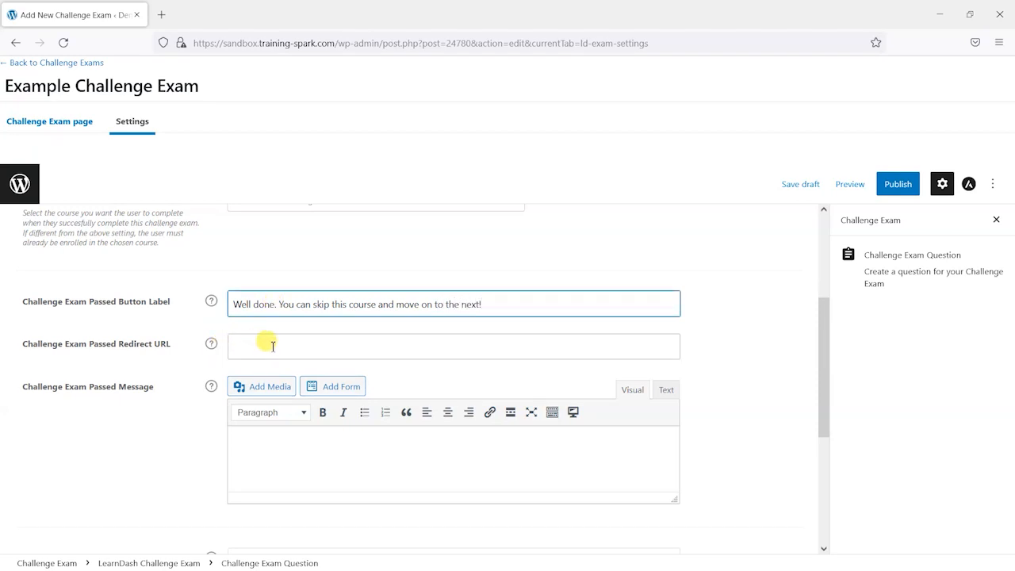
pyautogui.moveTo(211, 344)
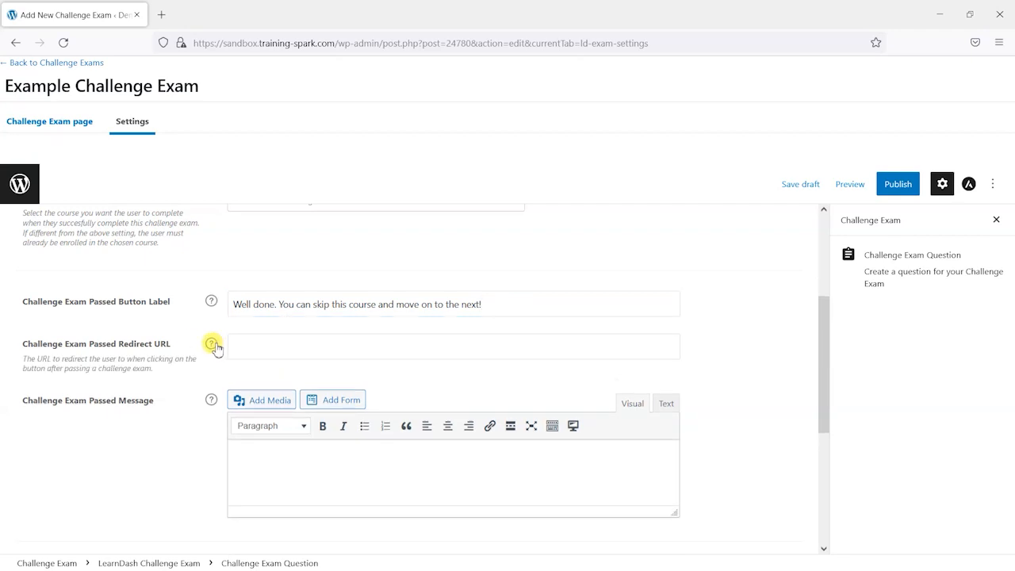
pyautogui.moveTo(50, 369)
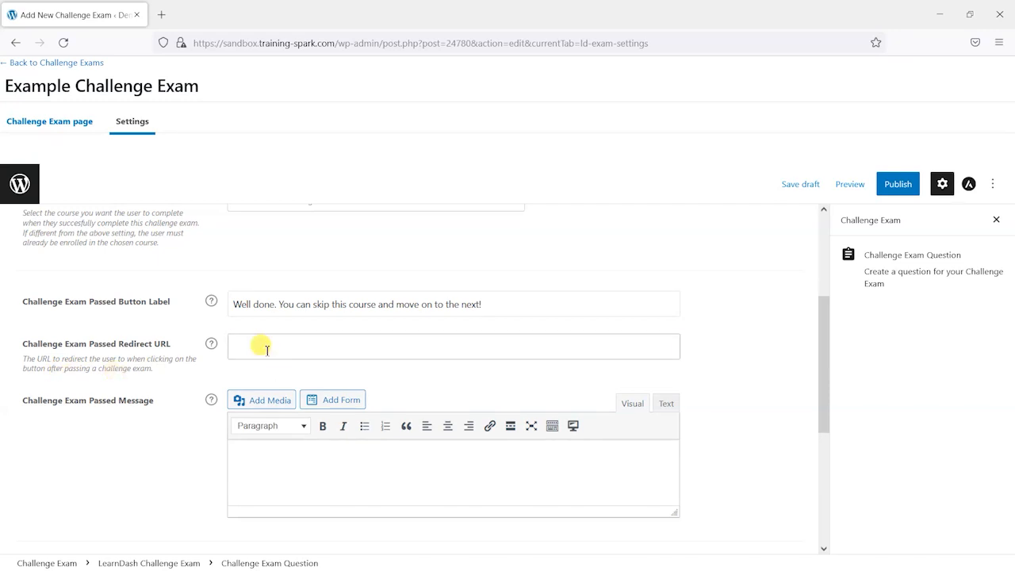
pyautogui.click(262, 347)
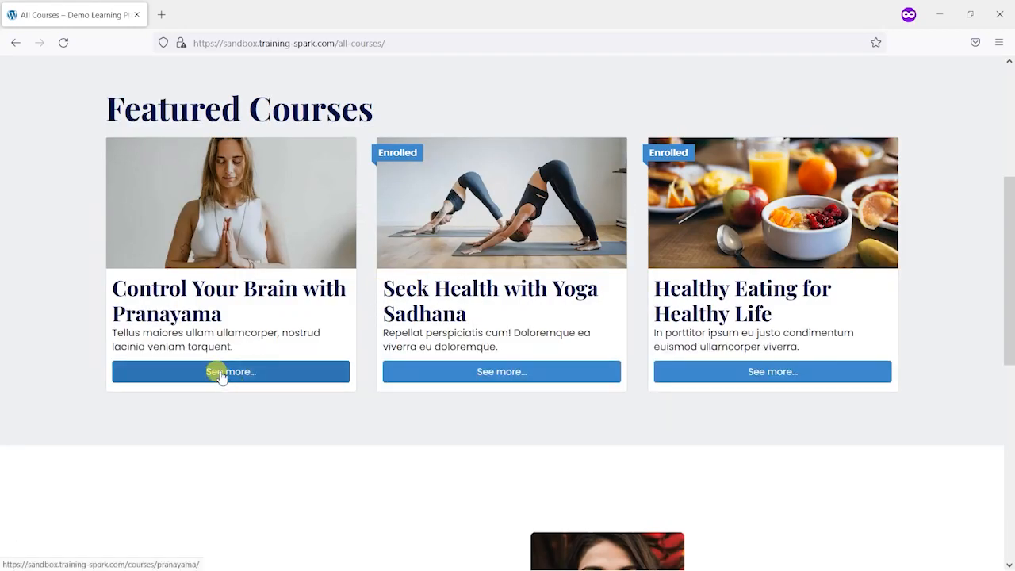
# Copy the Pranayama course page link from its See more button in the catalog
pyautogui.rightClick(223, 372)
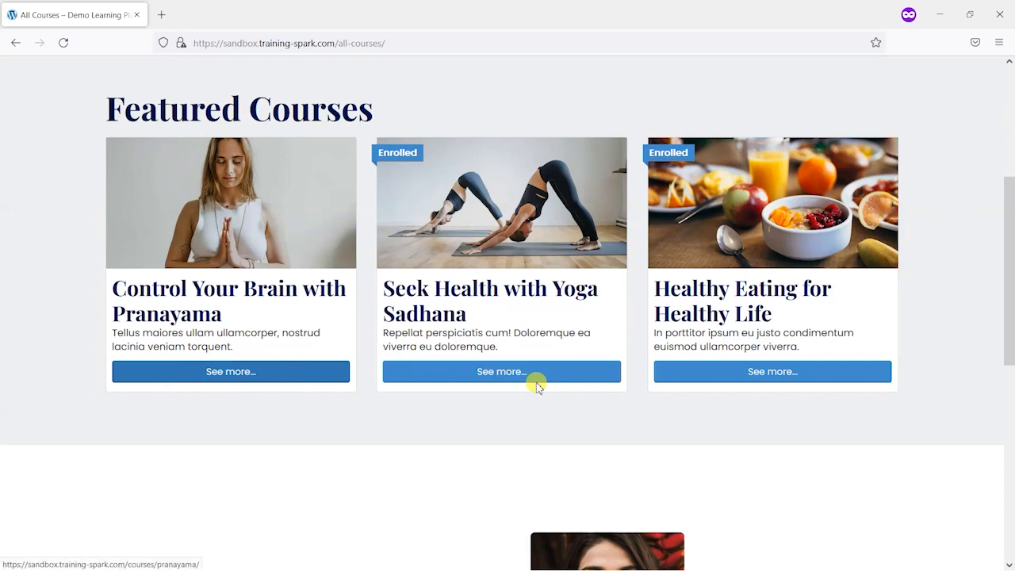
pyautogui.moveTo(837, 204)
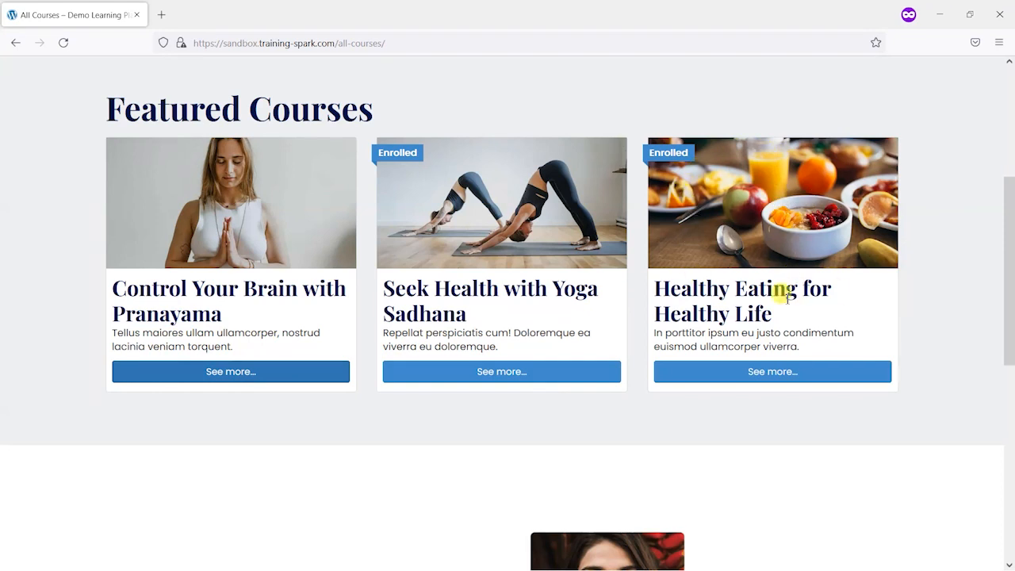
pyautogui.moveTo(956, 212)
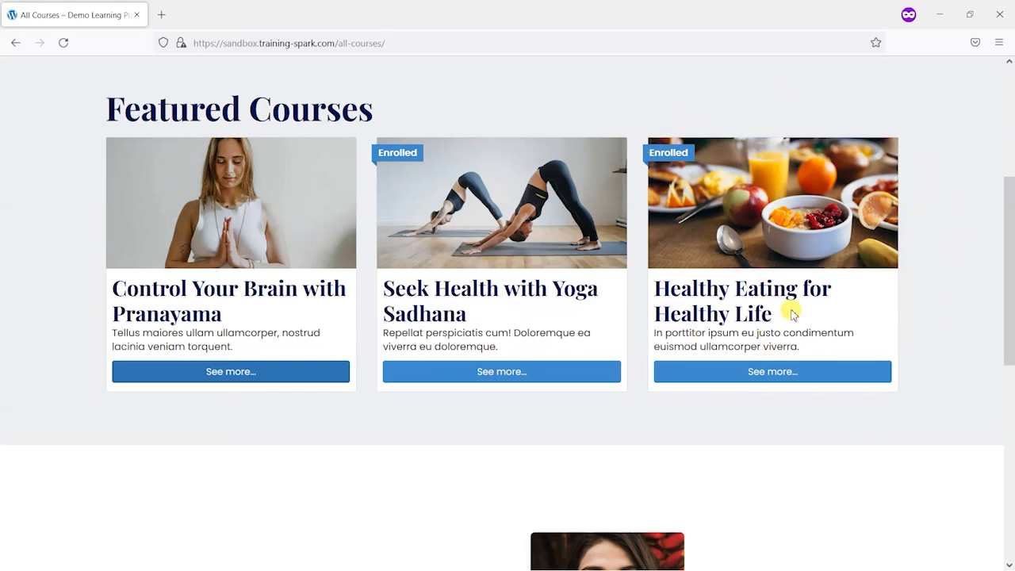
pyautogui.moveTo(143, 301)
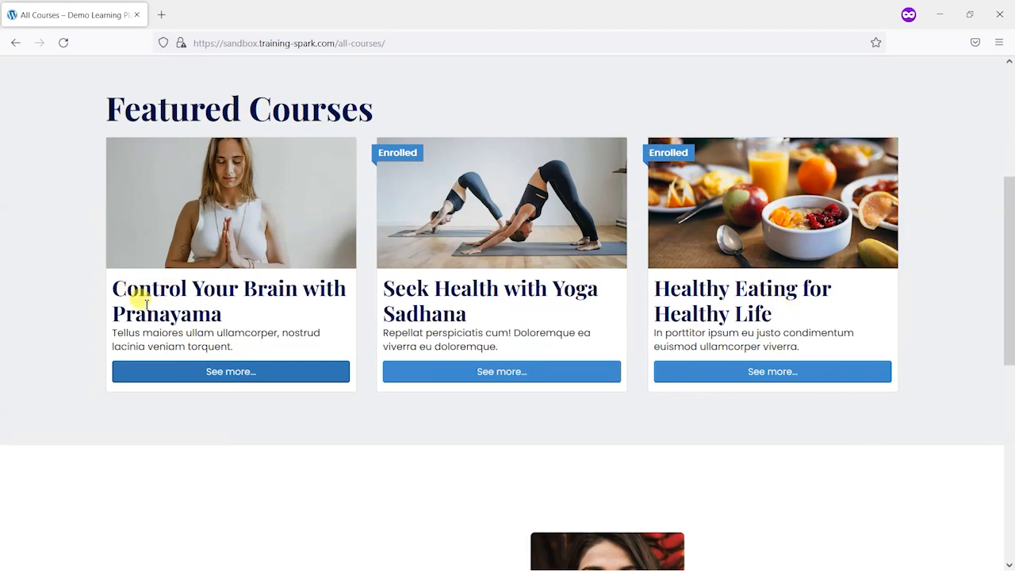
pyautogui.moveTo(208, 304)
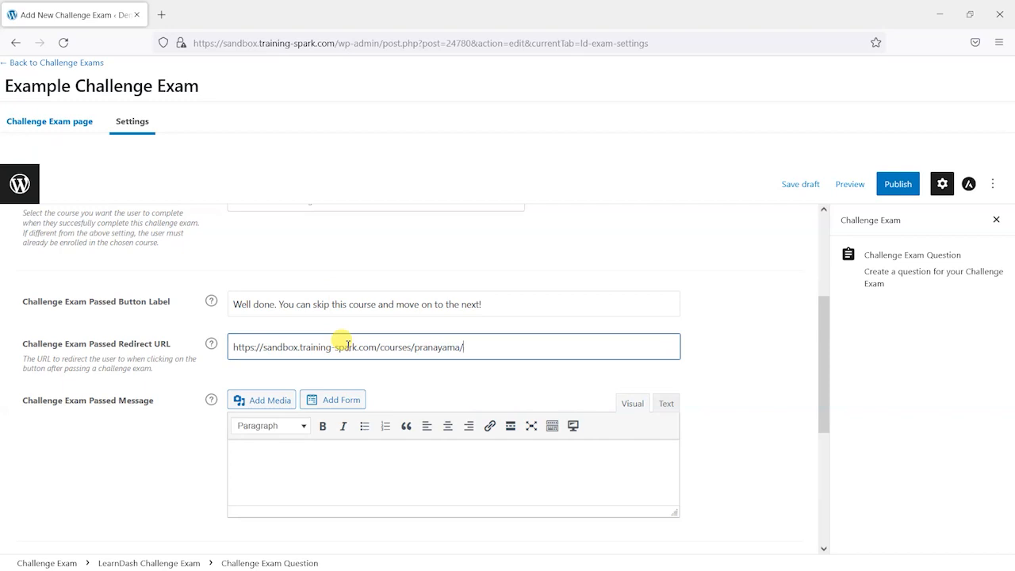
# In Text view, replace the placeholder lines with the passed message 'Well done. That's great!'
pyautogui.scroll(-3)
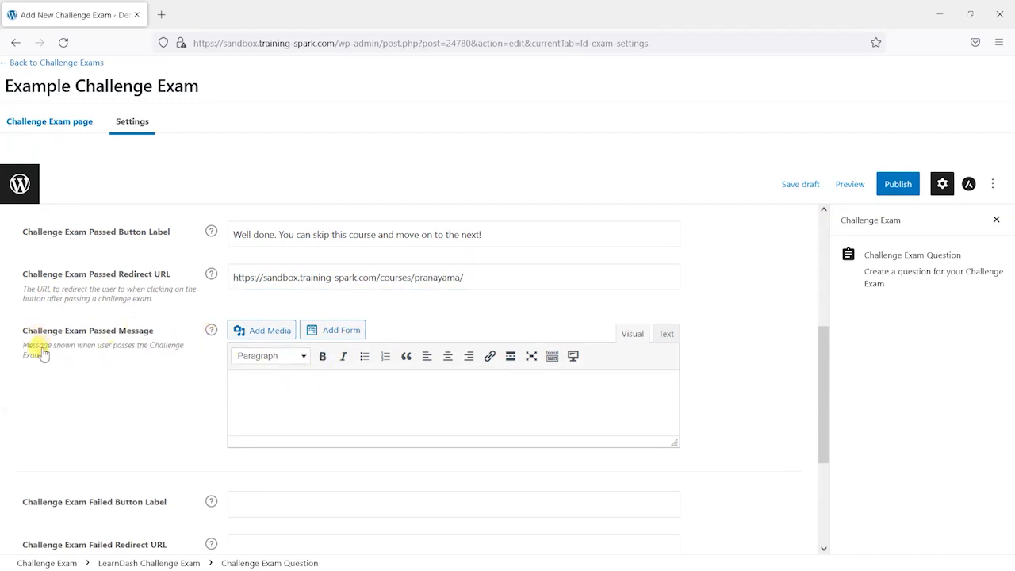
pyautogui.moveTo(242, 399)
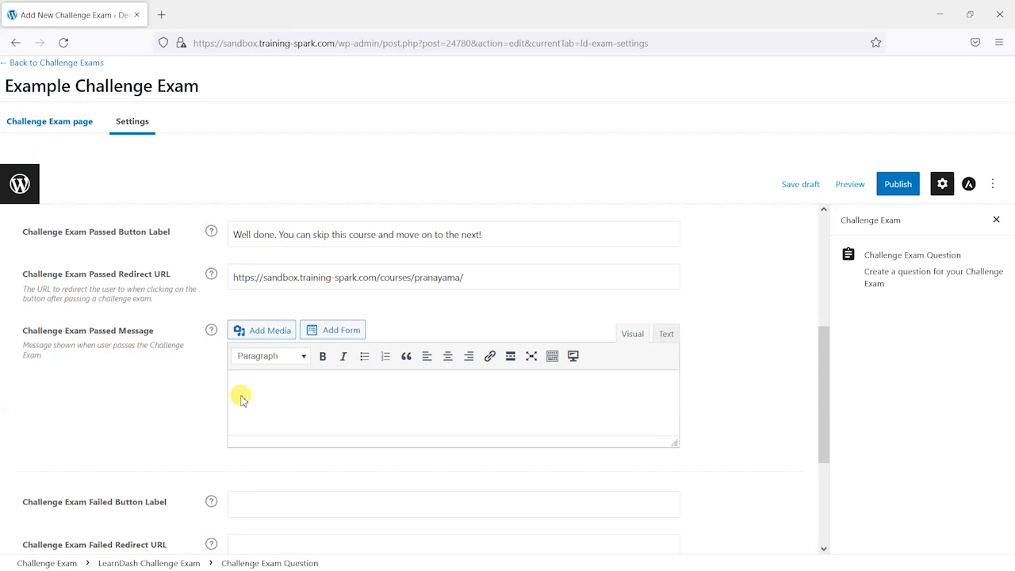
pyautogui.moveTo(331, 399)
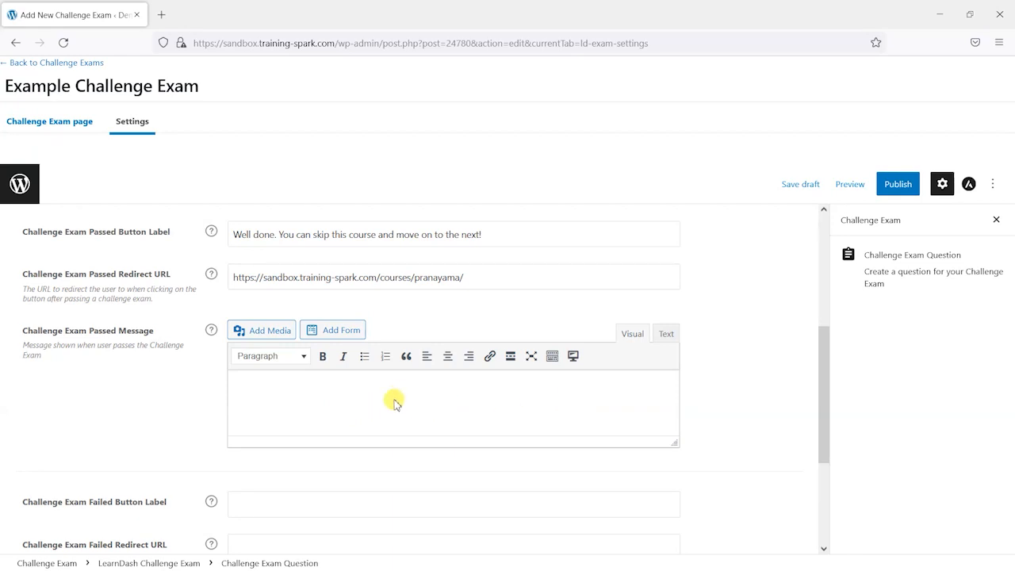
pyautogui.click(666, 334)
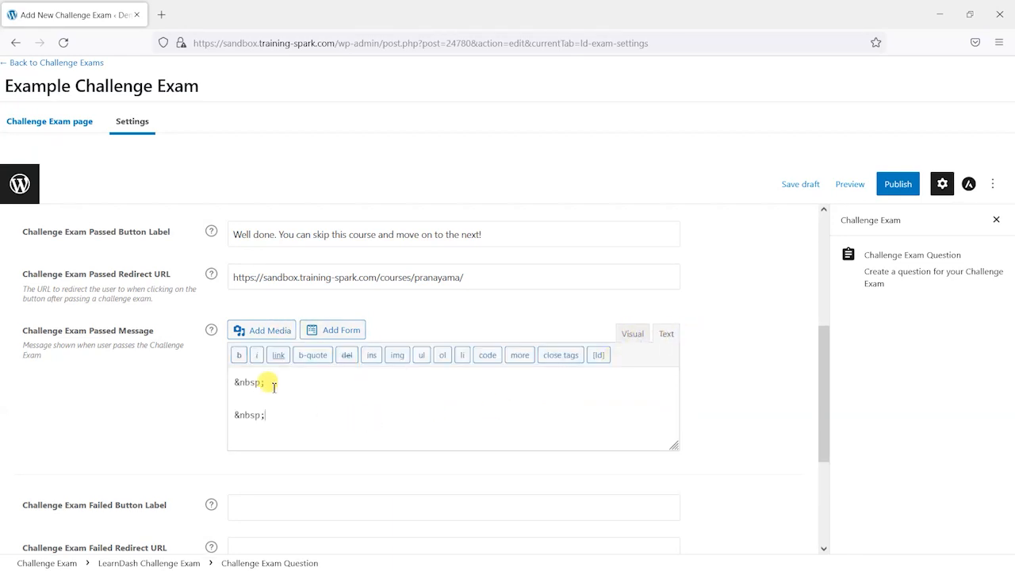
pyautogui.click(632, 333)
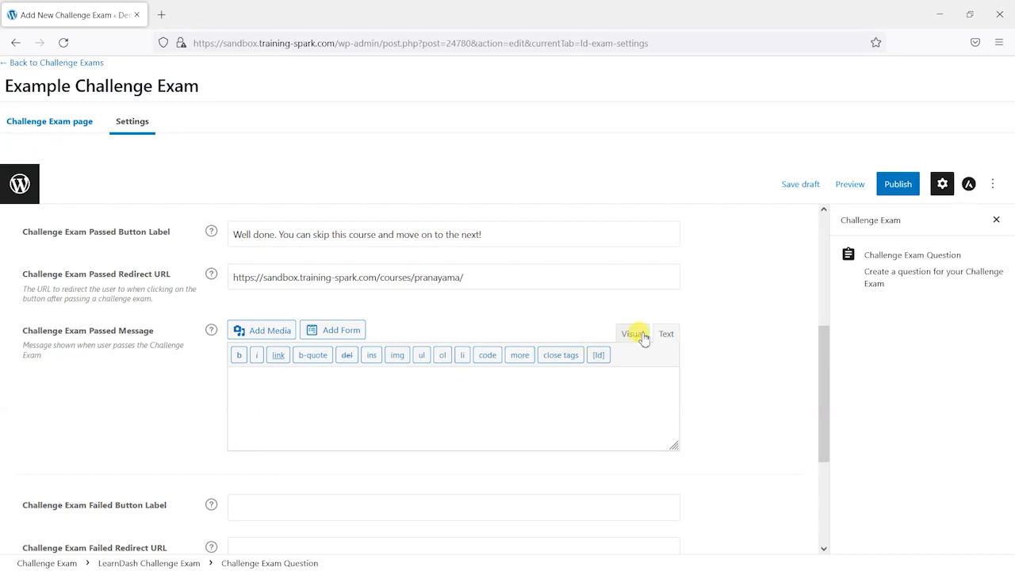
pyautogui.click(632, 333)
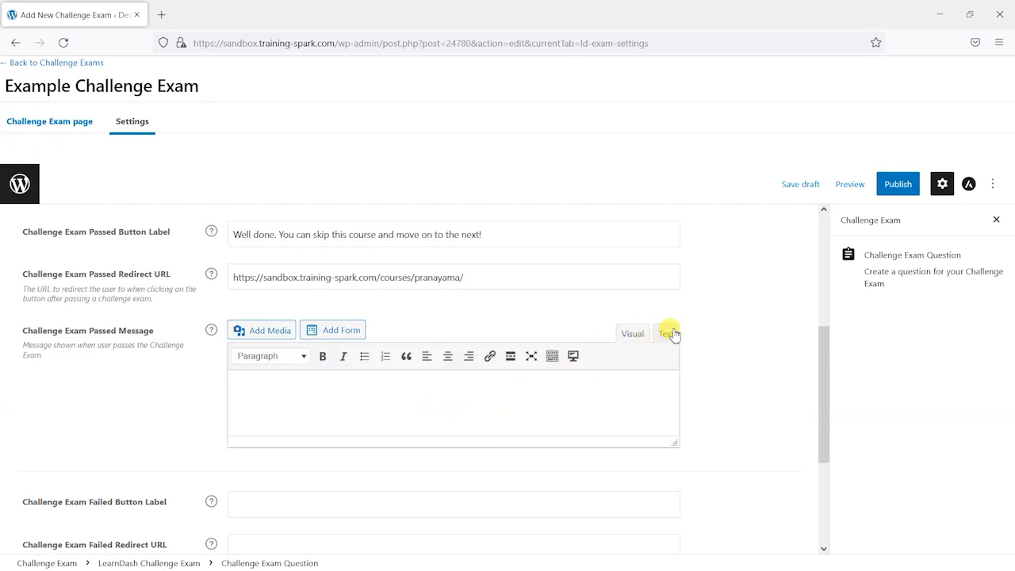
pyautogui.click(666, 334)
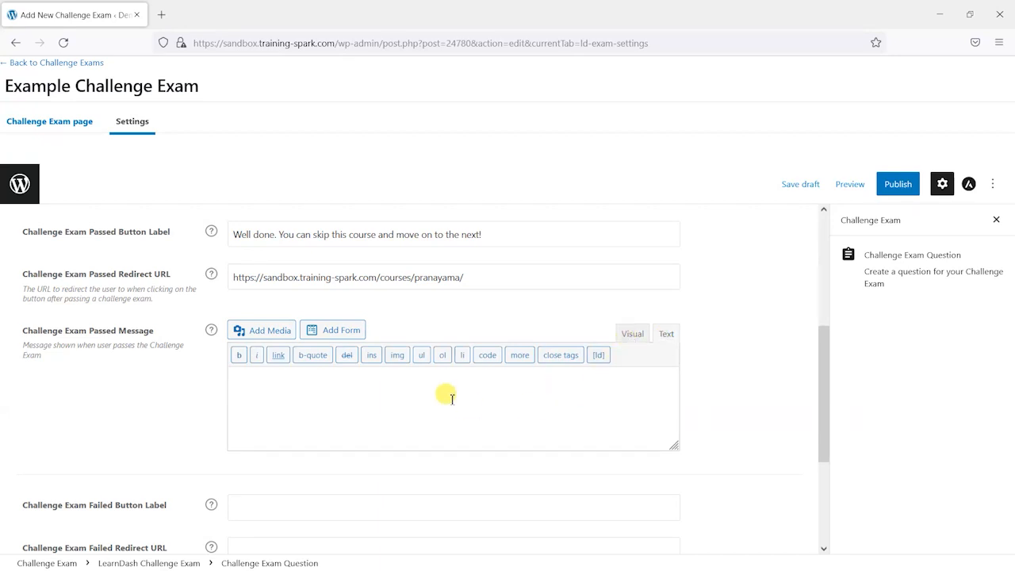
pyautogui.write('W')
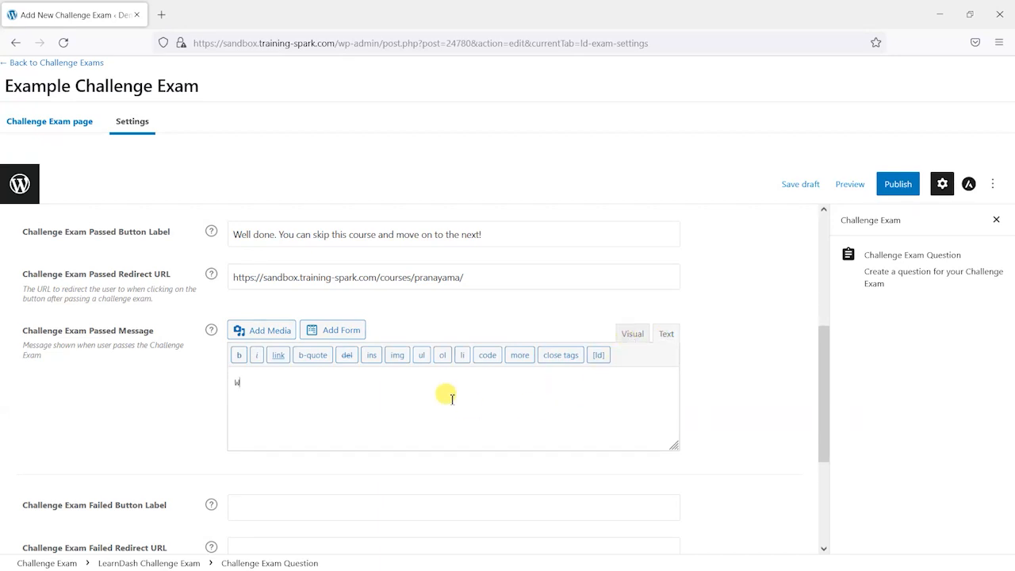
pyautogui.write("Well done. That's")
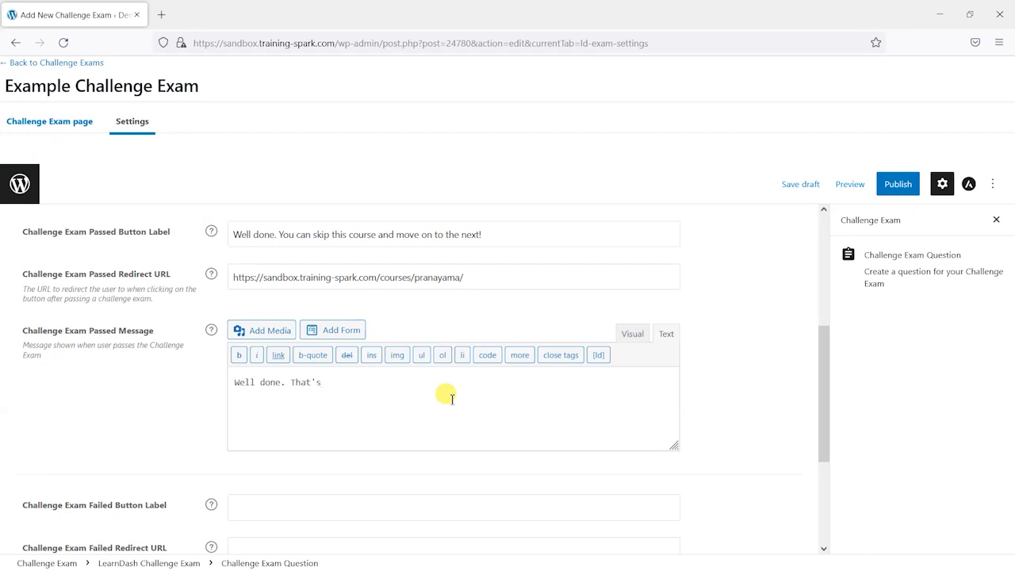
pyautogui.write('great!')
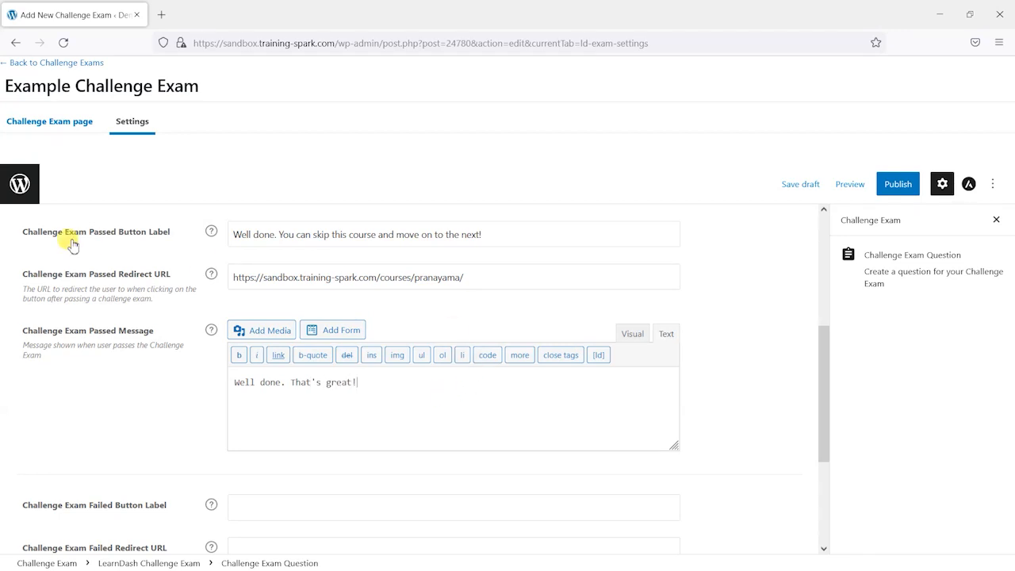
# Enter 'Unlucky! Please continue the course' as the failed button label
pyautogui.scroll(-3)
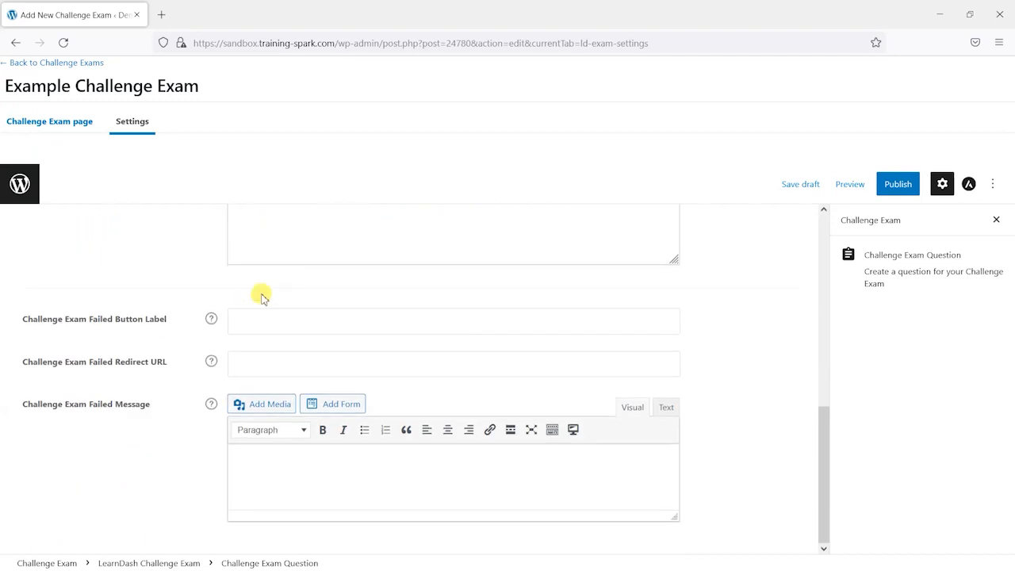
pyautogui.click(264, 323)
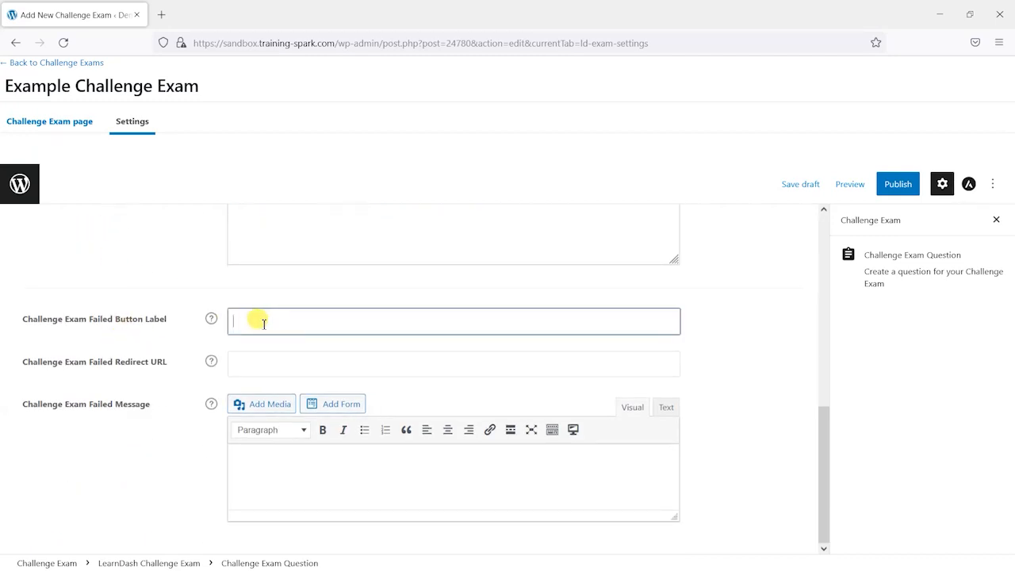
pyautogui.write('Unlucky')
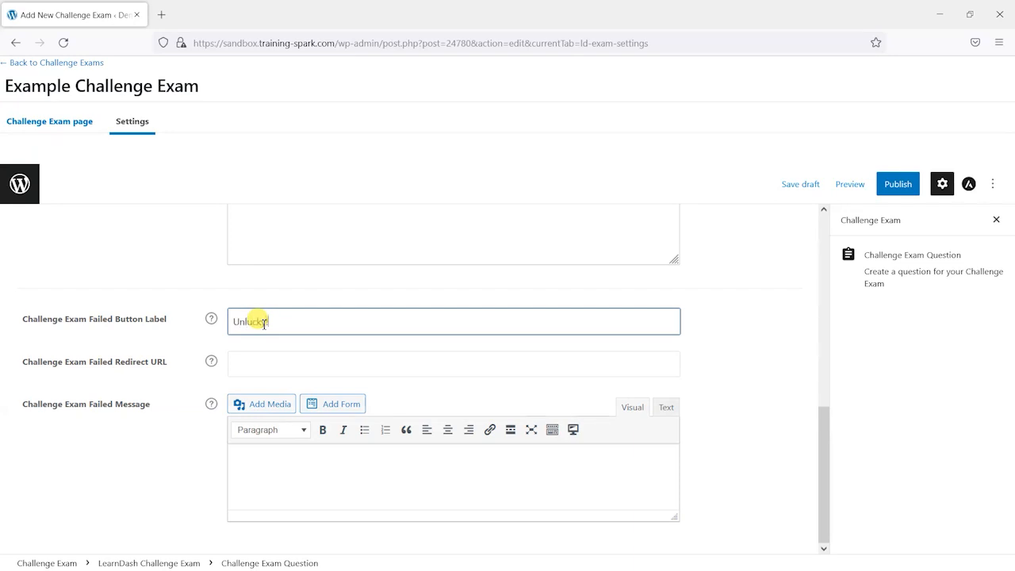
pyautogui.write('Please continue')
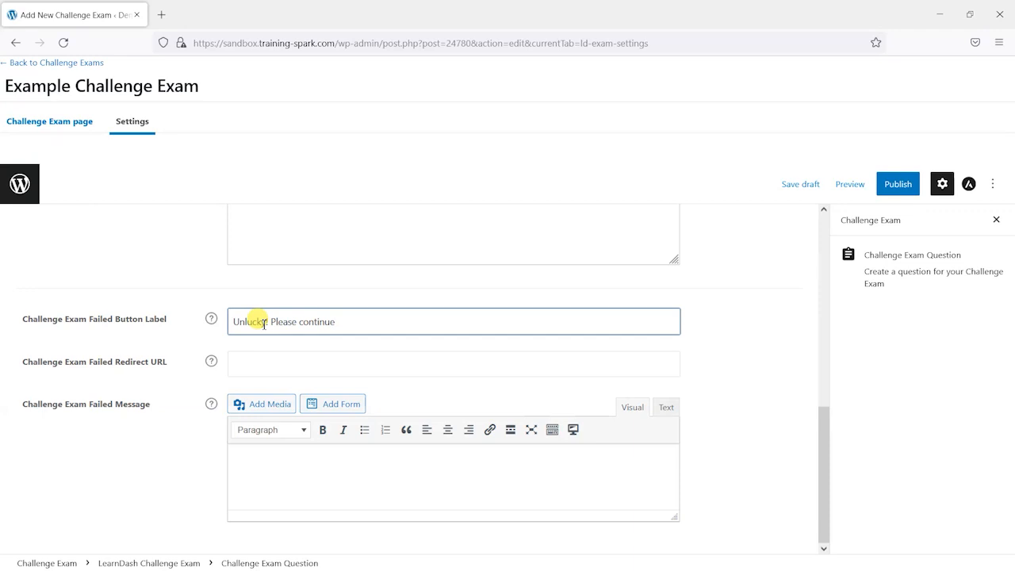
pyautogui.write('the course')
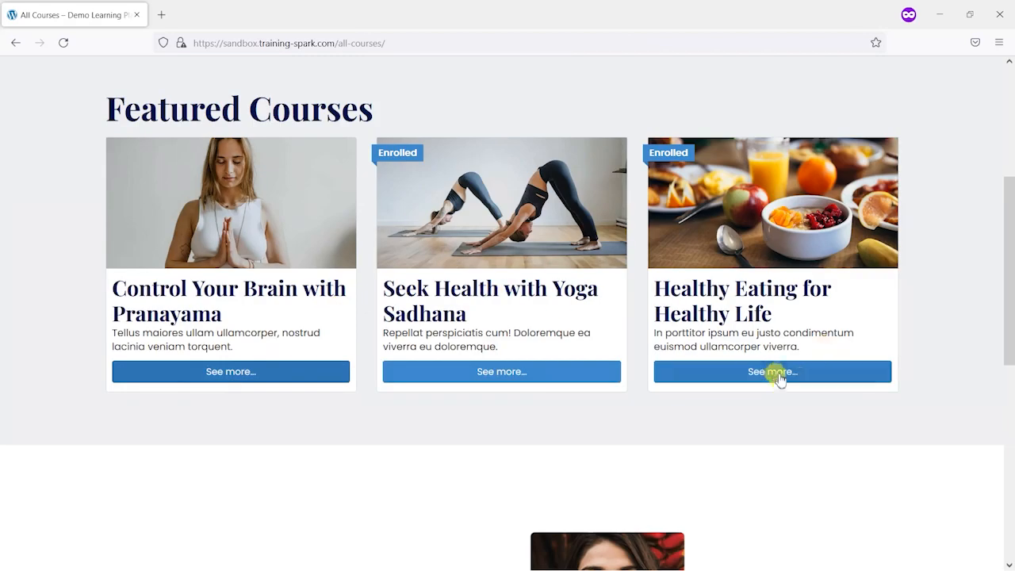
# Copy the Yoga Sadhana course page link from its See more button
pyautogui.rightClick(500, 372)
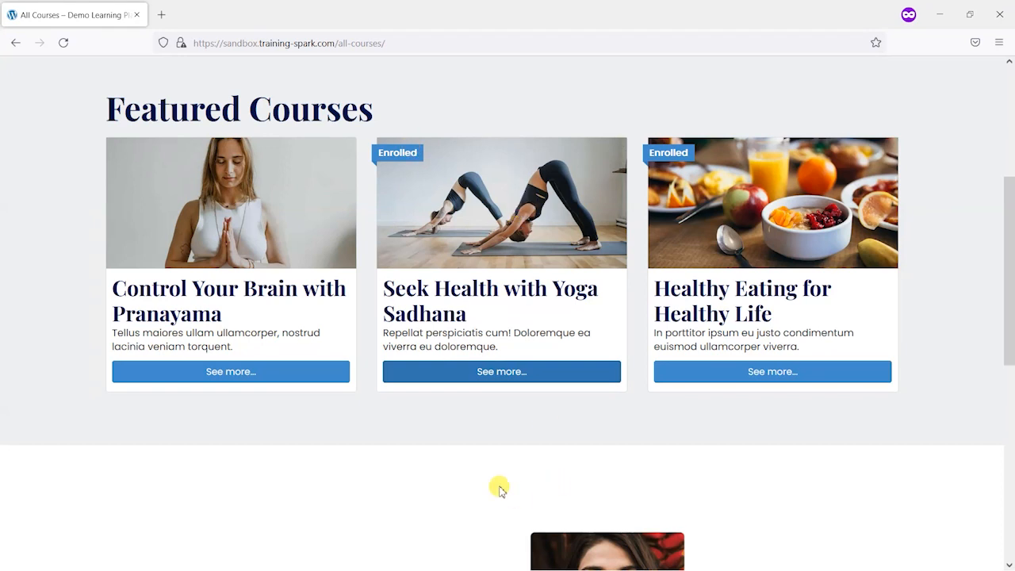
pyautogui.moveTo(680, 201)
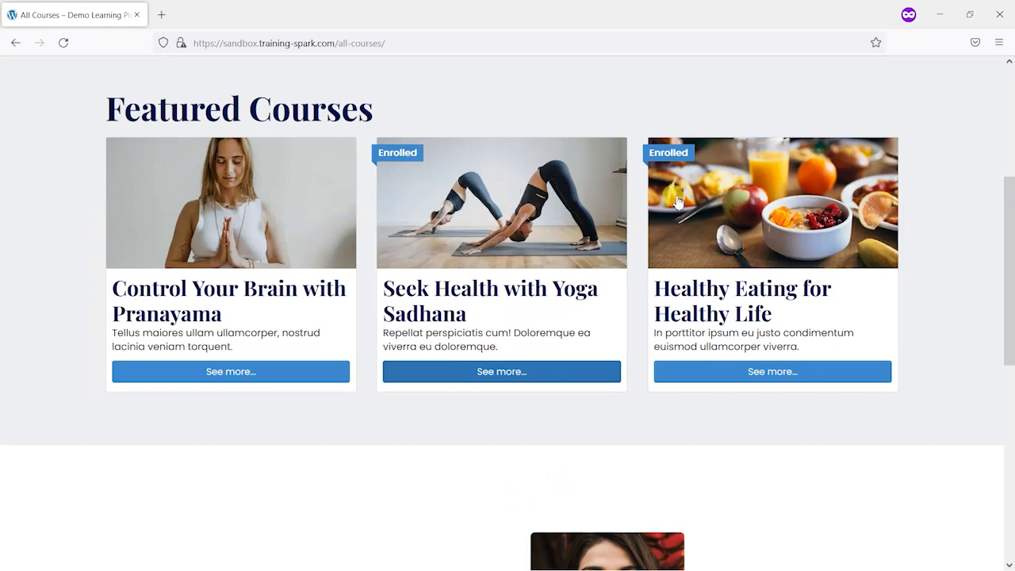
pyautogui.moveTo(85, 324)
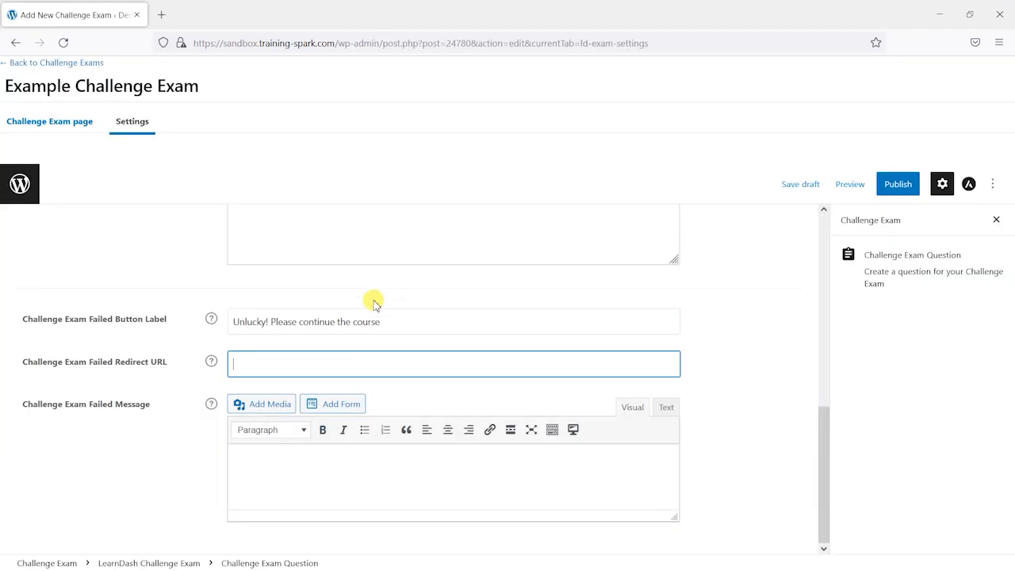
pyautogui.write('https://sandbox.training-spark.com/courses/yoga-sadhana/')
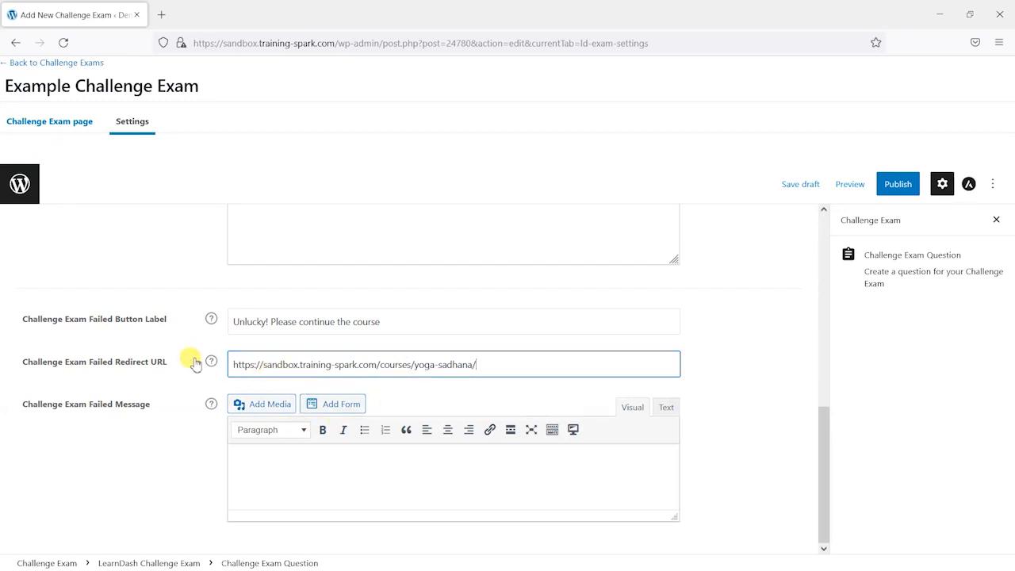
pyautogui.moveTo(211, 362)
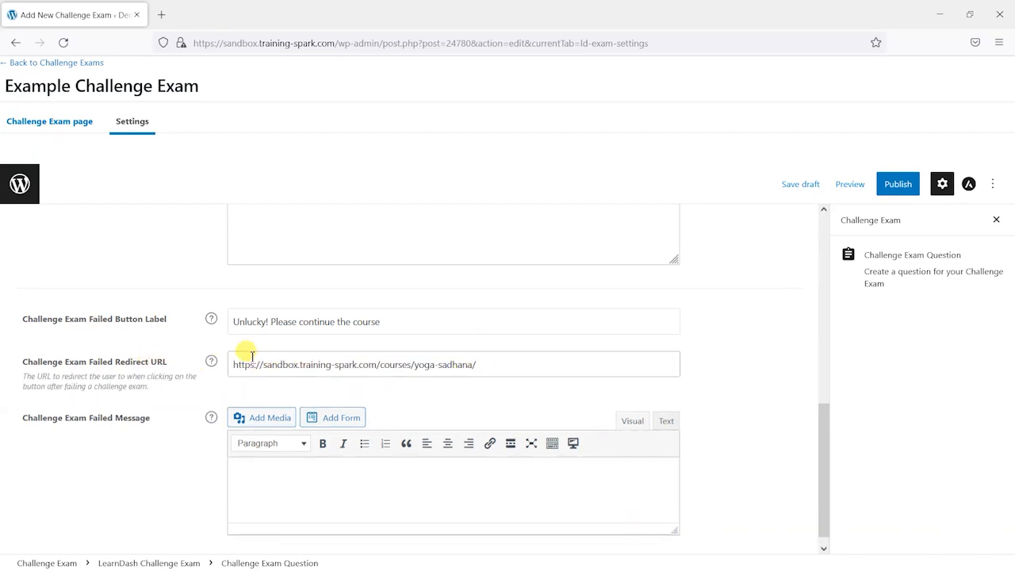
pyautogui.moveTo(529, 390)
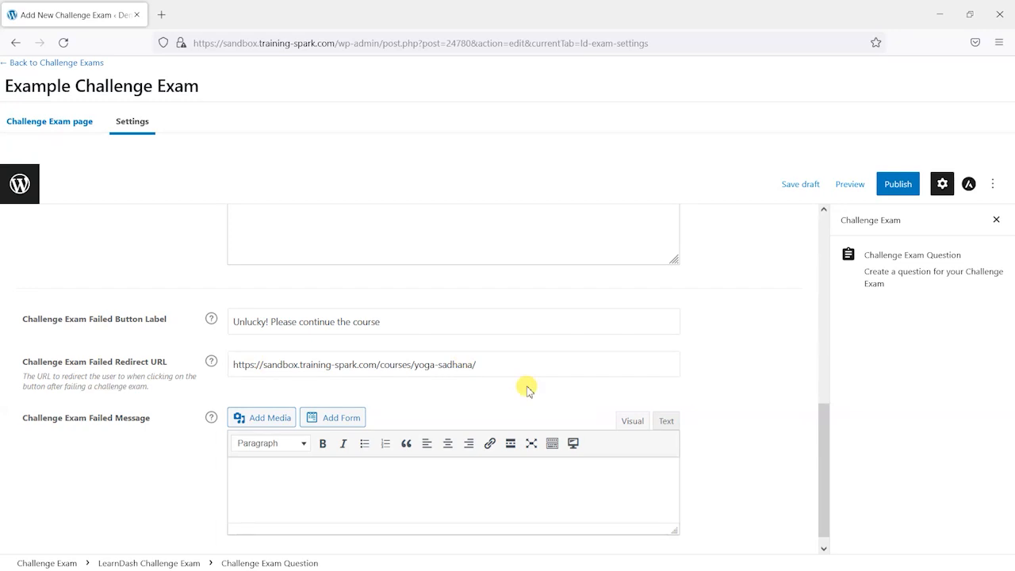
pyautogui.doubleClick(244, 364)
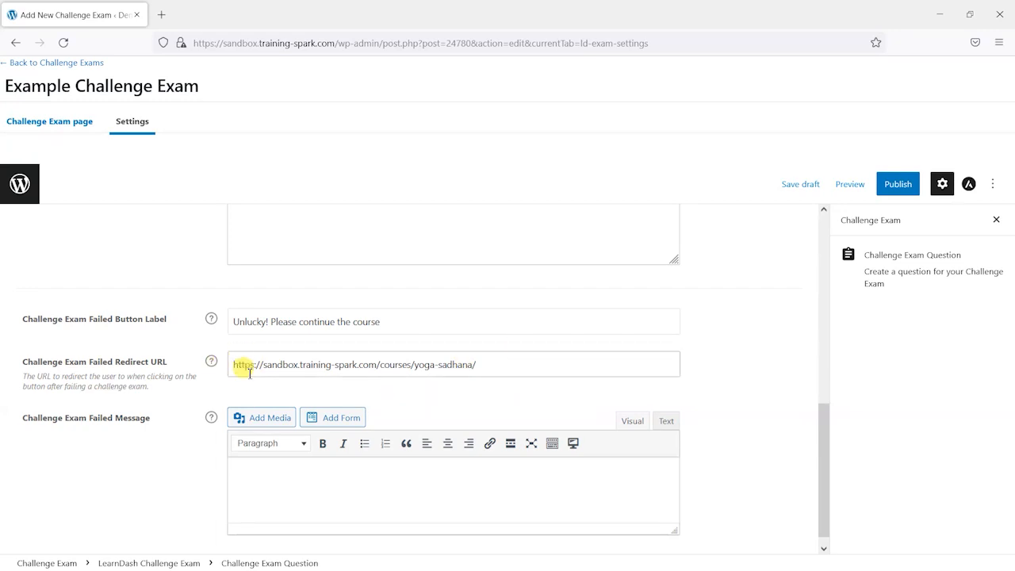
pyautogui.scroll(-3)
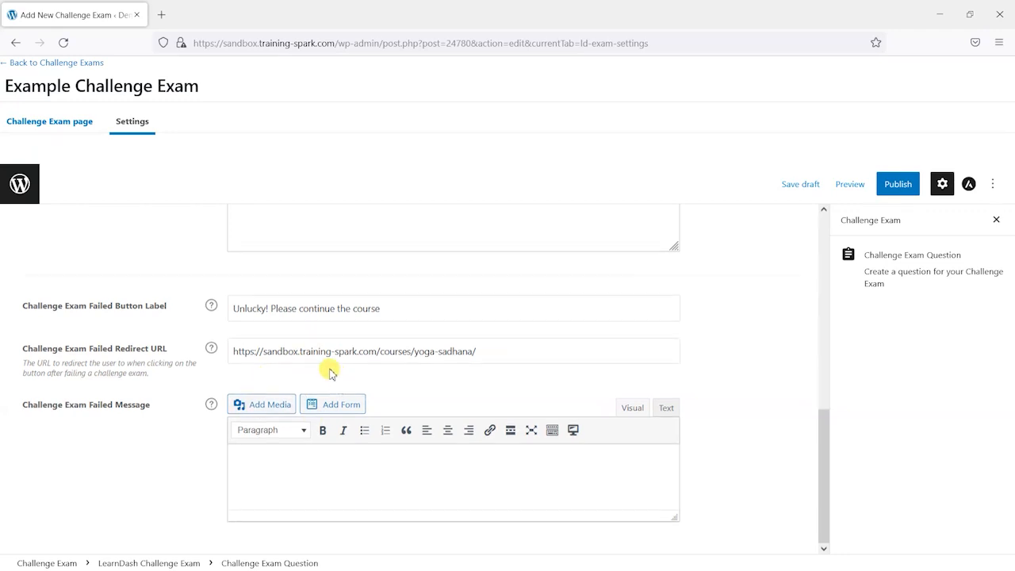
pyautogui.moveTo(330, 472)
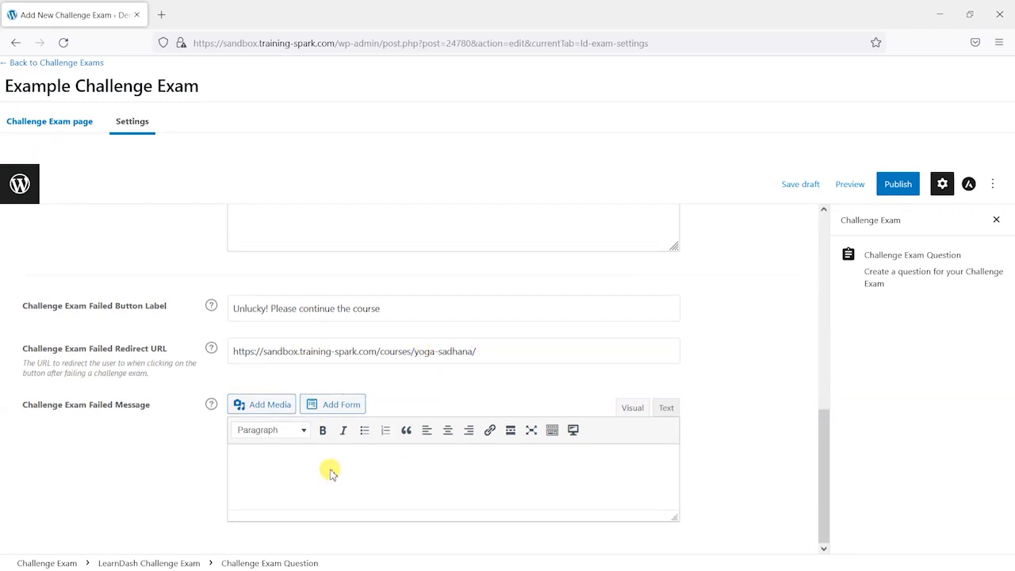
pyautogui.moveTo(265, 496)
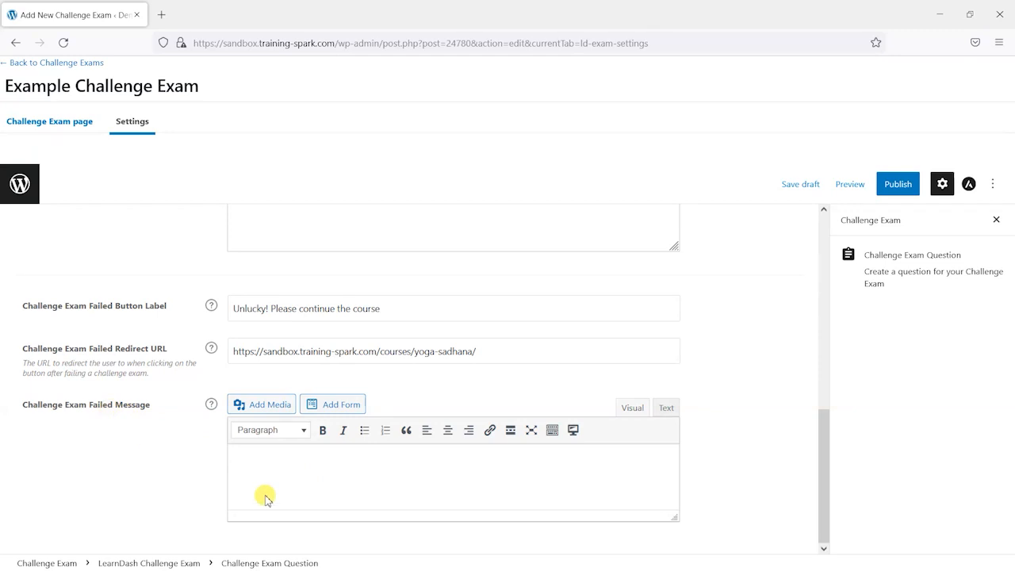
pyautogui.moveTo(381, 484)
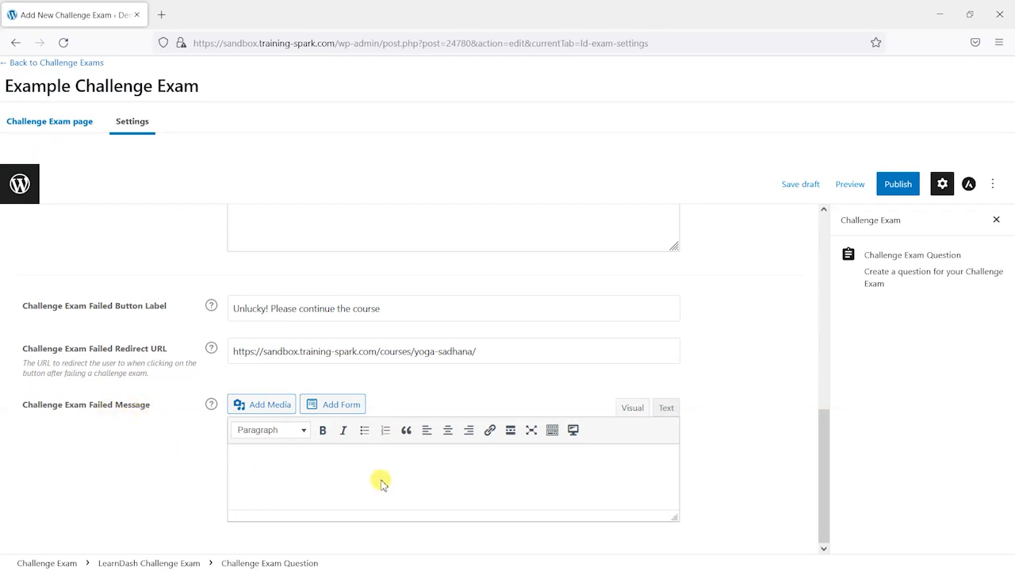
# In Text view, type the failed message 'Oh no! You haven't passed, but here's a course for you to try!'
pyautogui.click(666, 407)
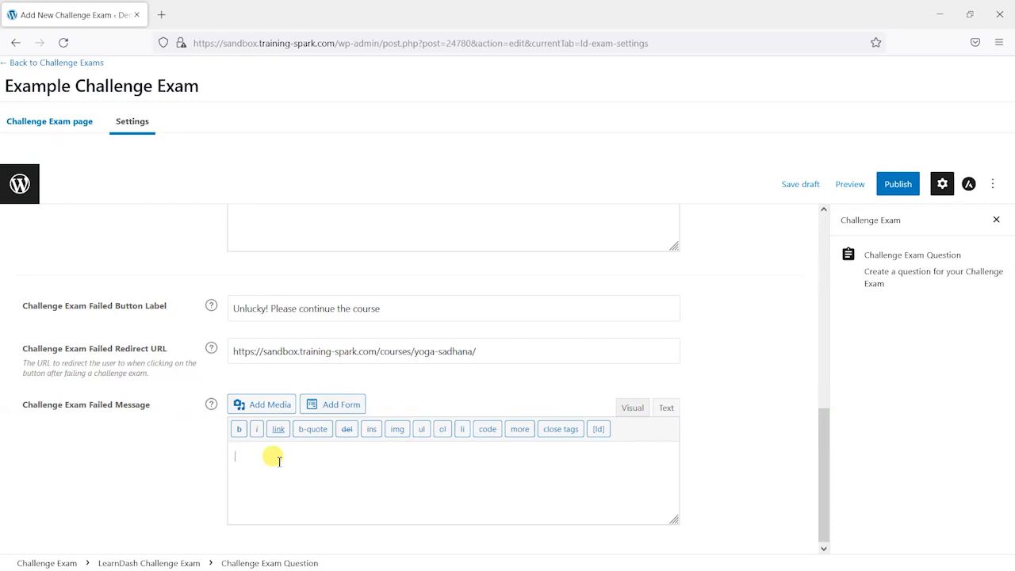
pyautogui.write('U')
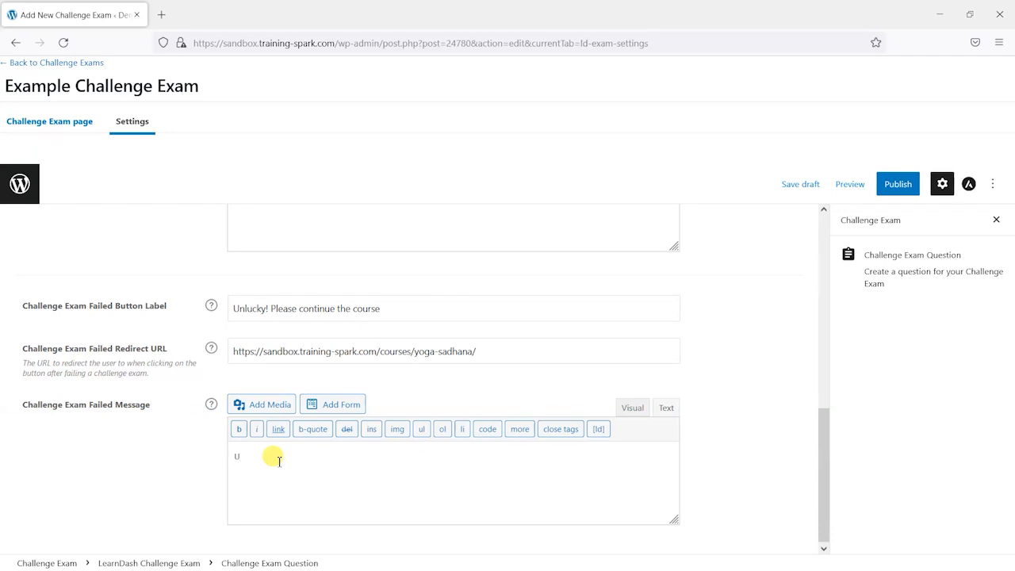
pyautogui.write('Oh no! You hv')
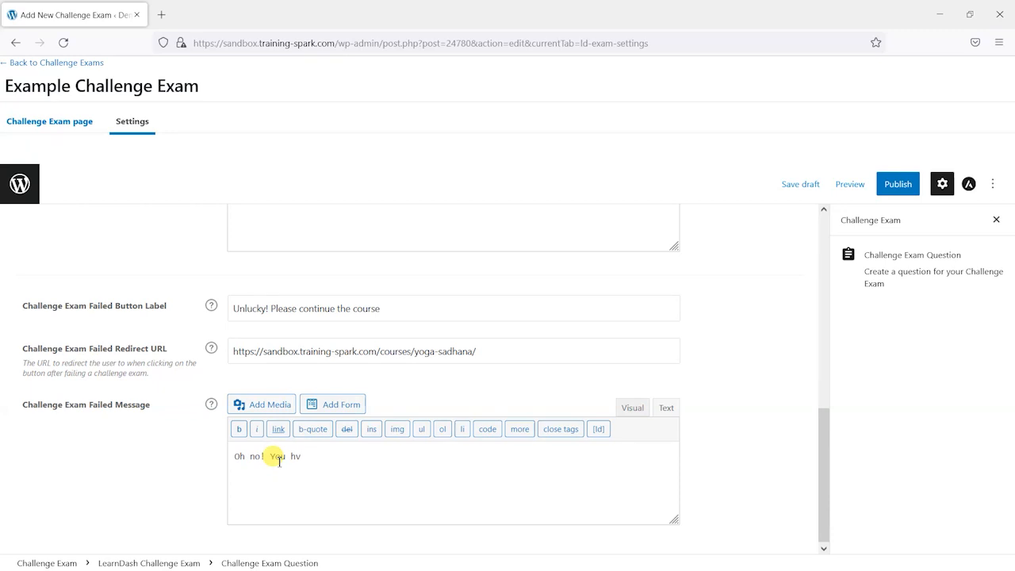
pyautogui.write("aven't")
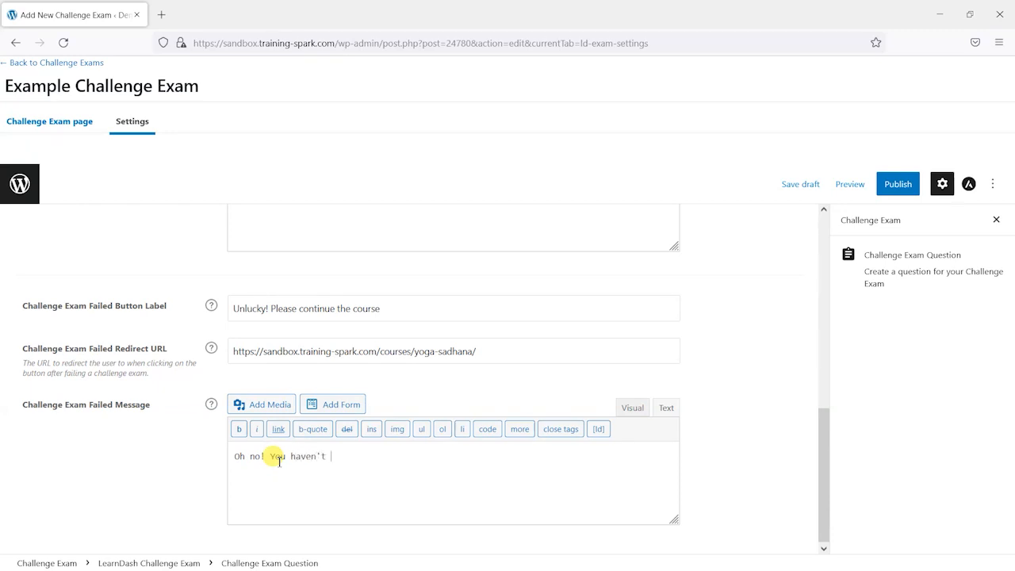
pyautogui.write('passed, but')
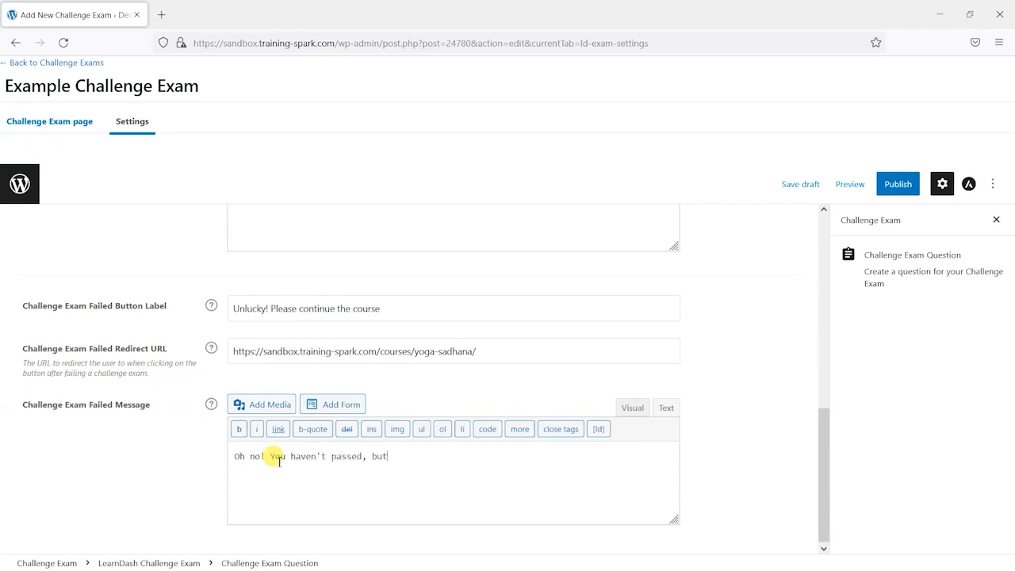
pyautogui.write("here's a course")
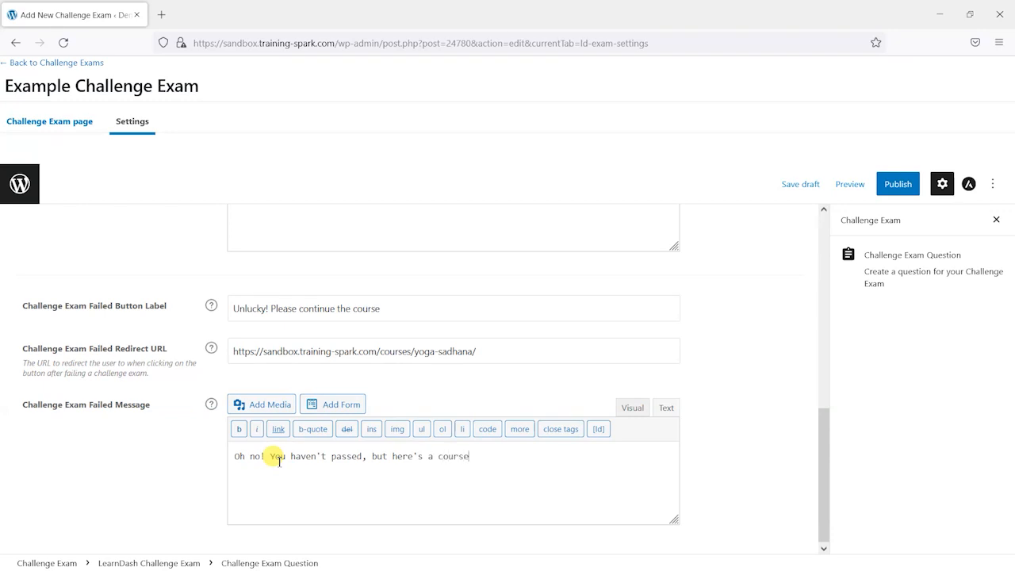
pyautogui.write('for you to try!')
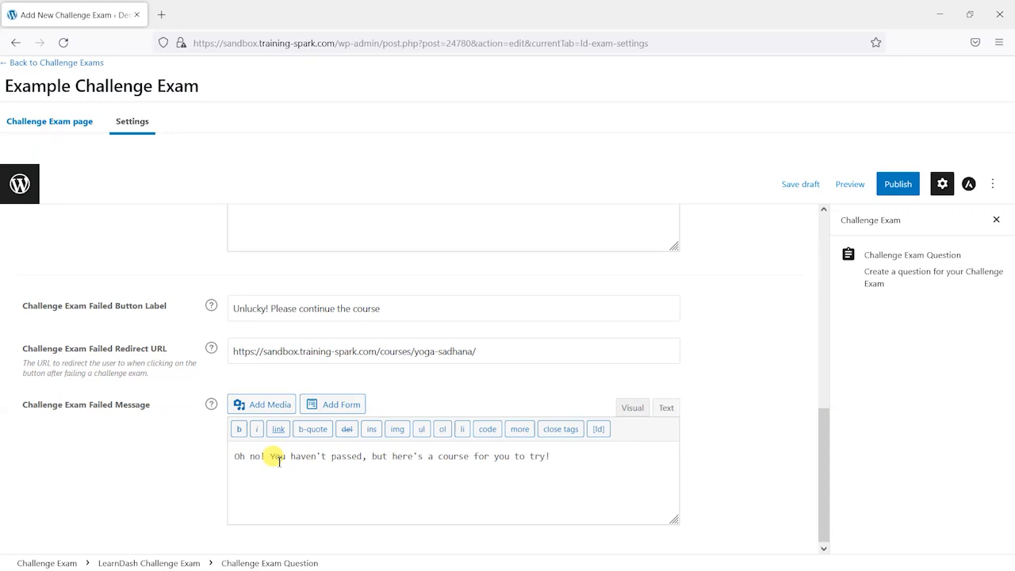
# Publish the Example Challenge Exam and confirm in the pre-publish panel
pyautogui.click(899, 183)
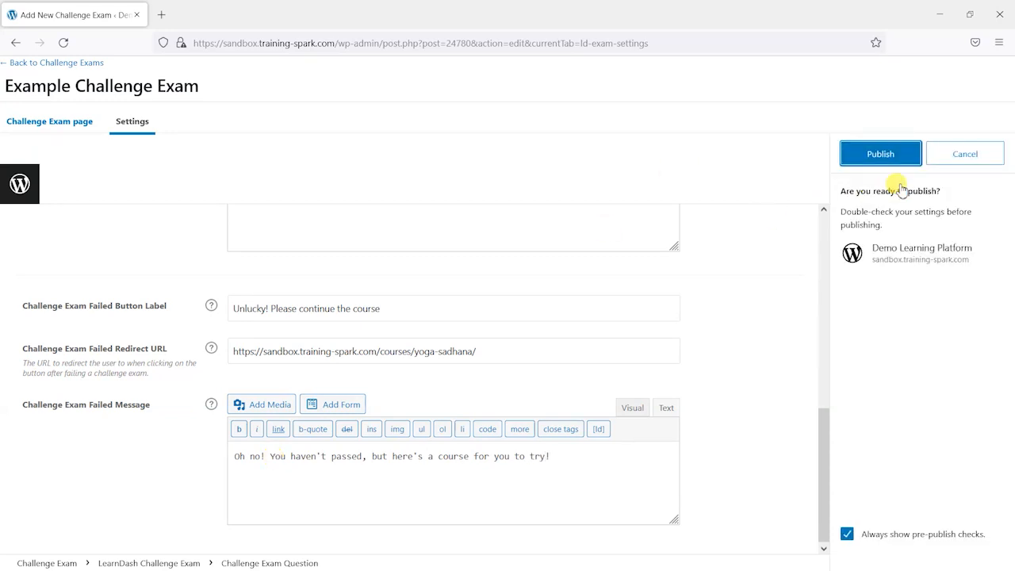
pyautogui.click(880, 153)
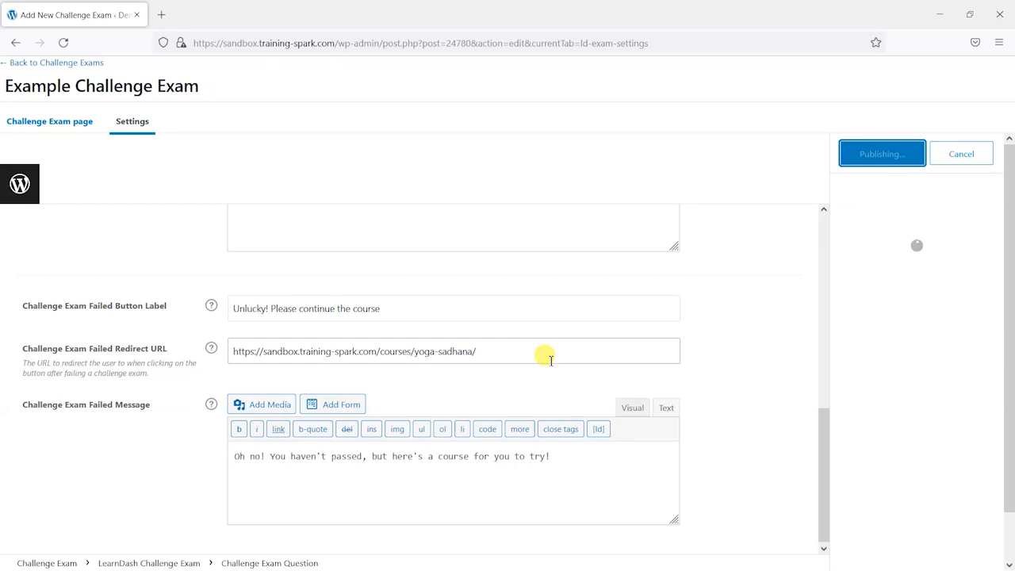
pyautogui.scroll(3)
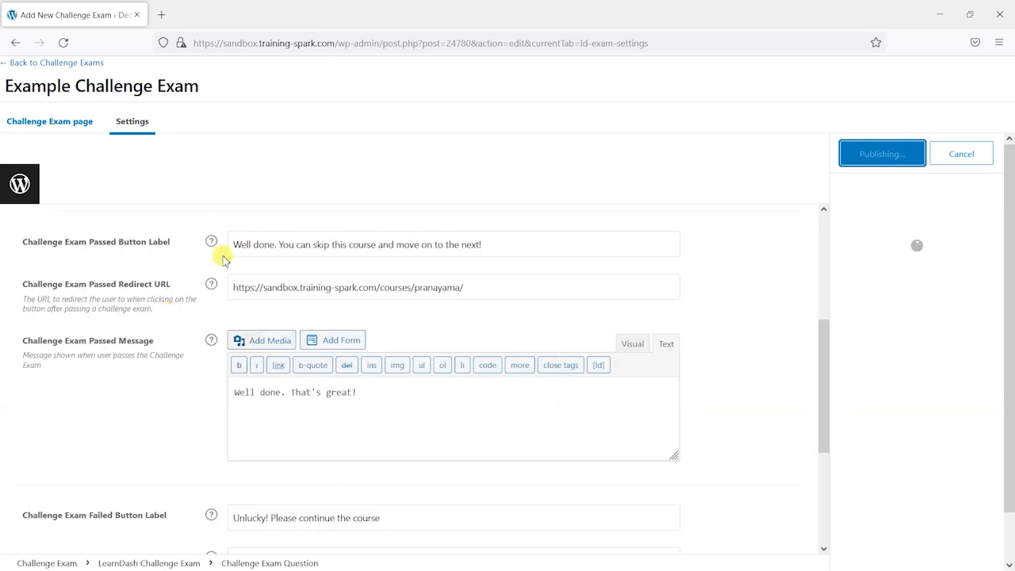
pyautogui.click(882, 153)
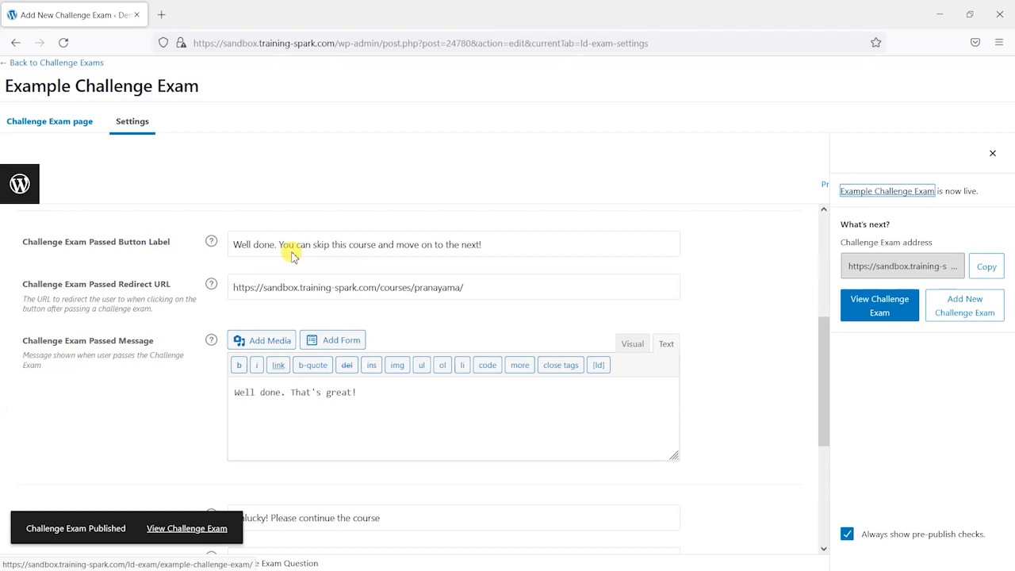
# Switch to the catalog window and open the Yoga Sadhana course's Example Challenge Exam
pyautogui.press('Alt+Tab')
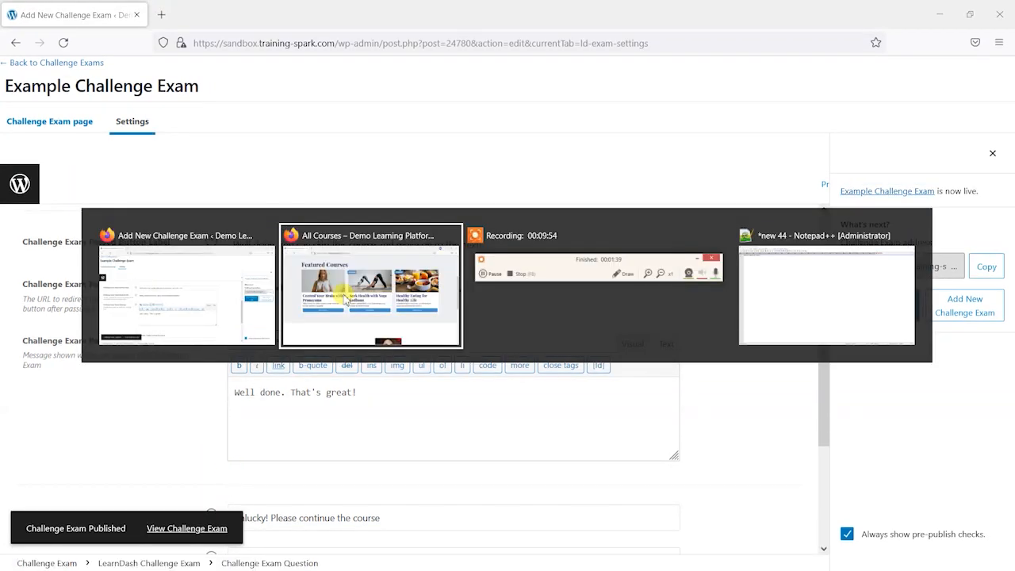
pyautogui.click(369, 288)
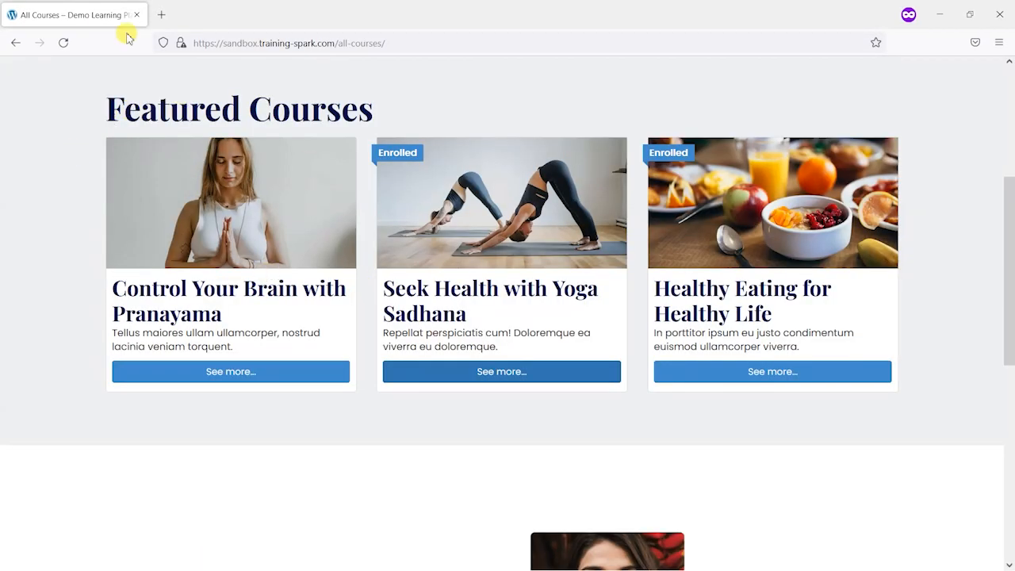
pyautogui.click(63, 43)
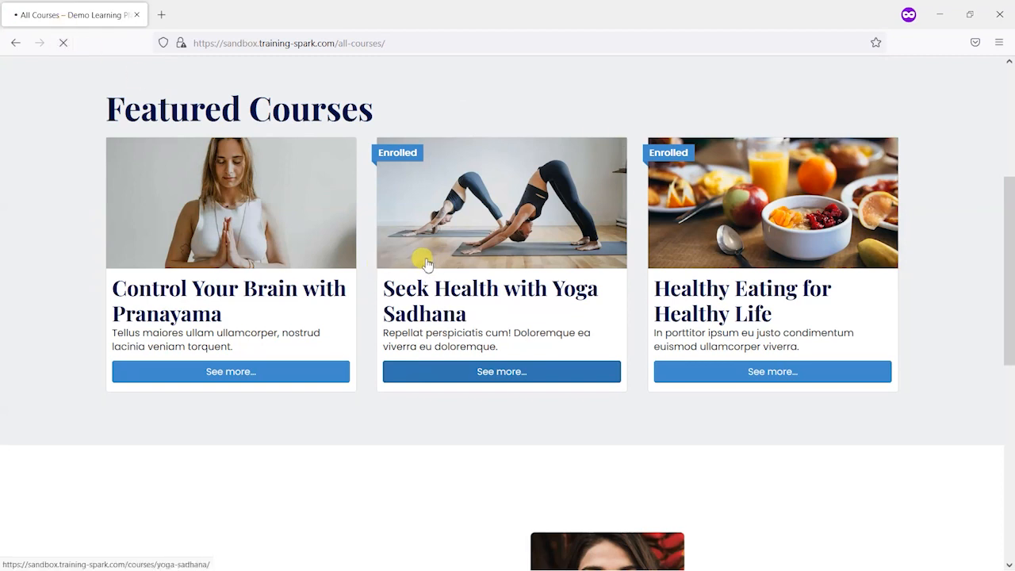
pyautogui.moveTo(423, 277)
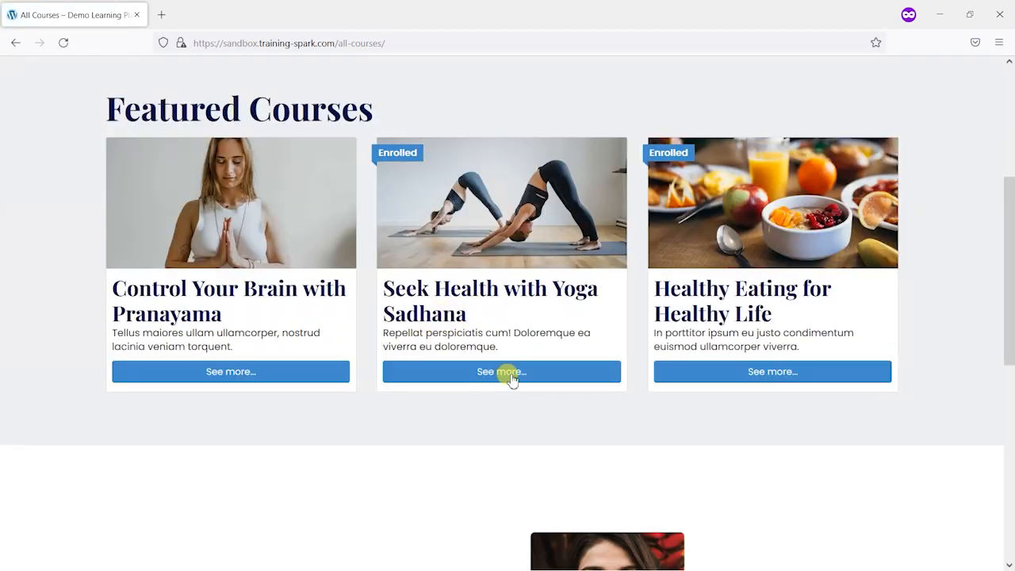
pyautogui.click(501, 372)
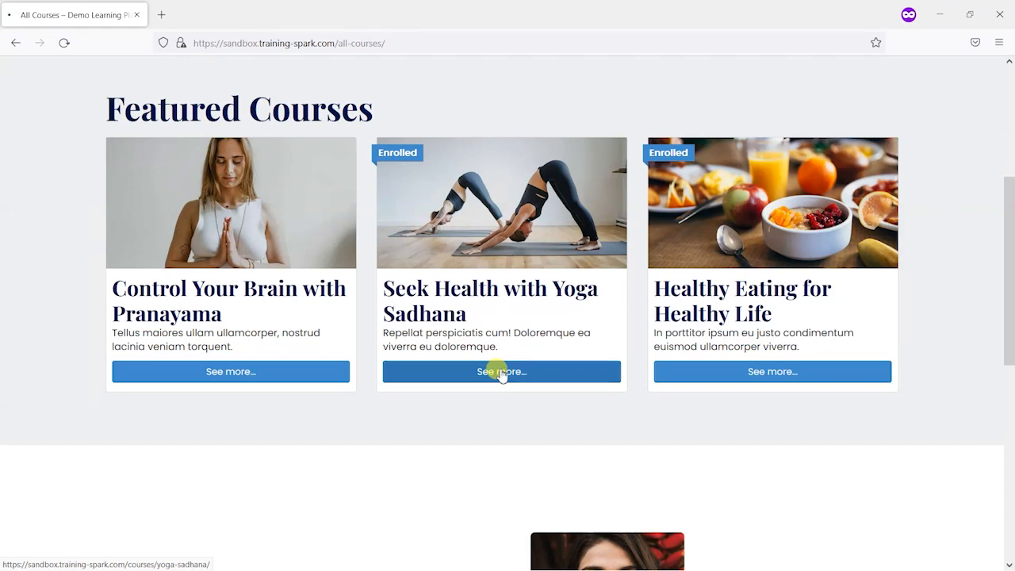
pyautogui.click(501, 372)
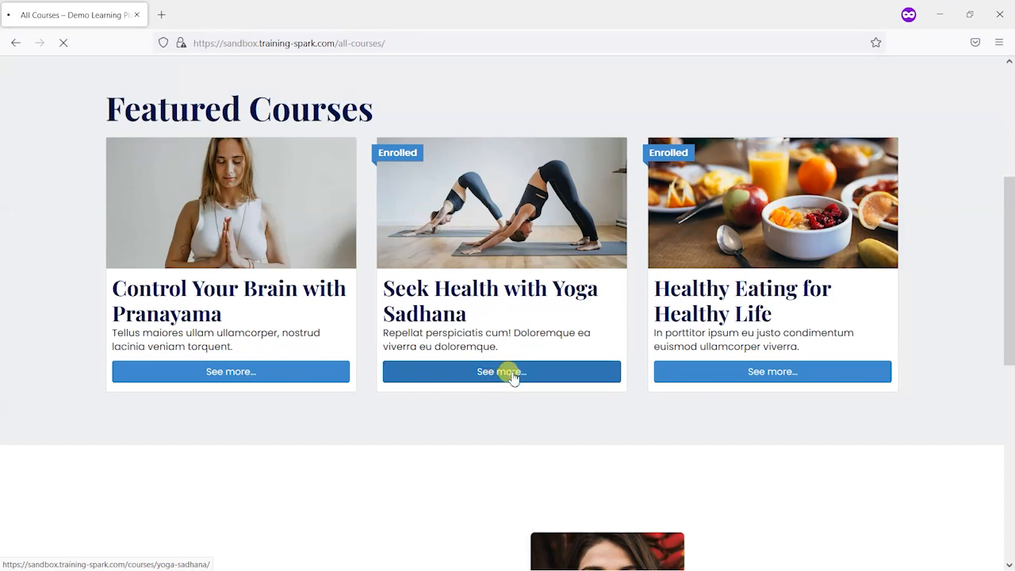
pyautogui.click(501, 372)
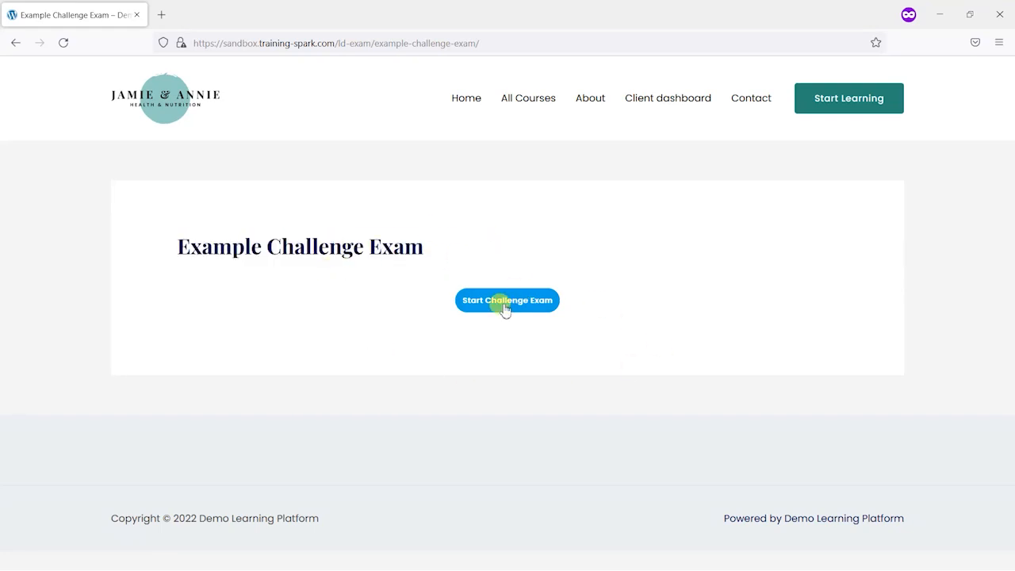
# Start the exam, choose 'Blue and Yellow', and submit the answer
pyautogui.click(507, 300)
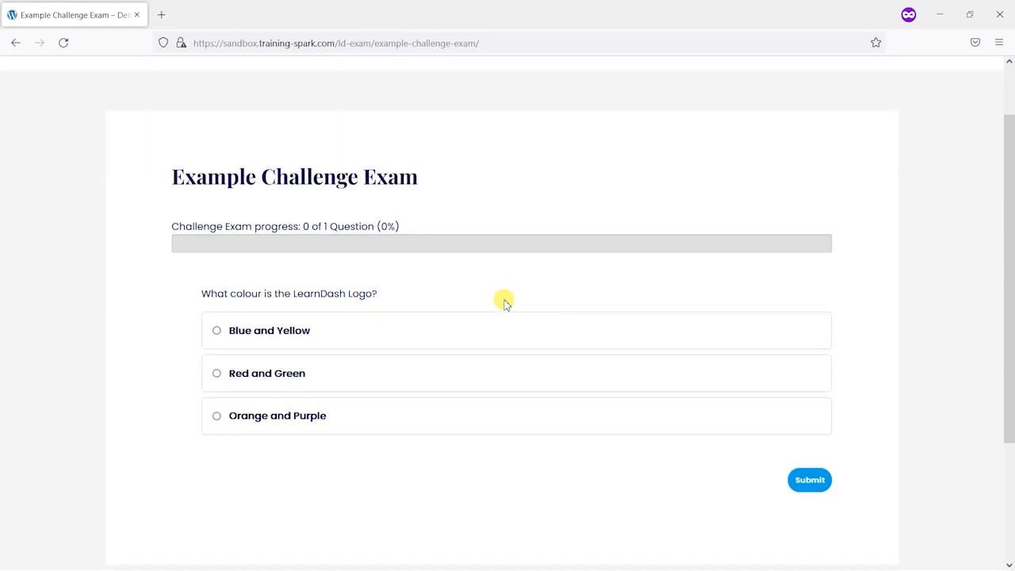
pyautogui.moveTo(267, 220)
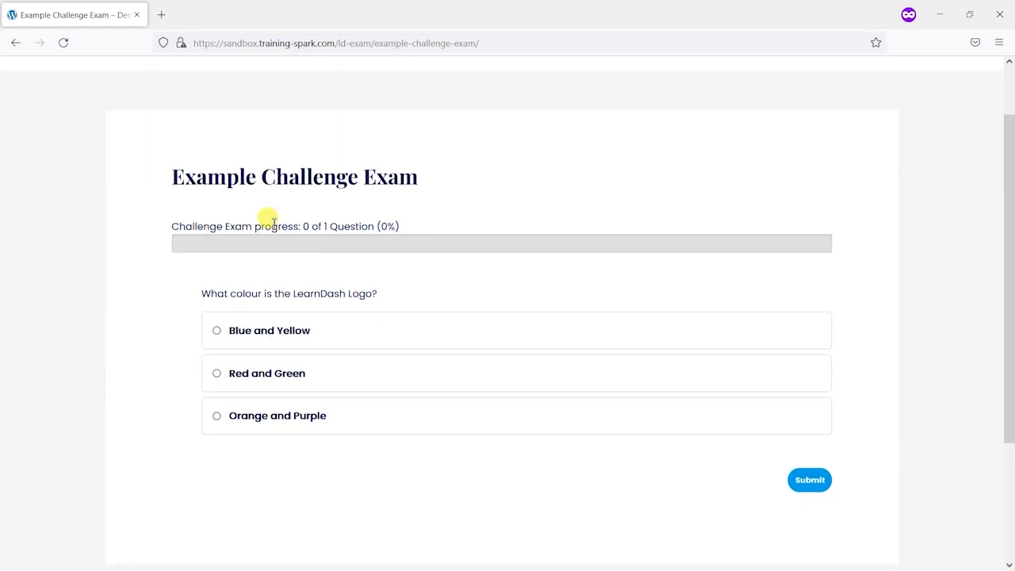
pyautogui.moveTo(293, 399)
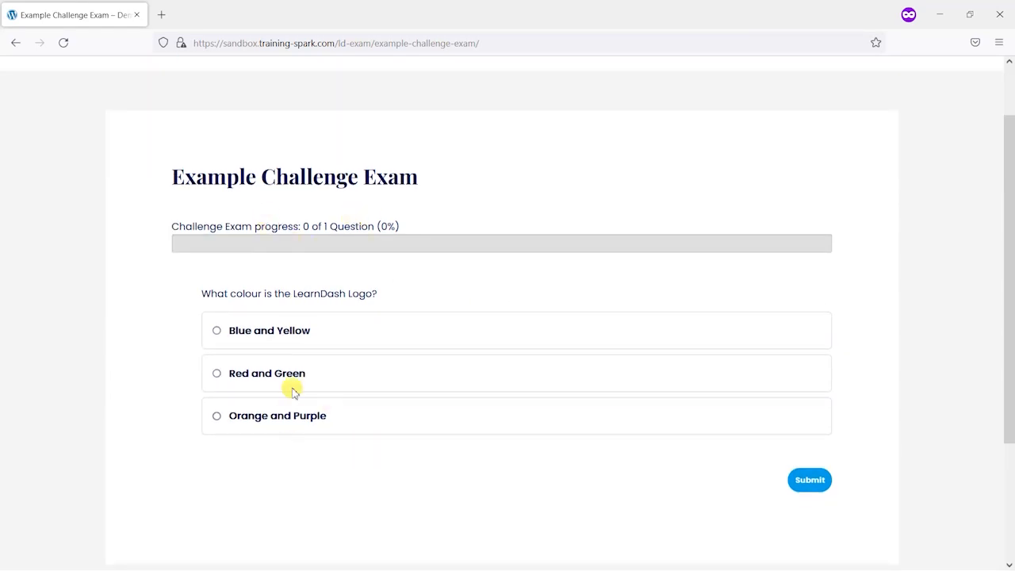
pyautogui.scroll(-3)
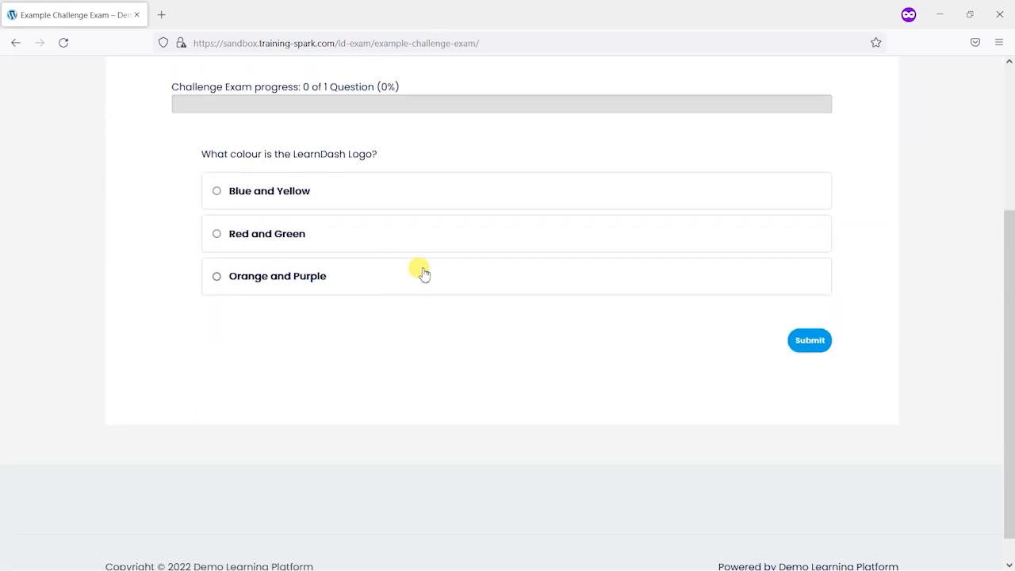
pyautogui.moveTo(361, 255)
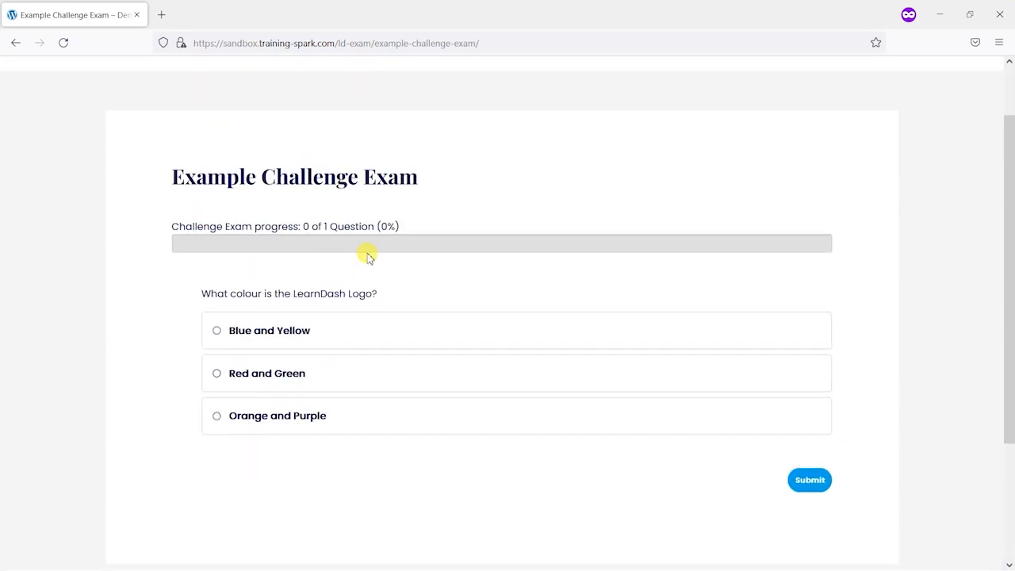
pyautogui.scroll(-3)
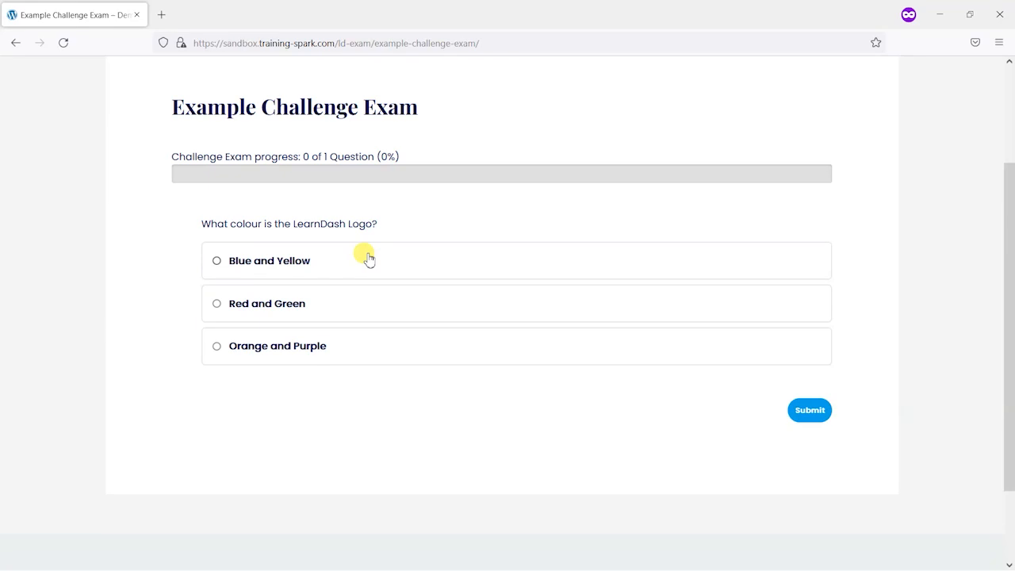
pyautogui.moveTo(284, 274)
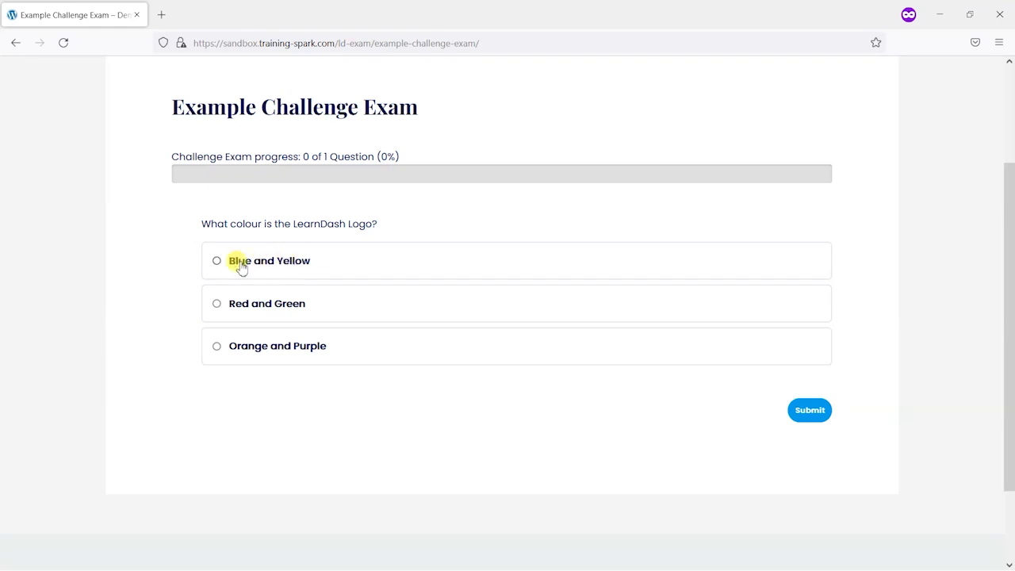
pyautogui.click(216, 261)
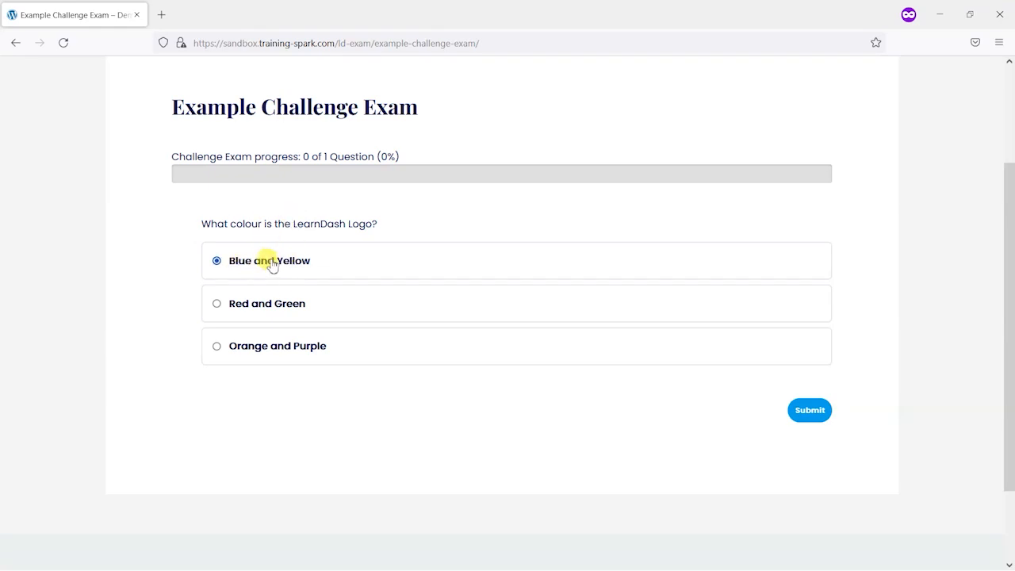
pyautogui.click(809, 410)
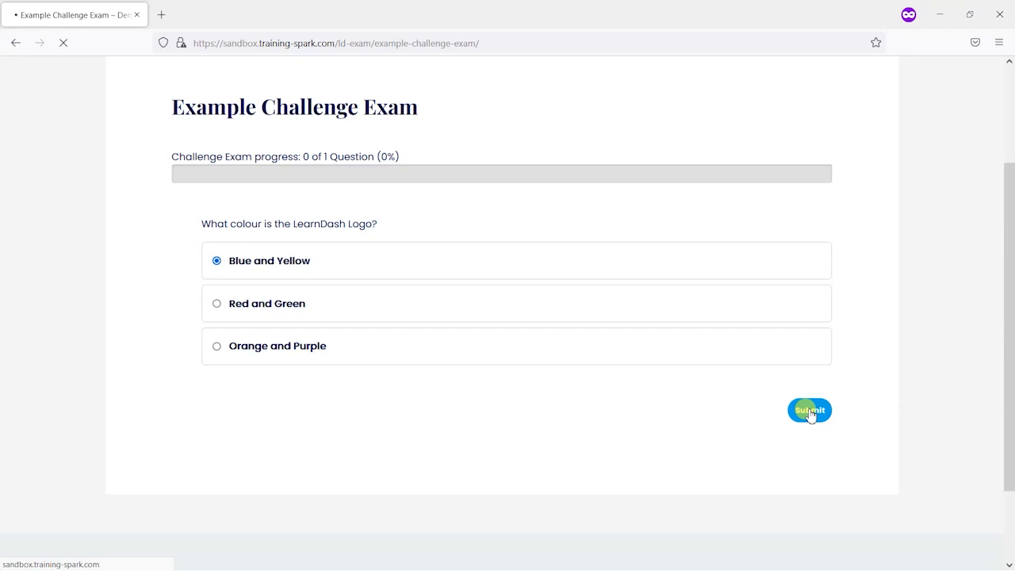
pyautogui.click(809, 410)
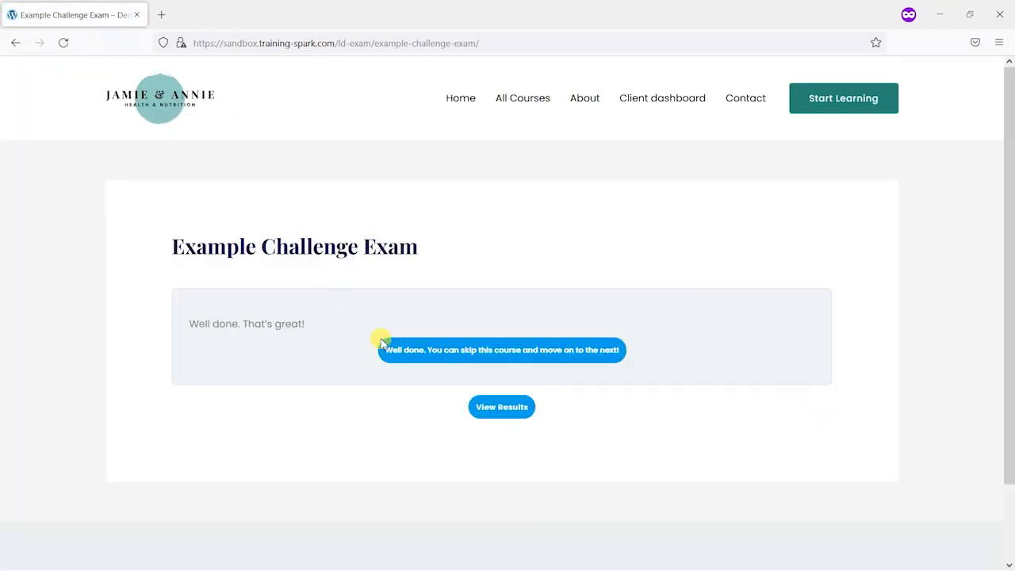
pyautogui.moveTo(555, 359)
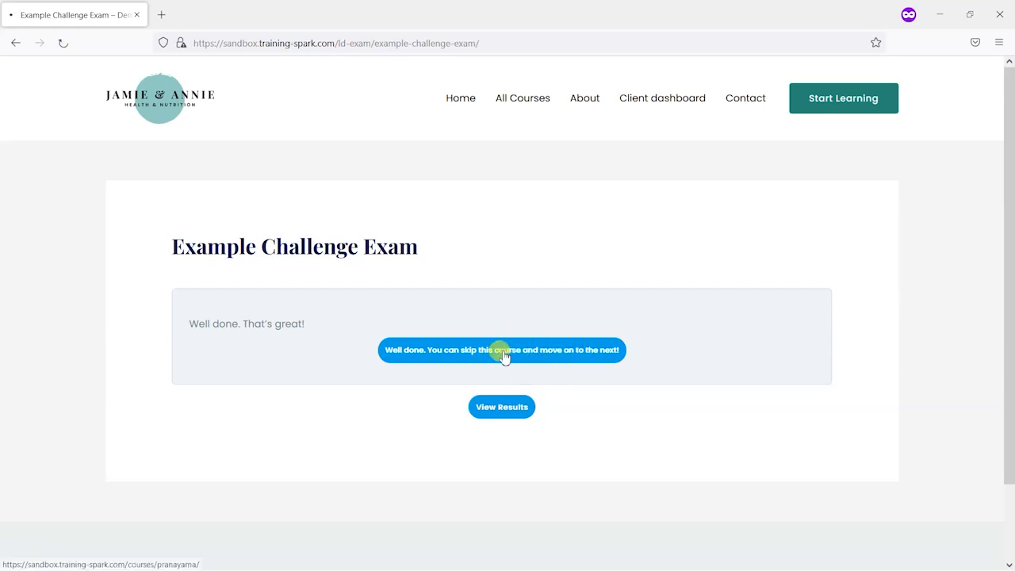
# Use the skip-course button to reach the Control Your Brain with Pranayama course
pyautogui.click(499, 351)
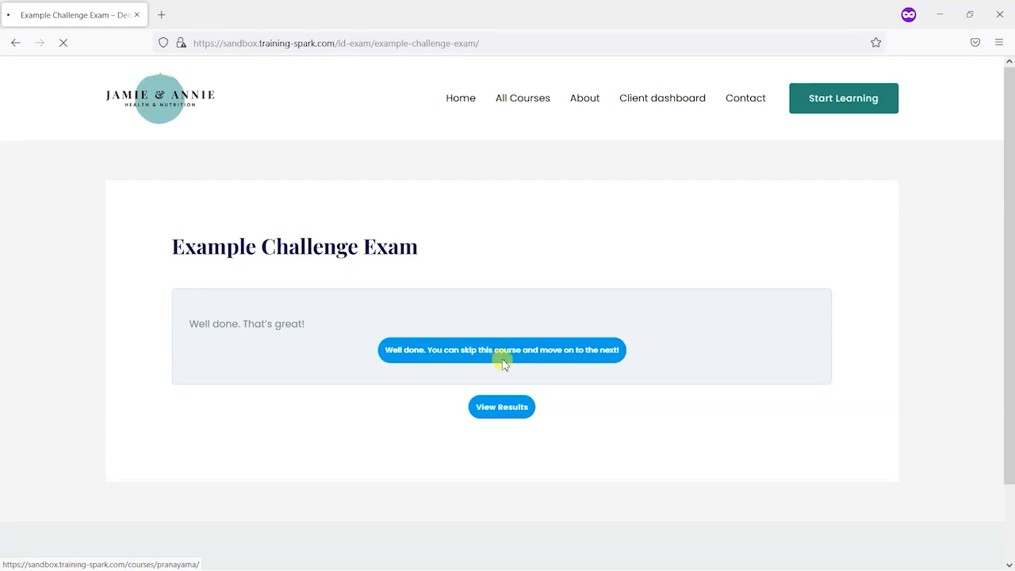
pyautogui.click(502, 350)
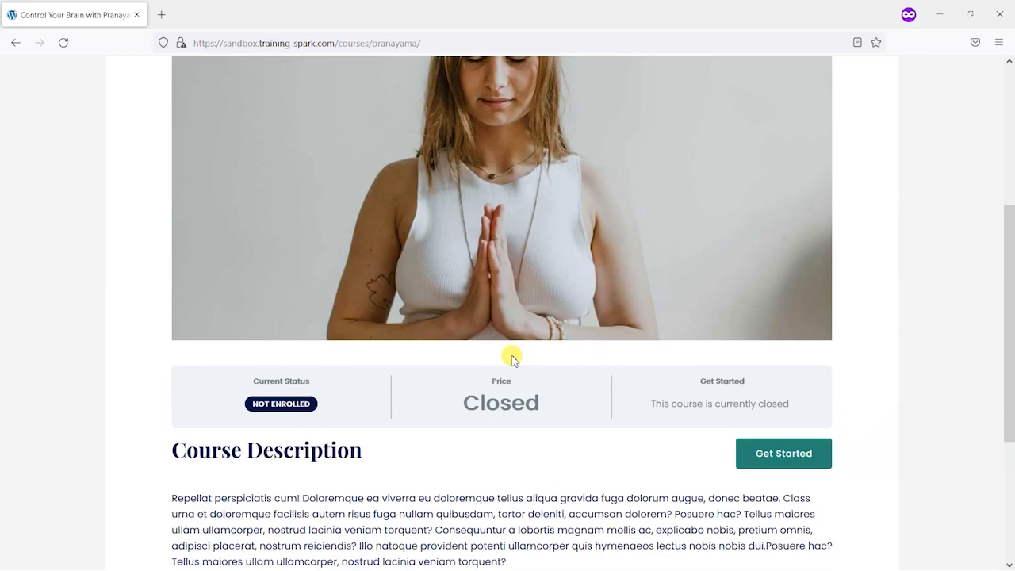
pyautogui.scroll(3)
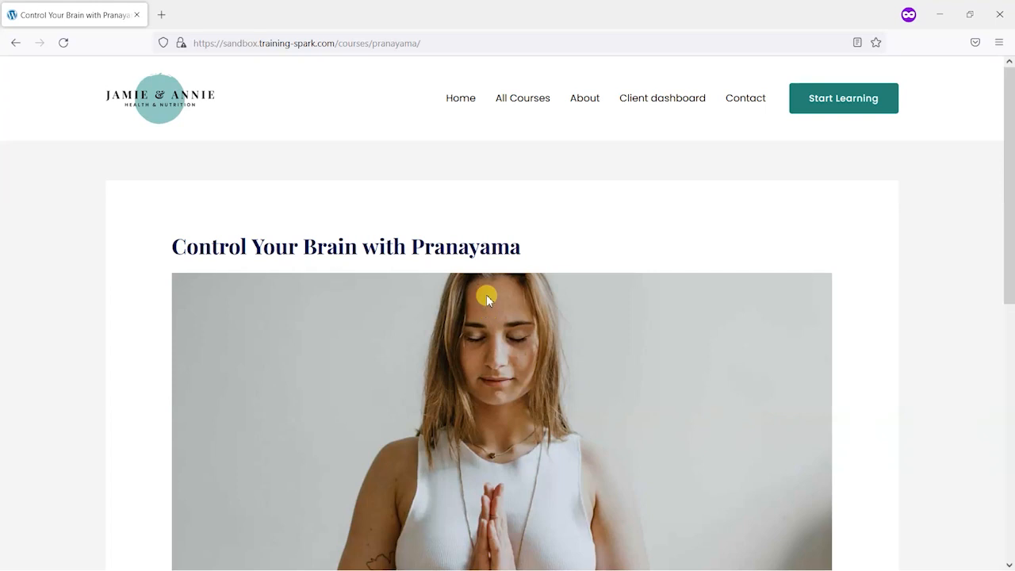
pyautogui.moveTo(519, 101)
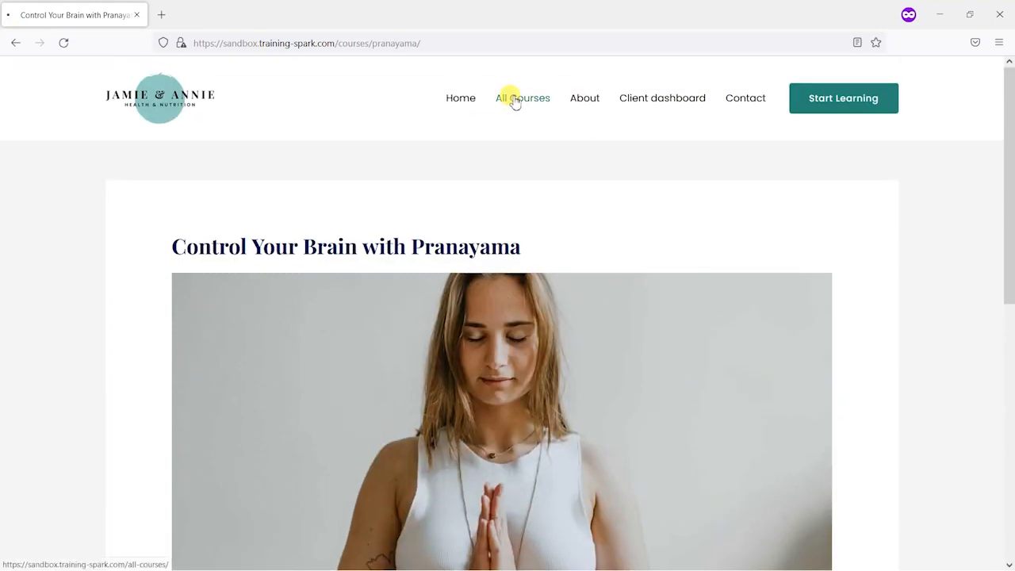
# Confirm Seek Health with Yoga Sadhana shows Completed at 100% in the catalog, then return
pyautogui.click(522, 97)
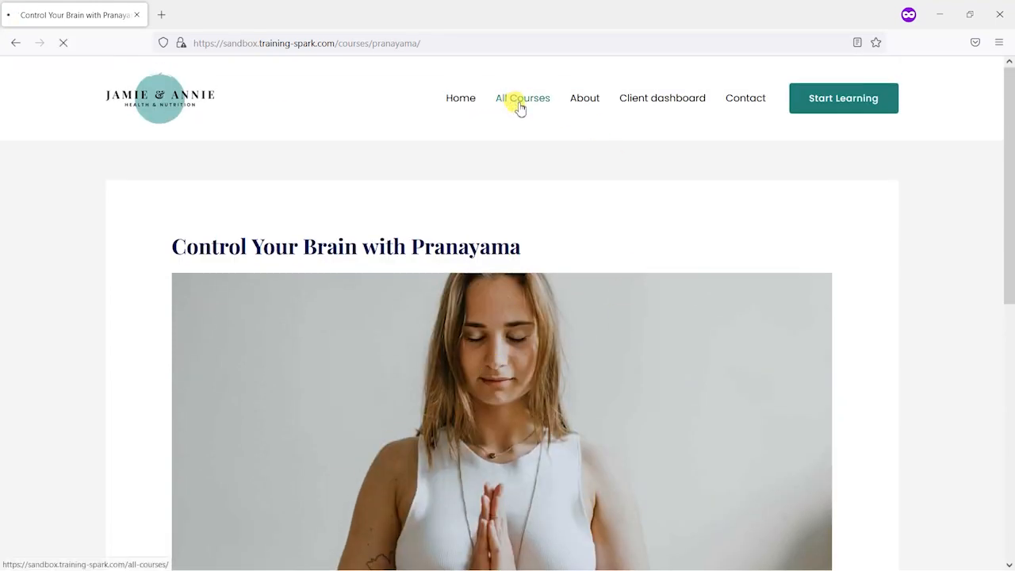
pyautogui.click(522, 98)
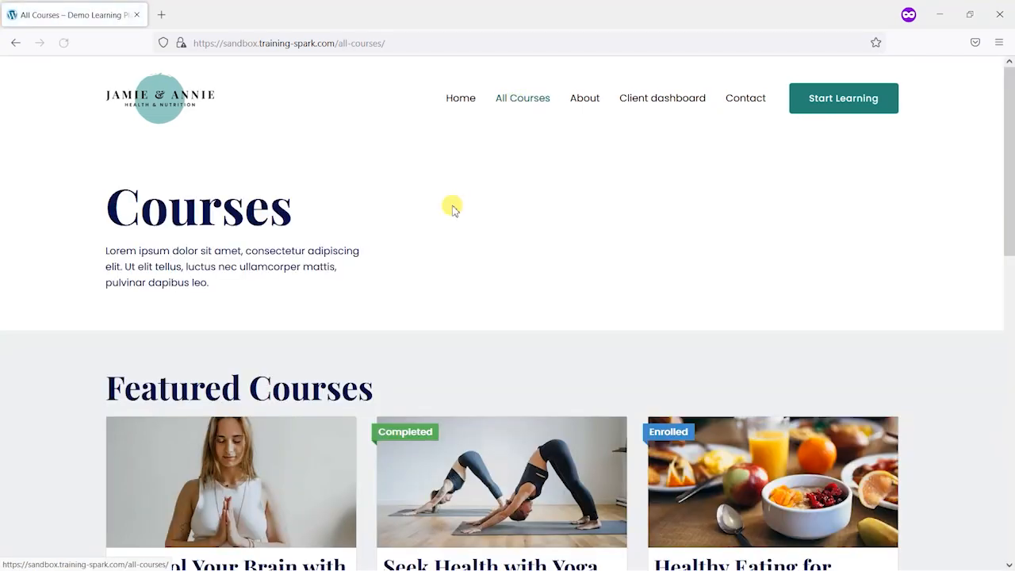
pyautogui.scroll(-3)
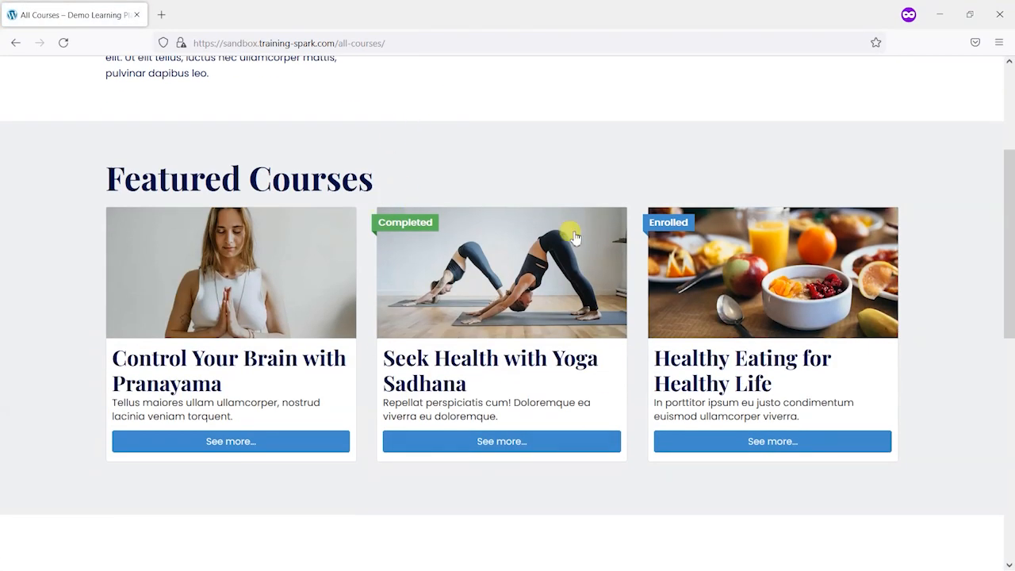
pyautogui.moveTo(536, 295)
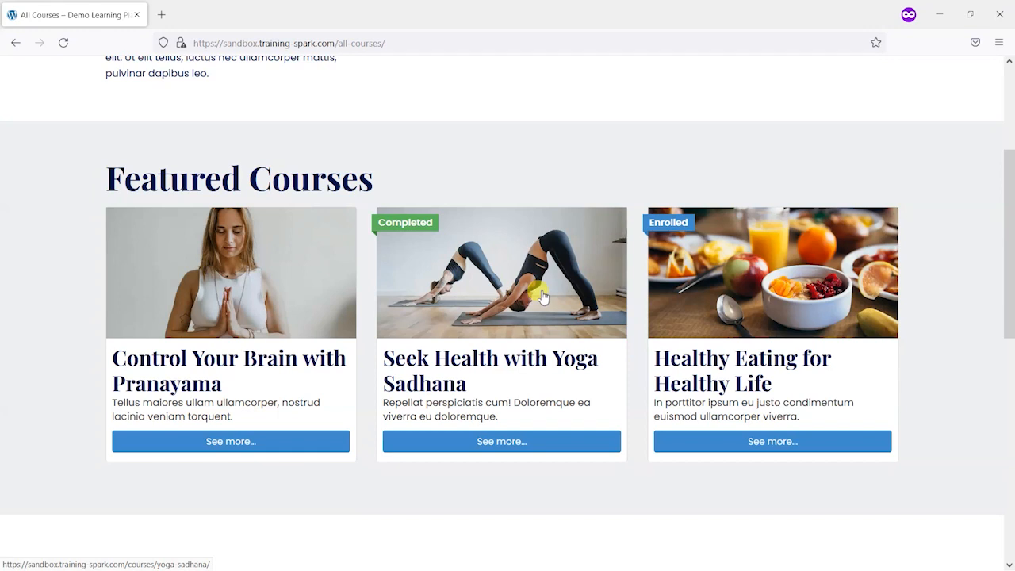
pyautogui.click(502, 442)
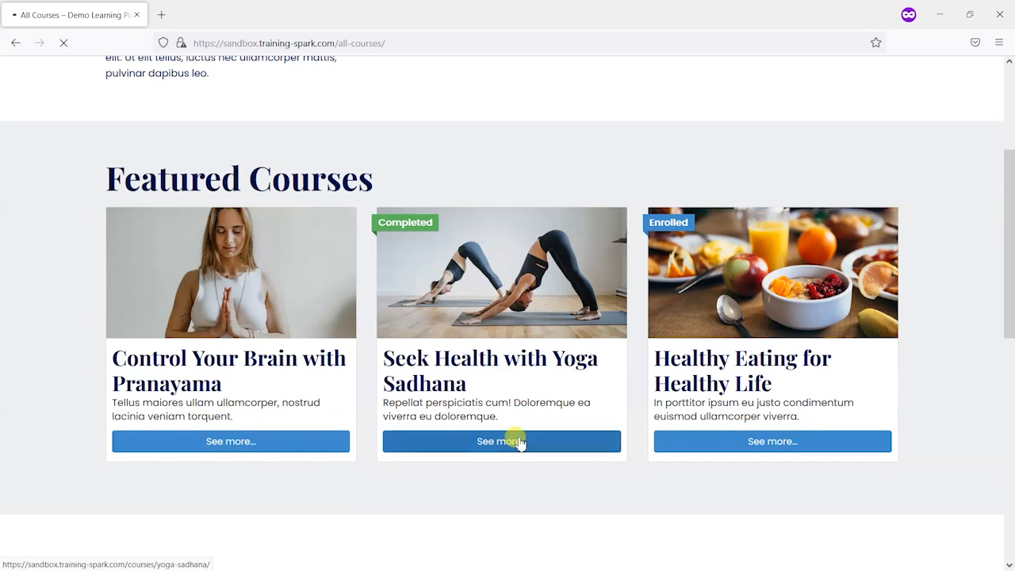
pyautogui.click(501, 442)
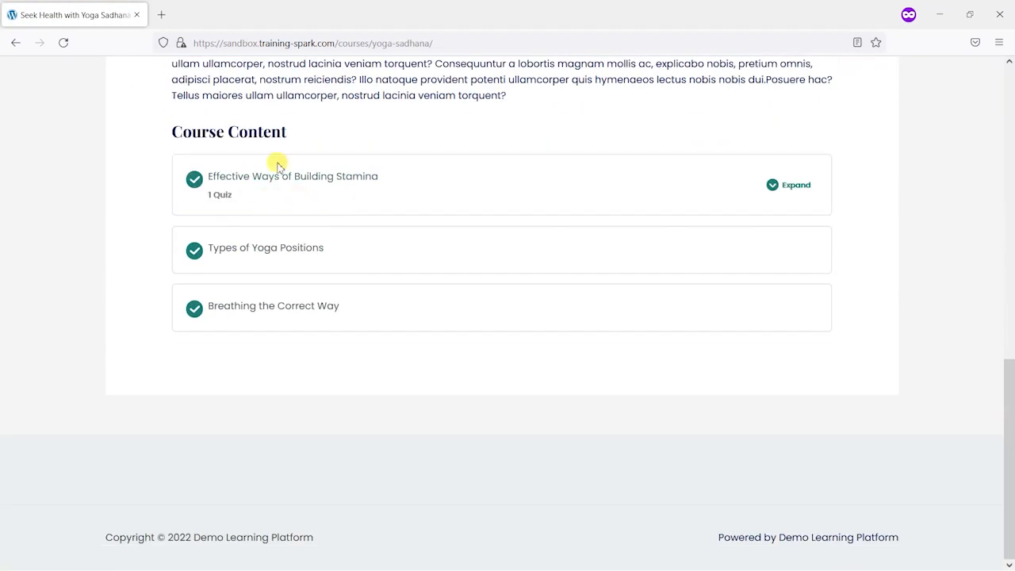
pyautogui.moveTo(285, 255)
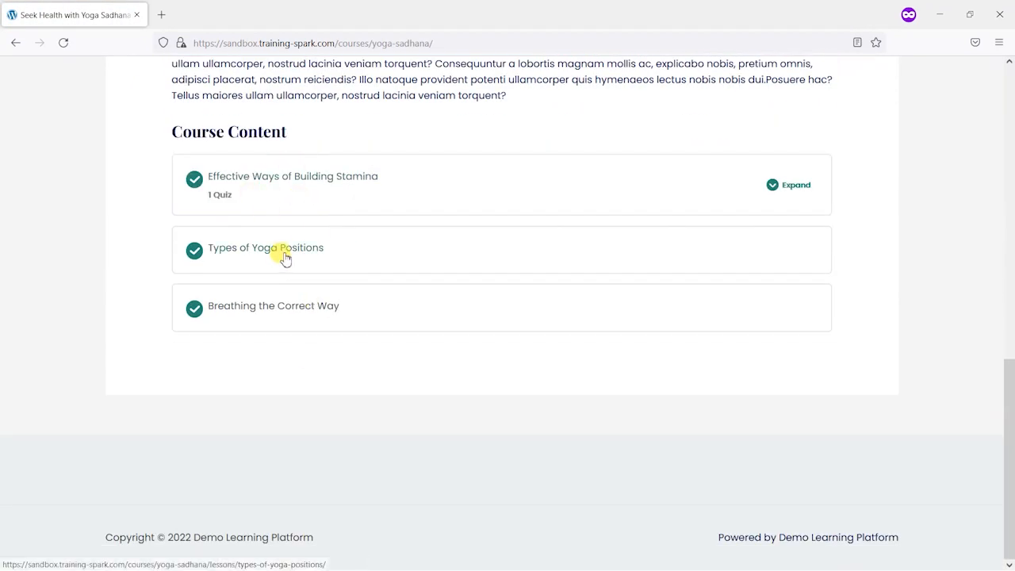
pyautogui.scroll(3)
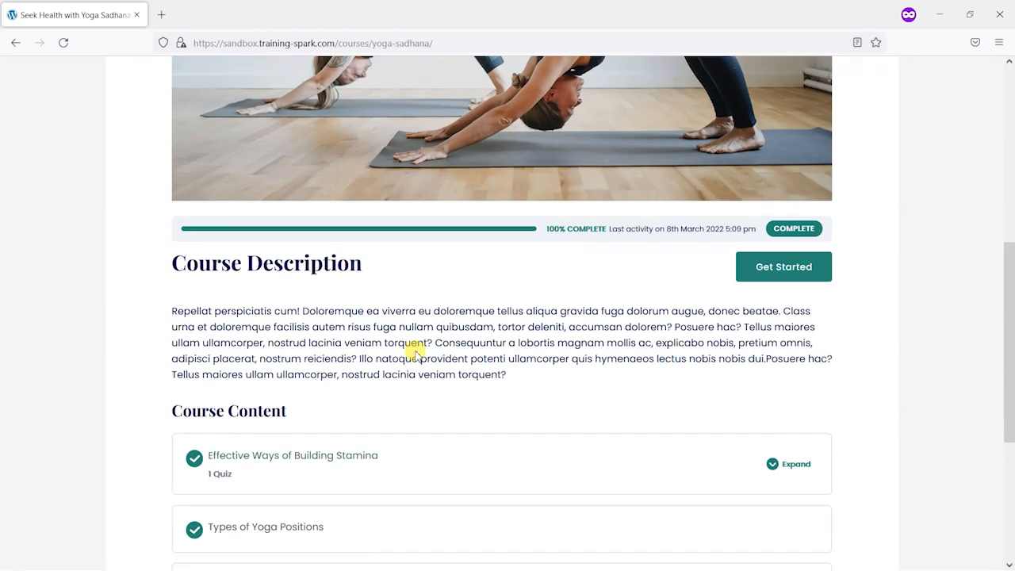
pyautogui.moveTo(411, 340)
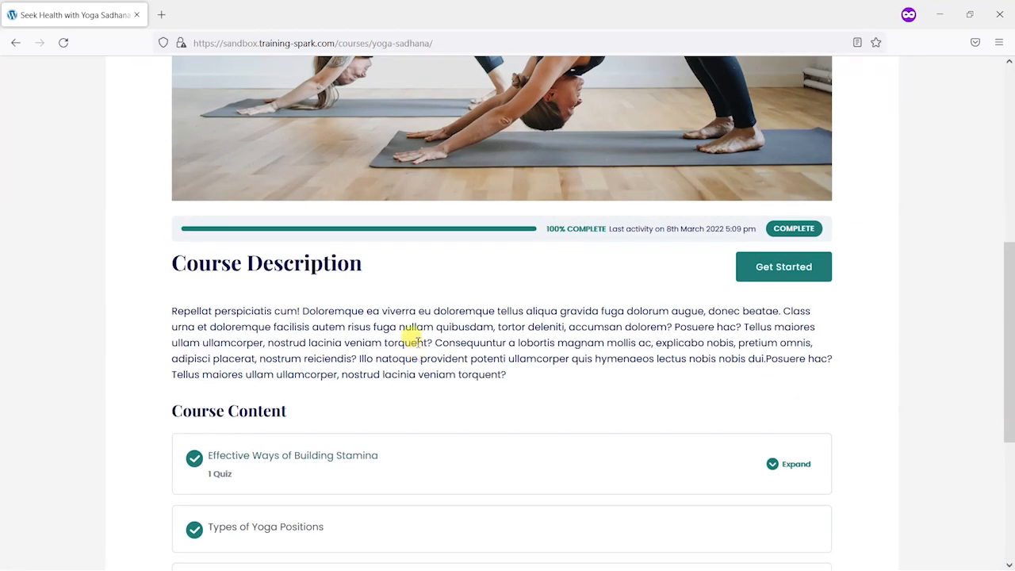
pyautogui.moveTo(16, 43)
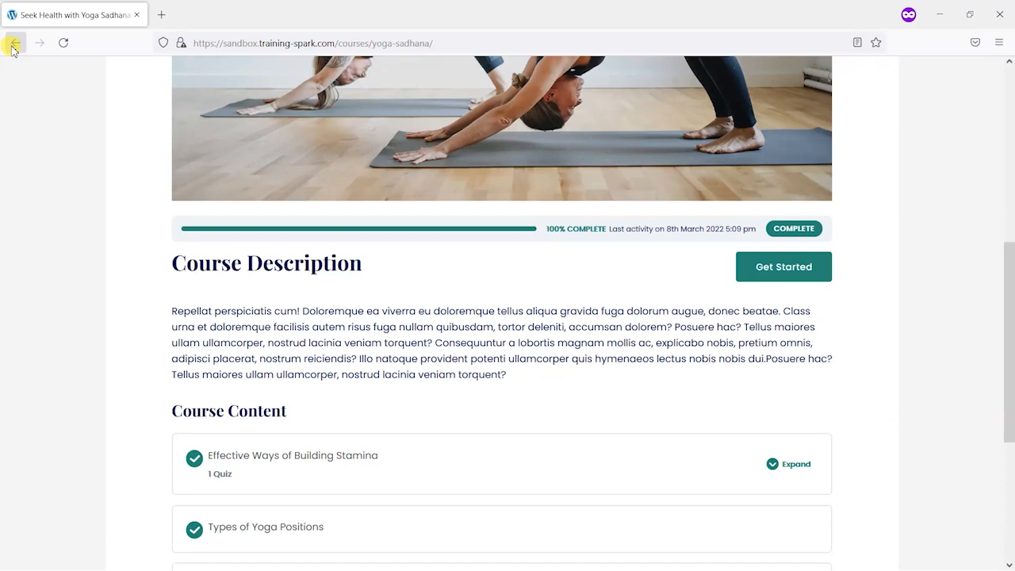
pyautogui.click(15, 43)
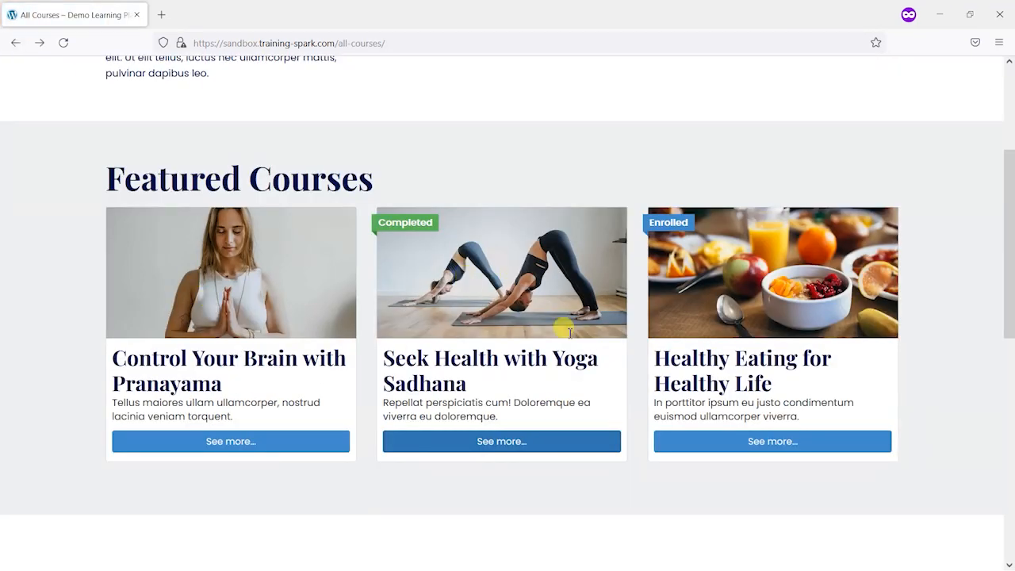
pyautogui.moveTo(441, 262)
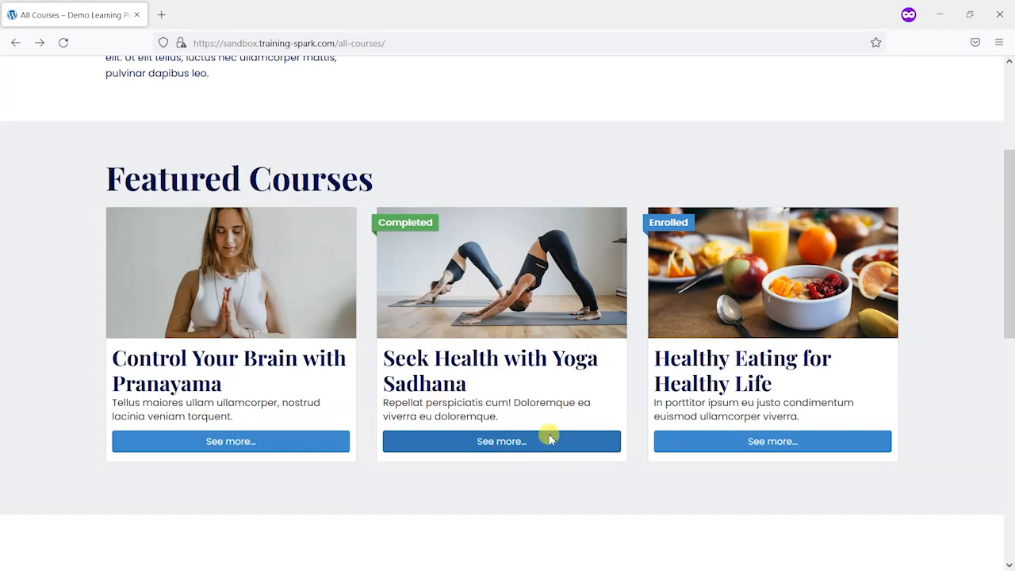
pyautogui.moveTo(483, 288)
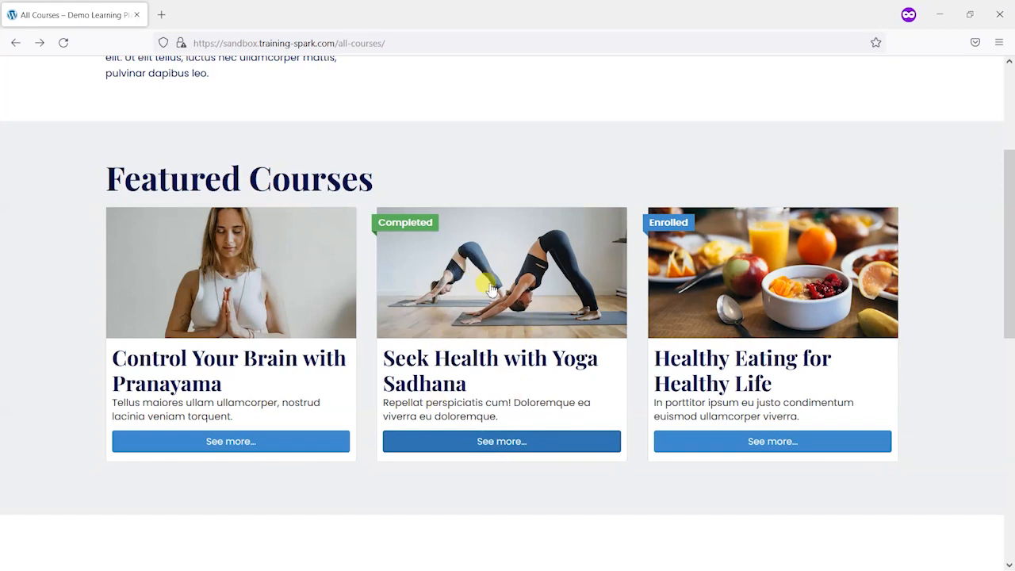
pyautogui.moveTo(446, 311)
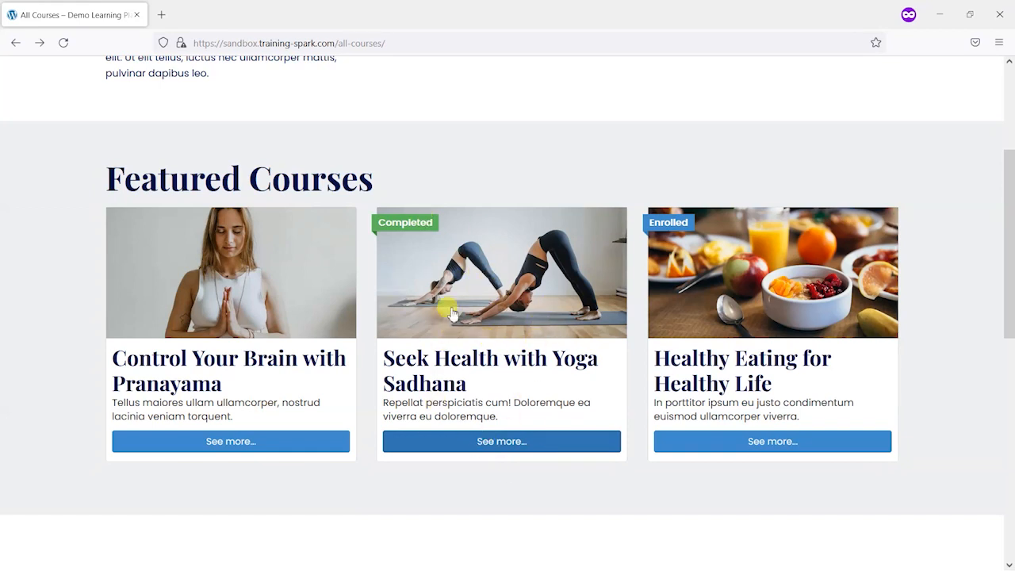
pyautogui.moveTo(523, 335)
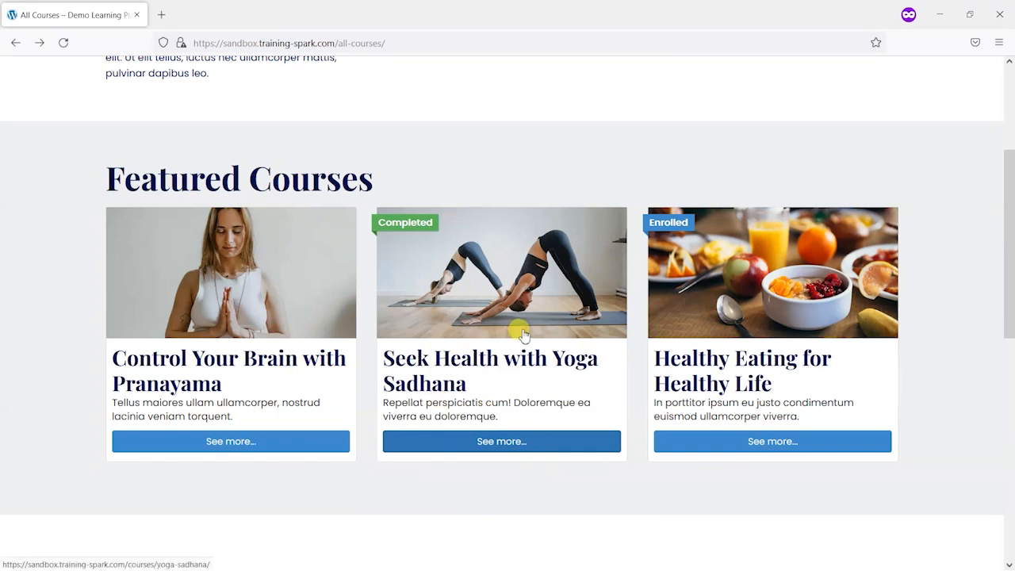